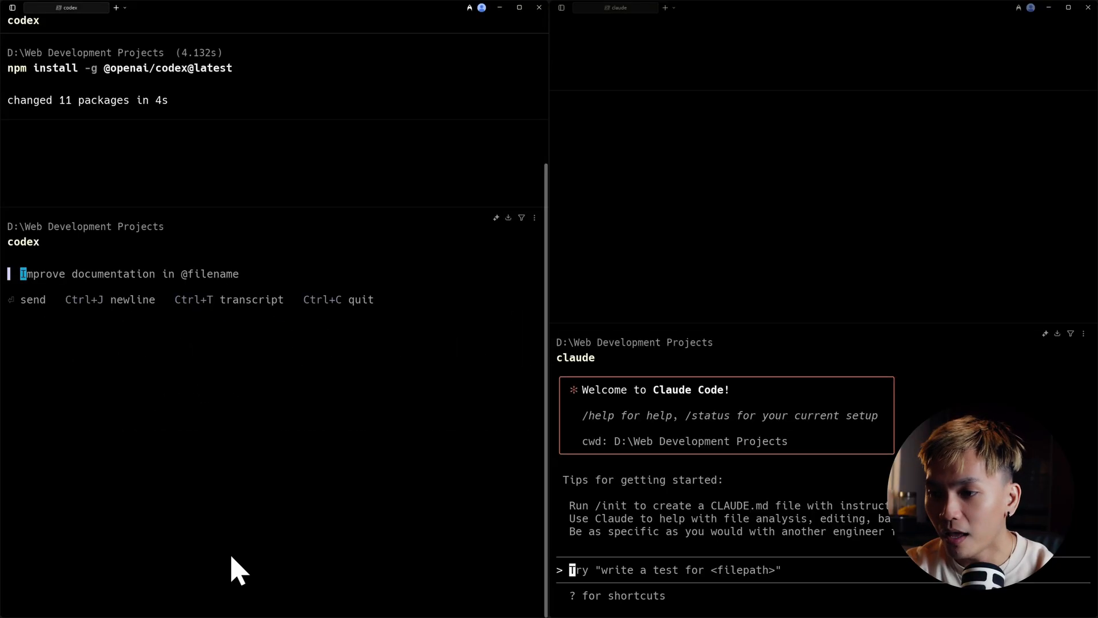
Start the /model command in Codex to switch to gpt-5-codex
text(/mode)
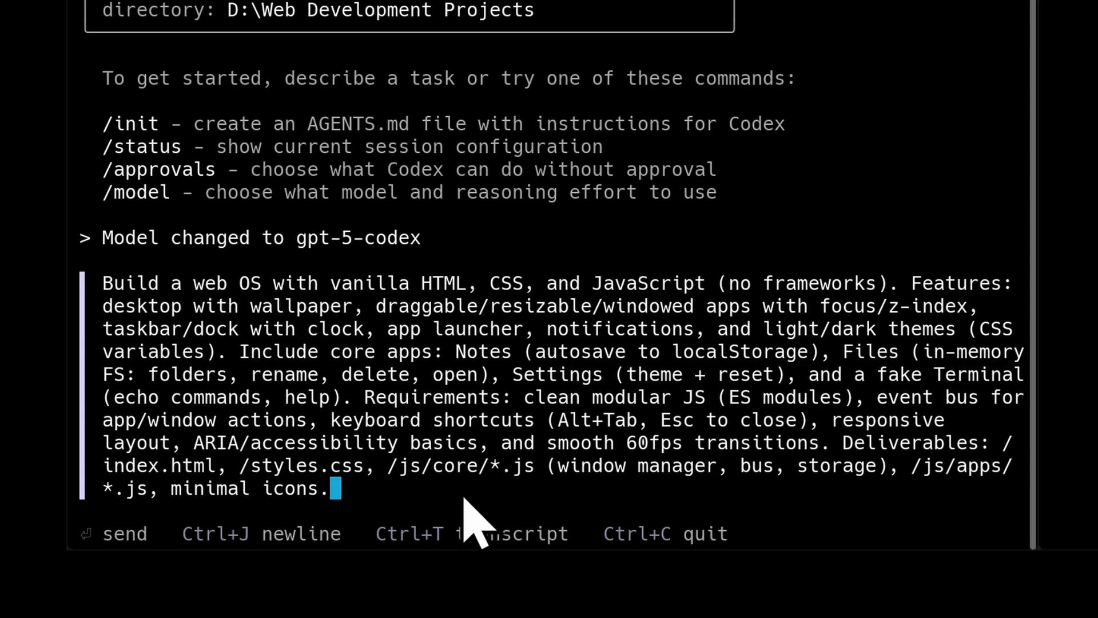
mouse_move(477, 518)
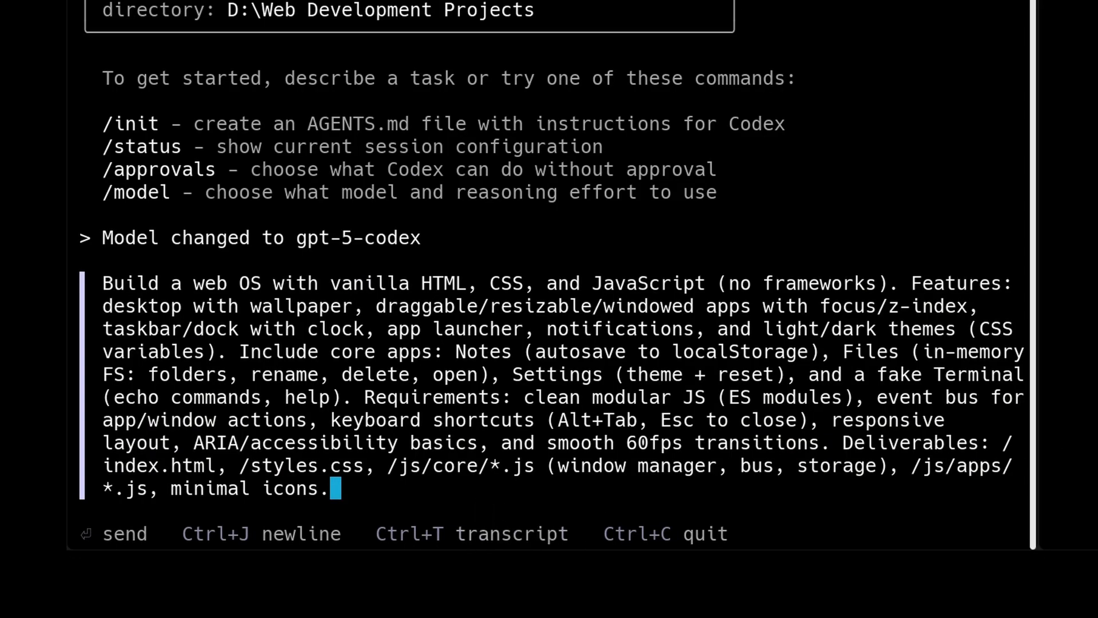
mouse_move(886, 231)
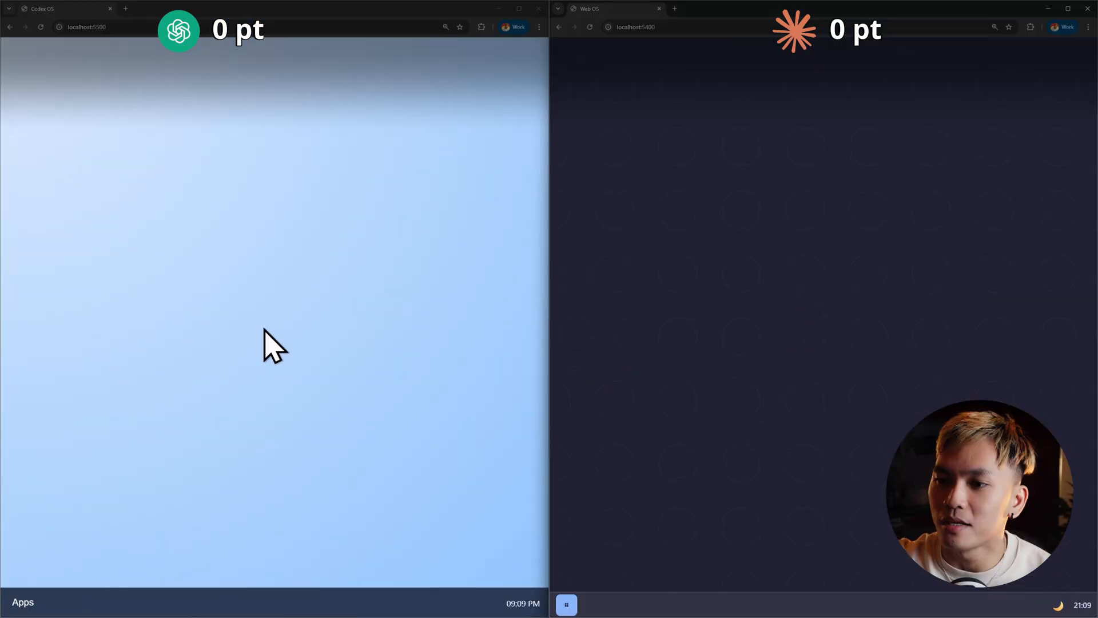
mouse_move(770, 278)
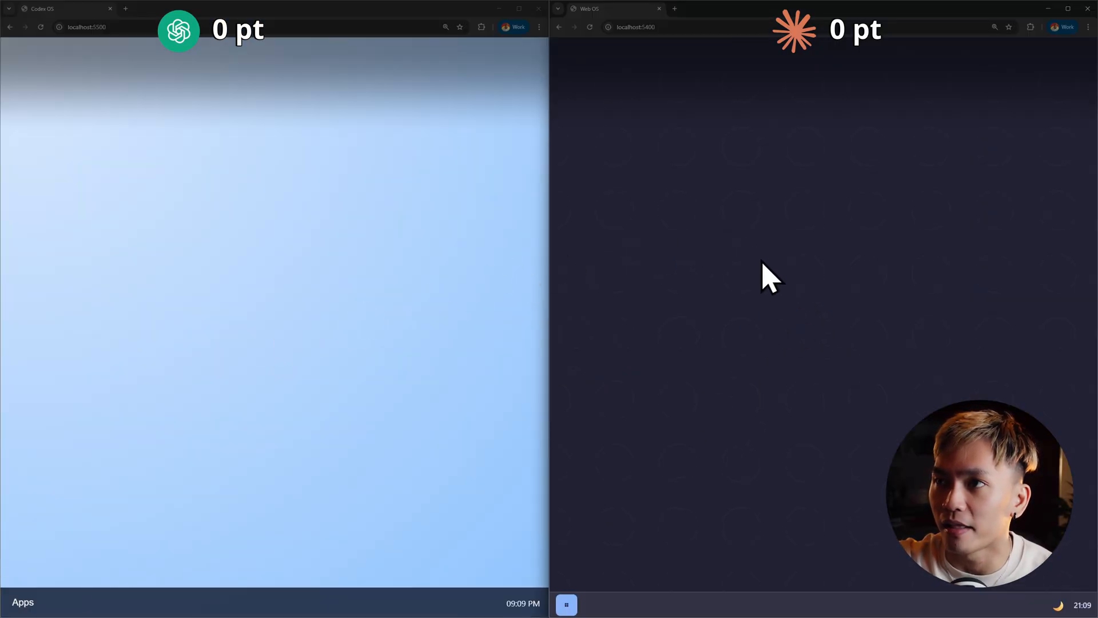
mouse_move(760, 343)
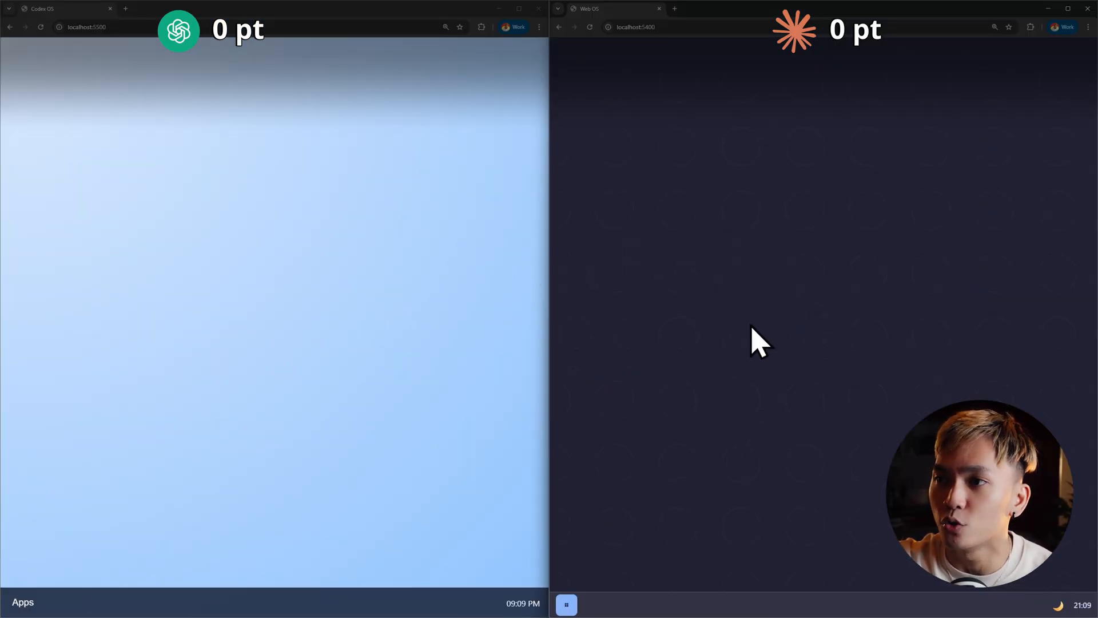
mouse_move(714, 365)
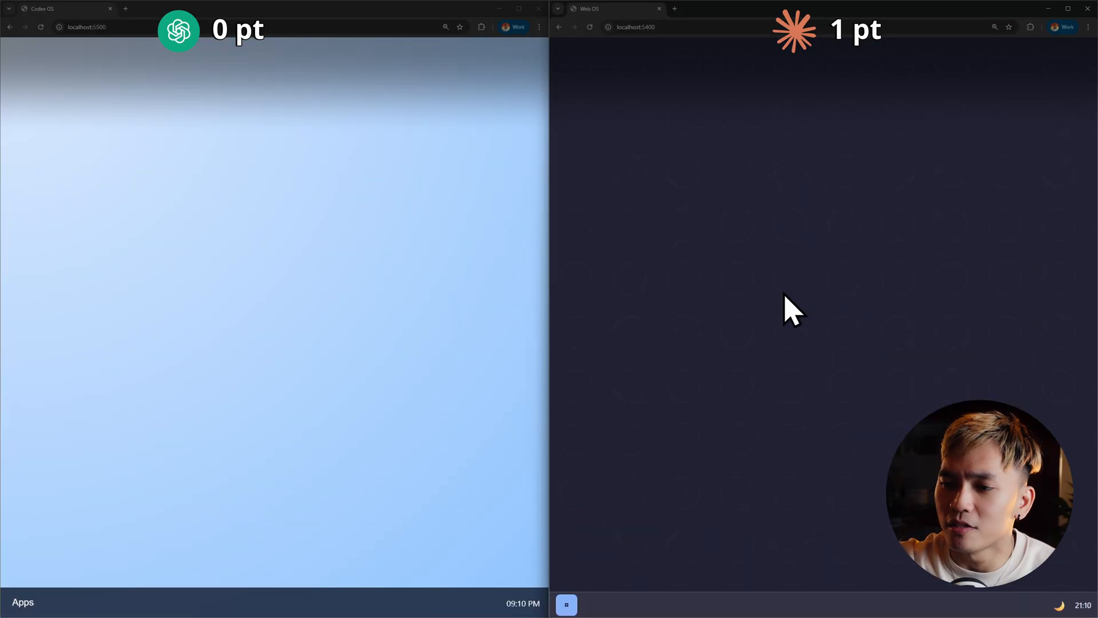
mouse_move(549, 263)
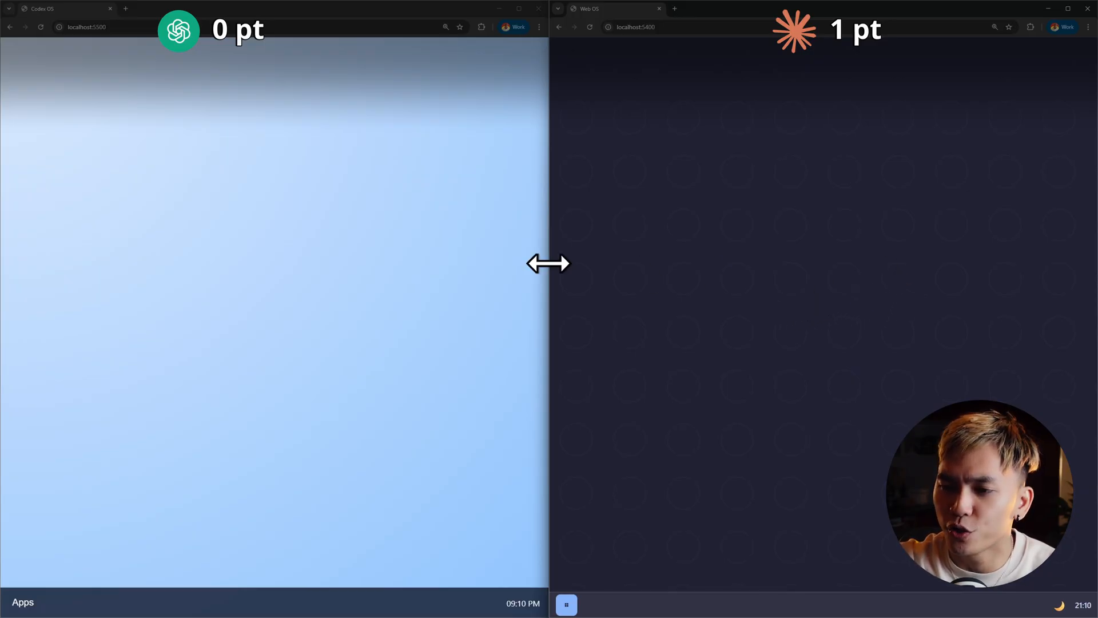
mouse_move(287, 302)
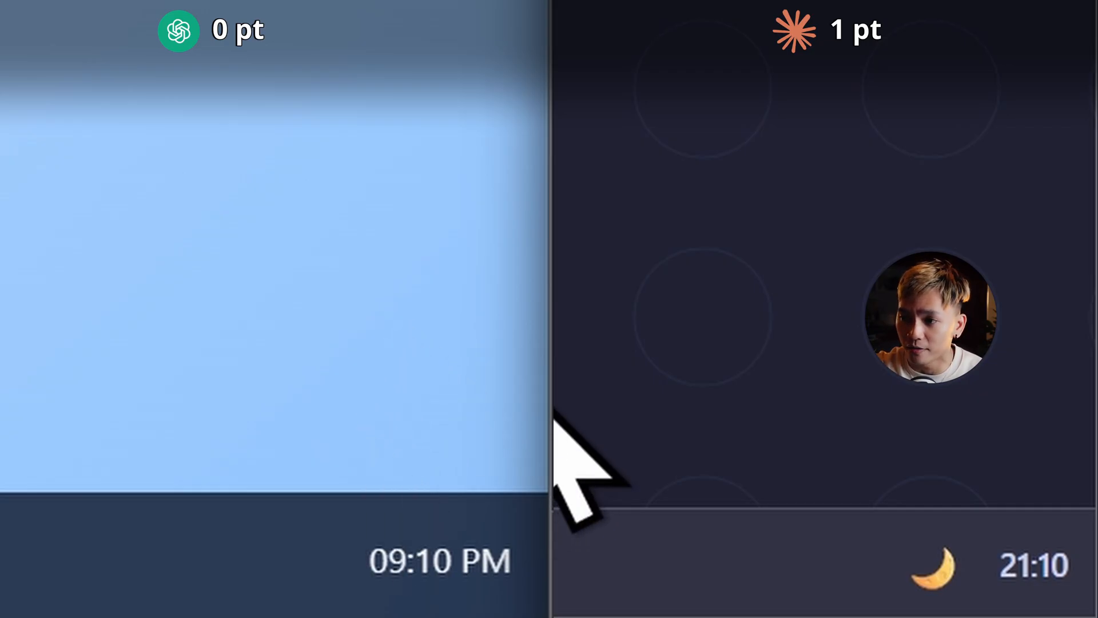
mouse_move(588, 462)
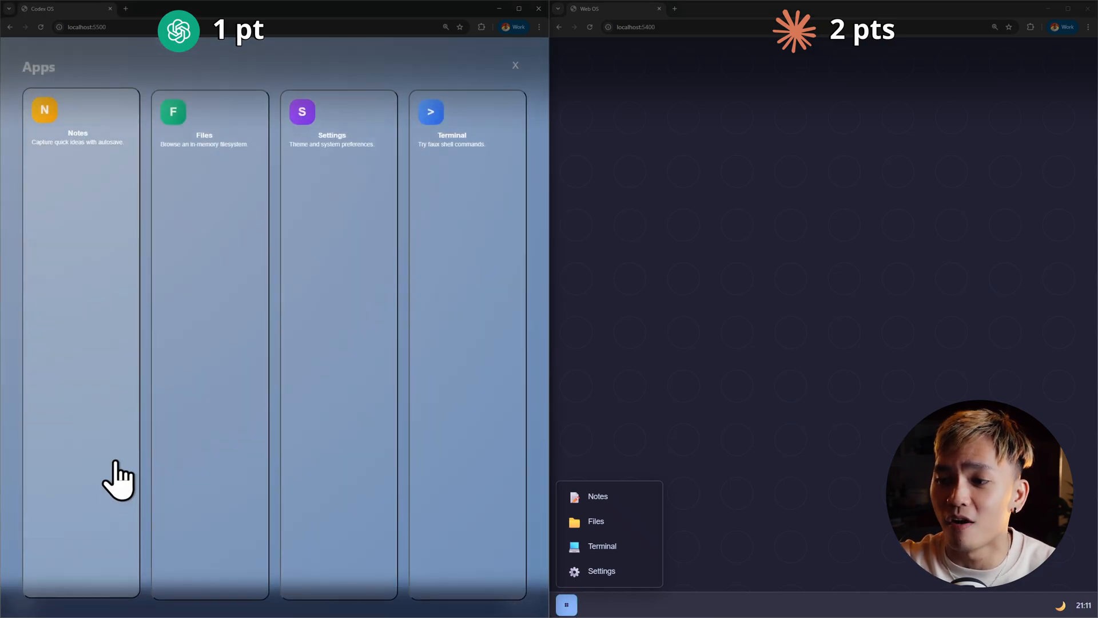
mouse_move(770, 360)
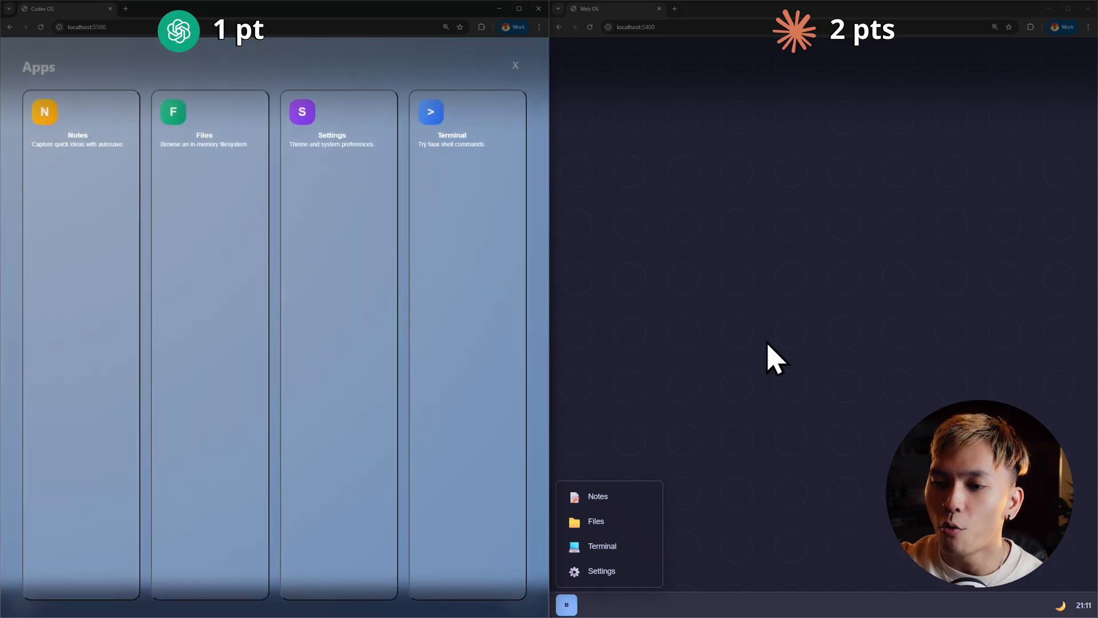
mouse_move(161, 322)
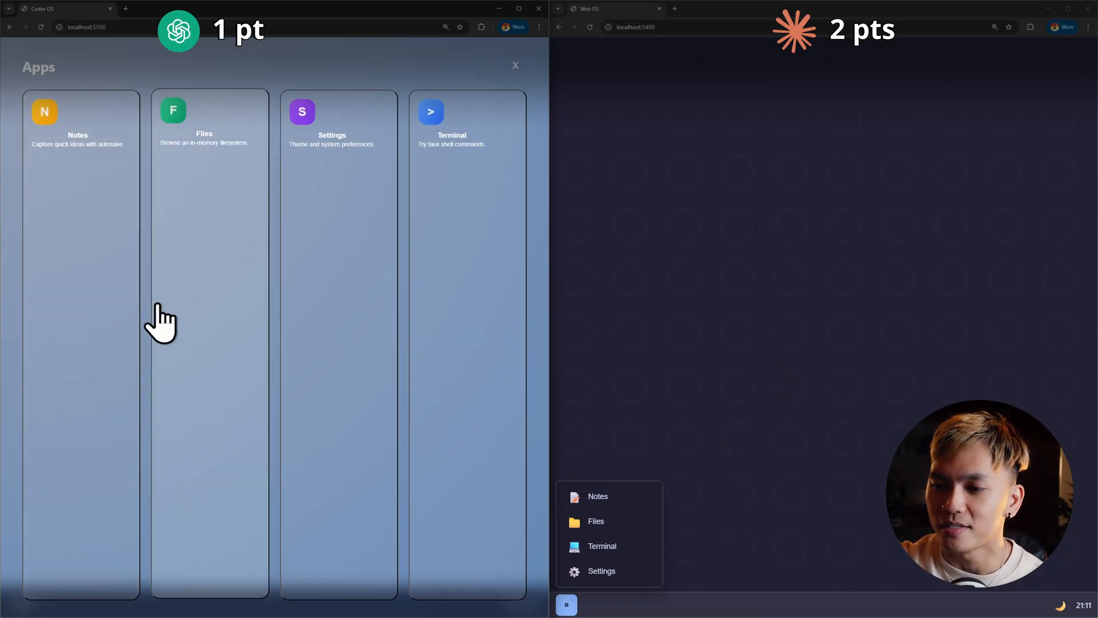
mouse_move(240, 294)
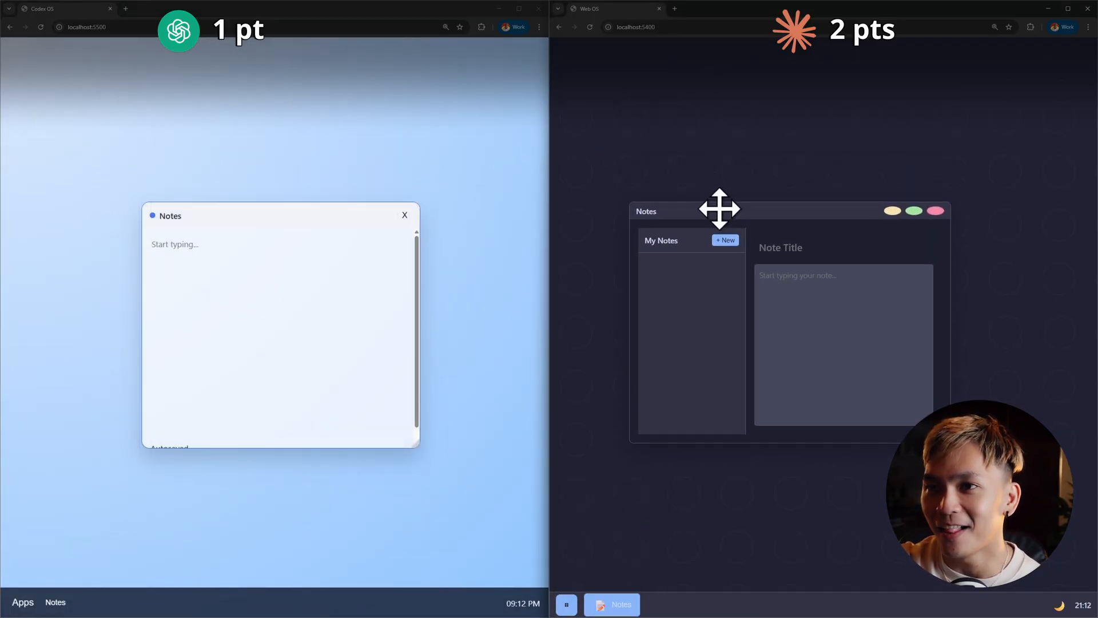
mouse_move(774, 238)
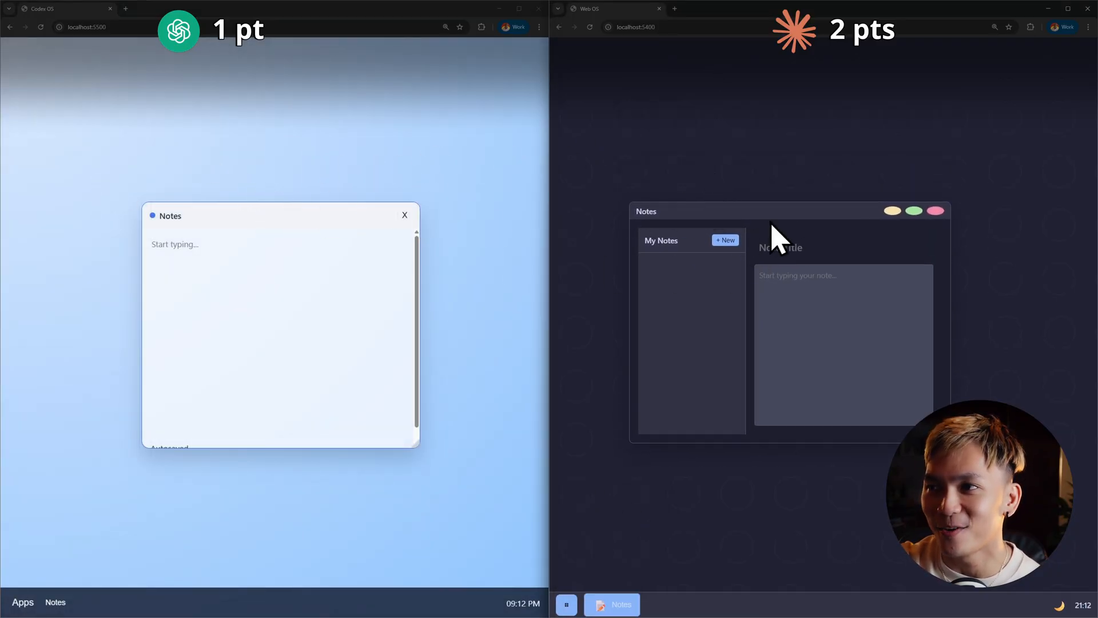
mouse_move(745, 287)
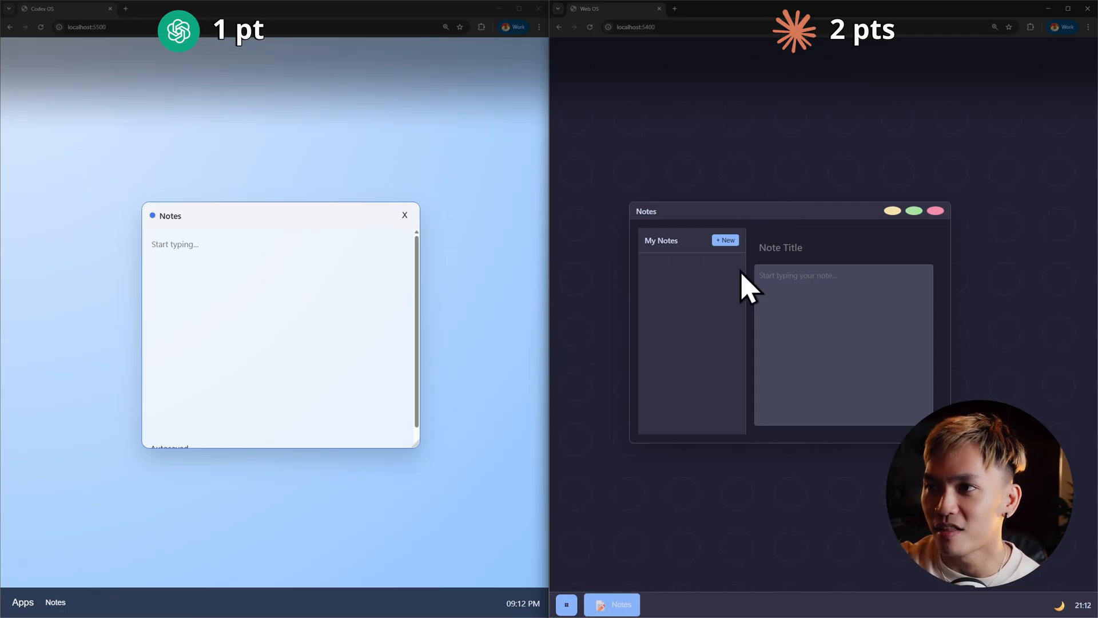
mouse_move(266, 220)
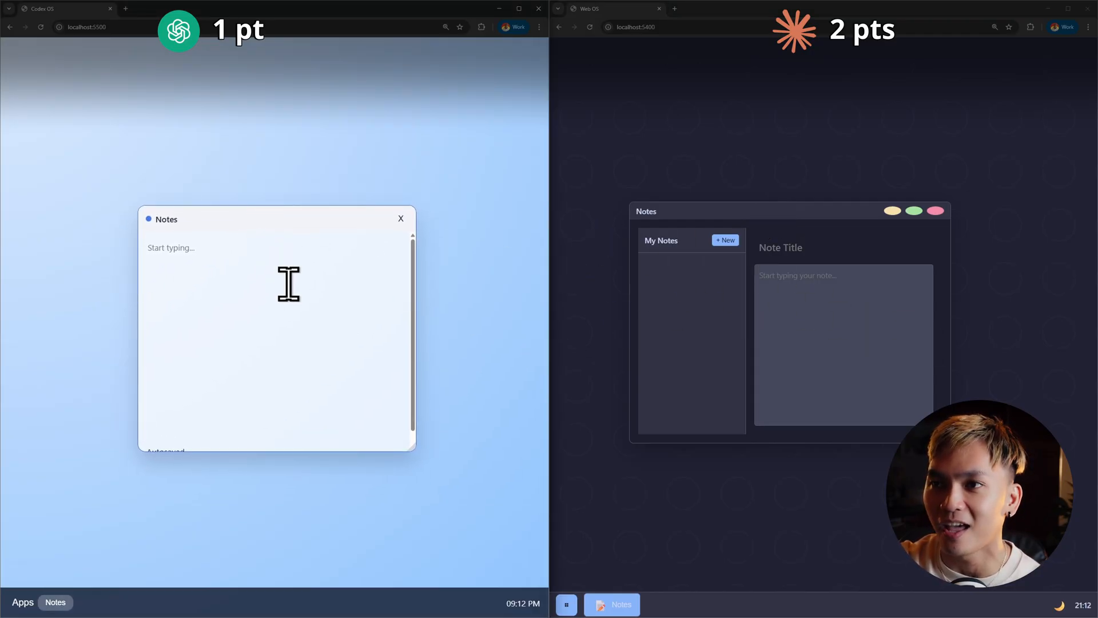
mouse_move(814, 215)
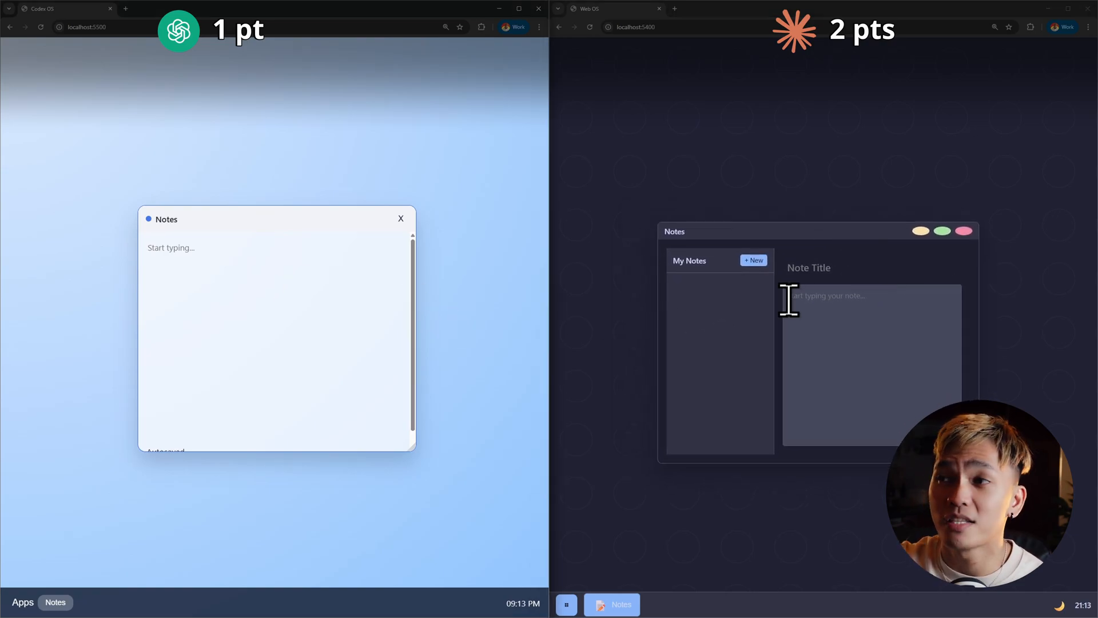
mouse_move(331, 246)
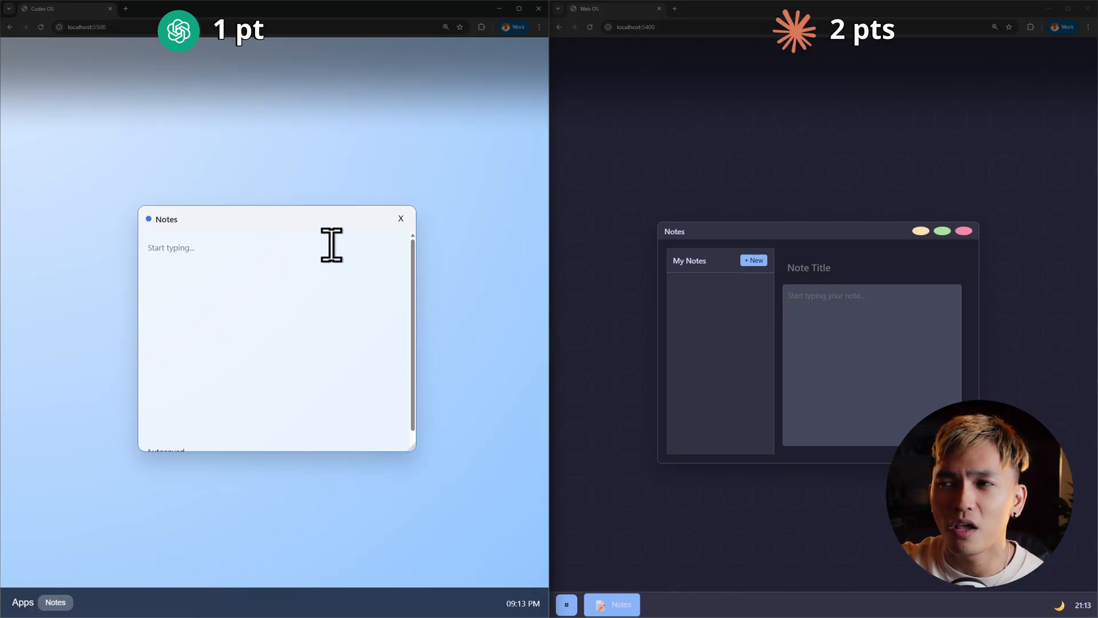
mouse_move(819, 295)
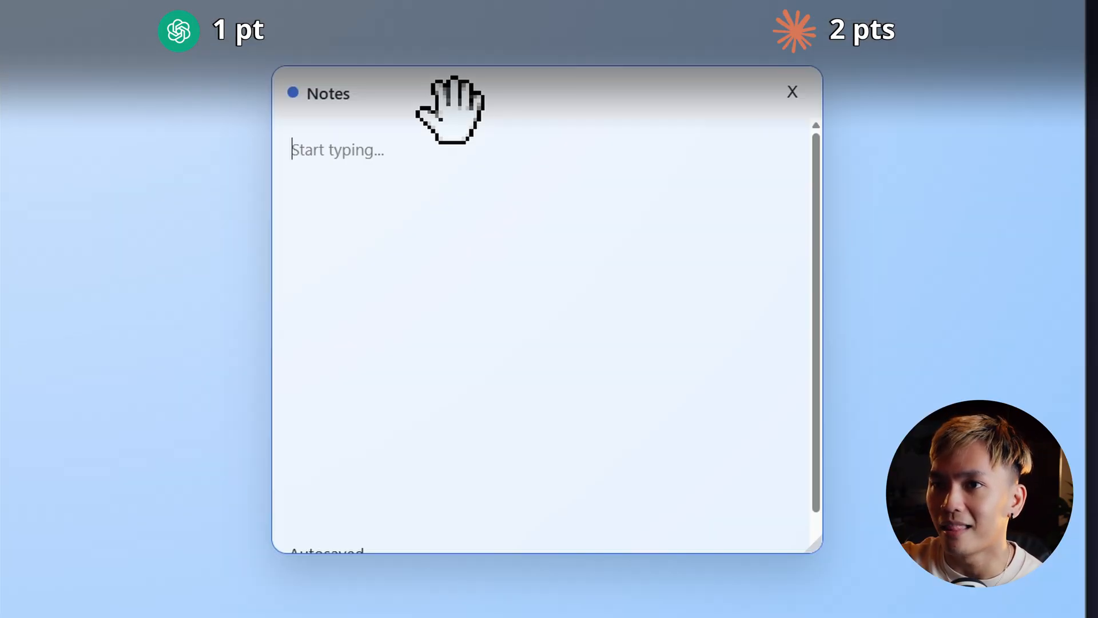
mouse_move(520, 203)
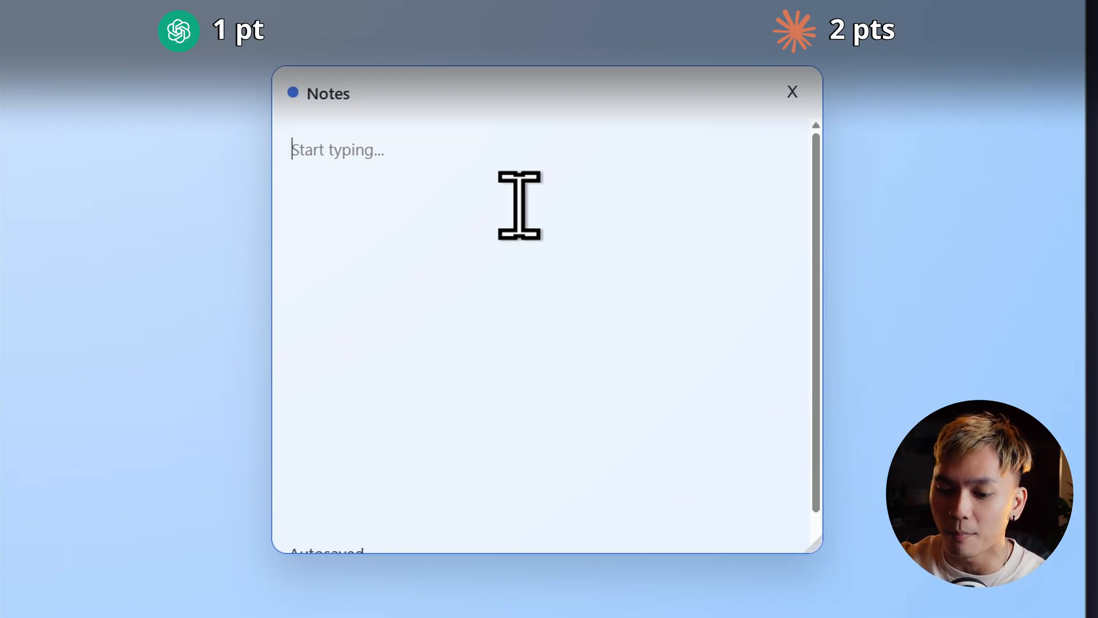
Type 'Hello world, bernard' and filler characters into the Codex OS Notes editor
text(Hello world)
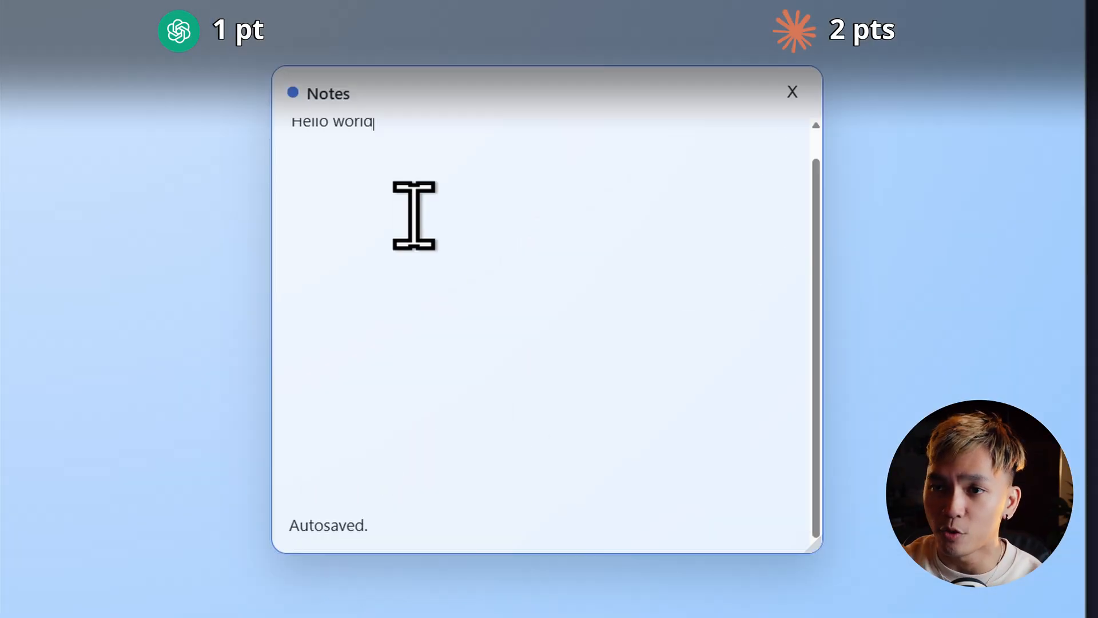
text(, bernard)
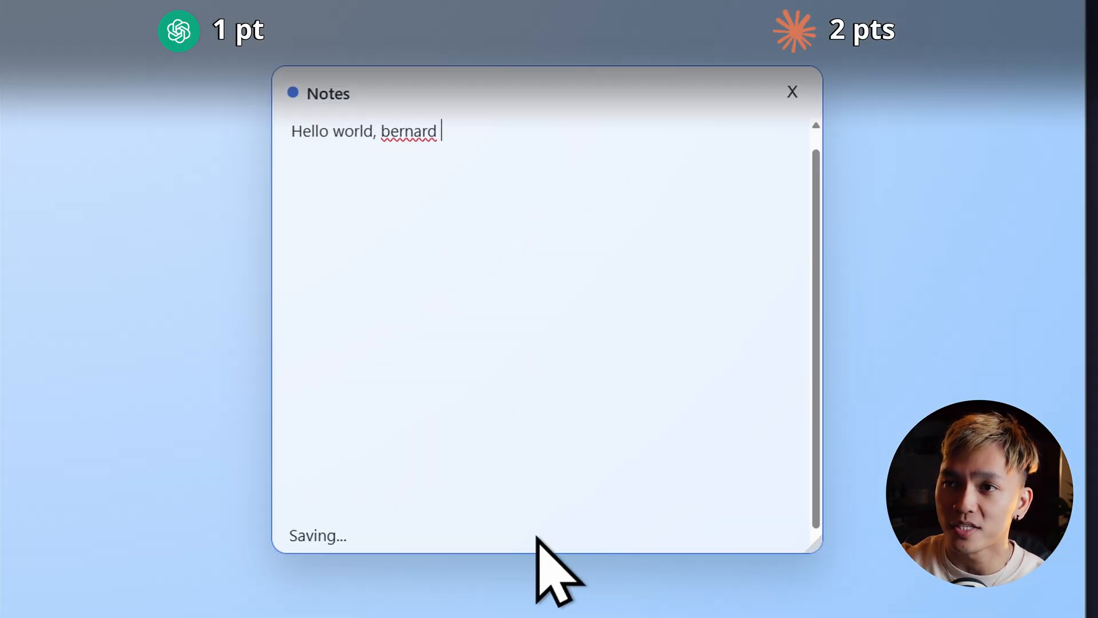
text(asdasdasdasdasdasdasdas)
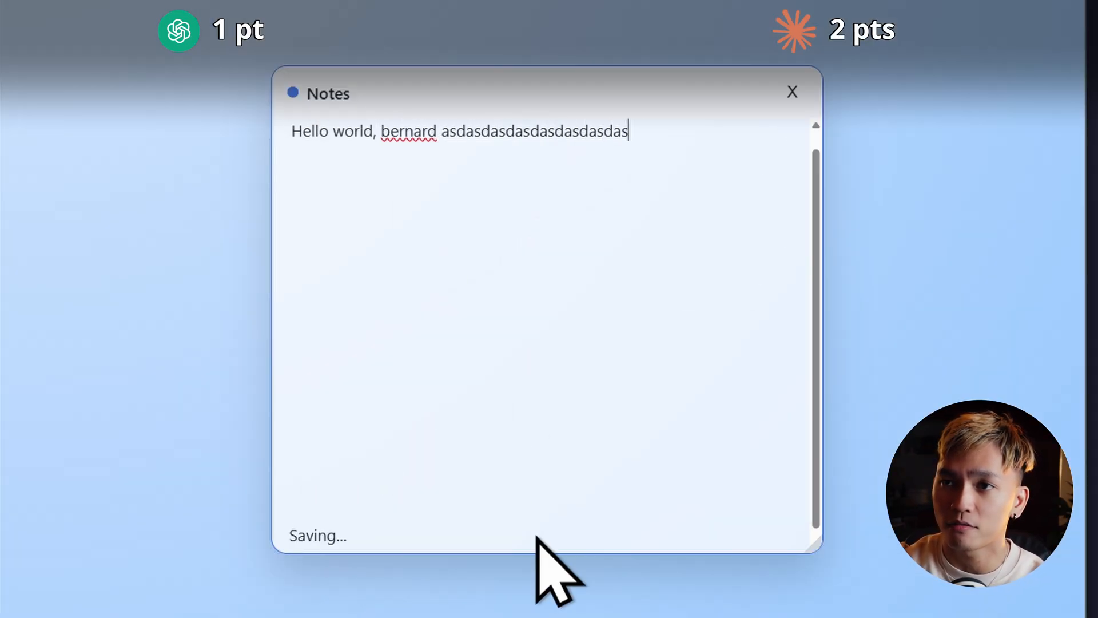
text(d)
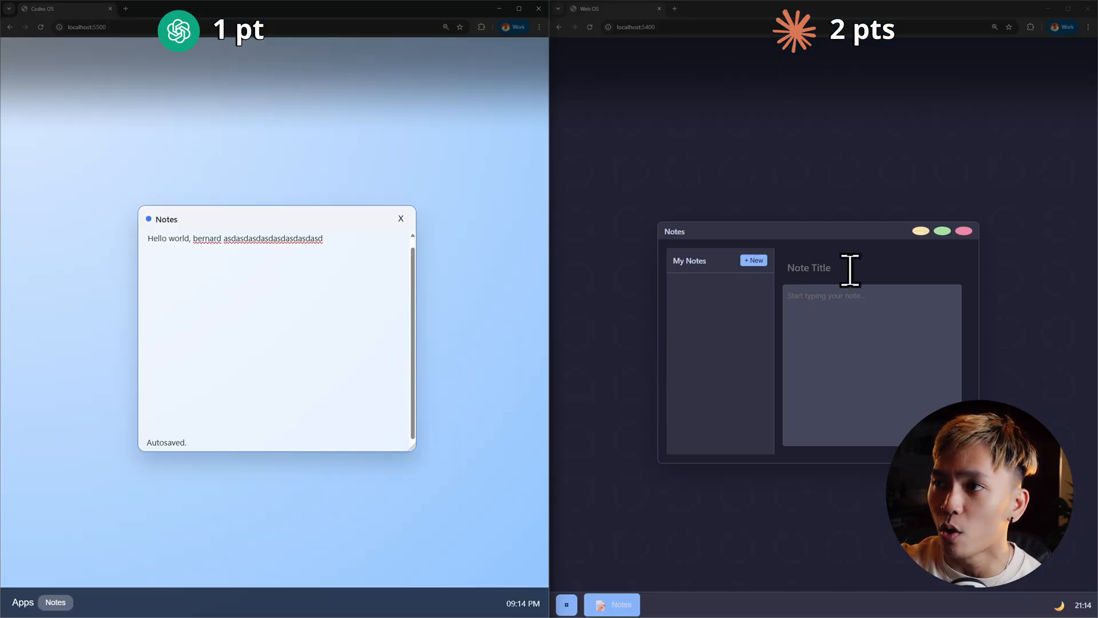
mouse_move(805, 274)
text(Hello world!)
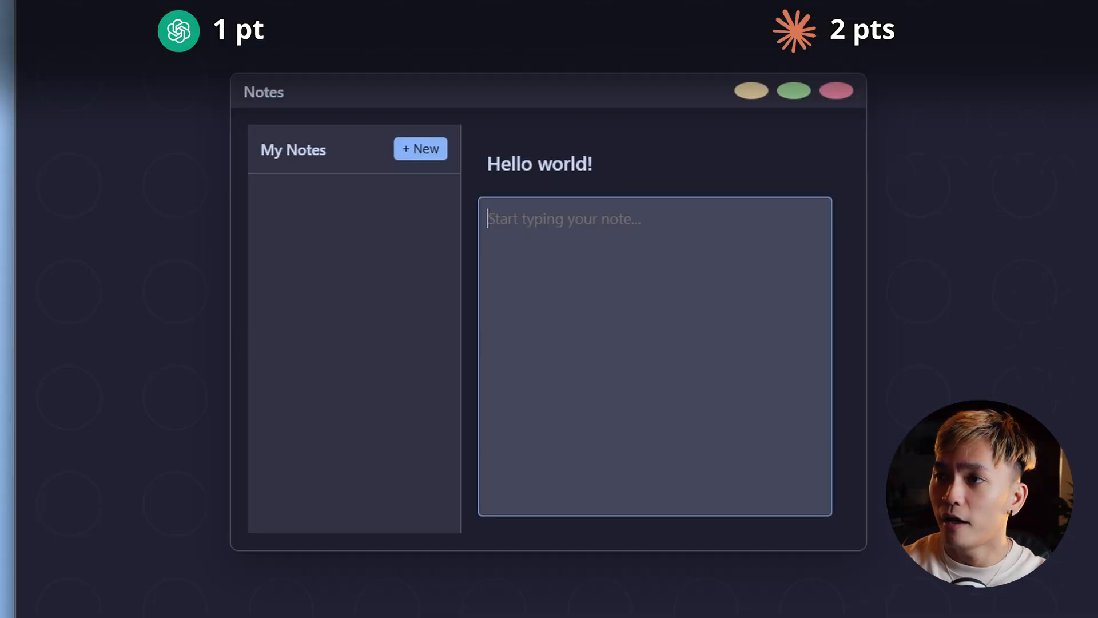
Type 'Subscribe' into the body of the Web OS 'Hello world!' note
text(Sub)
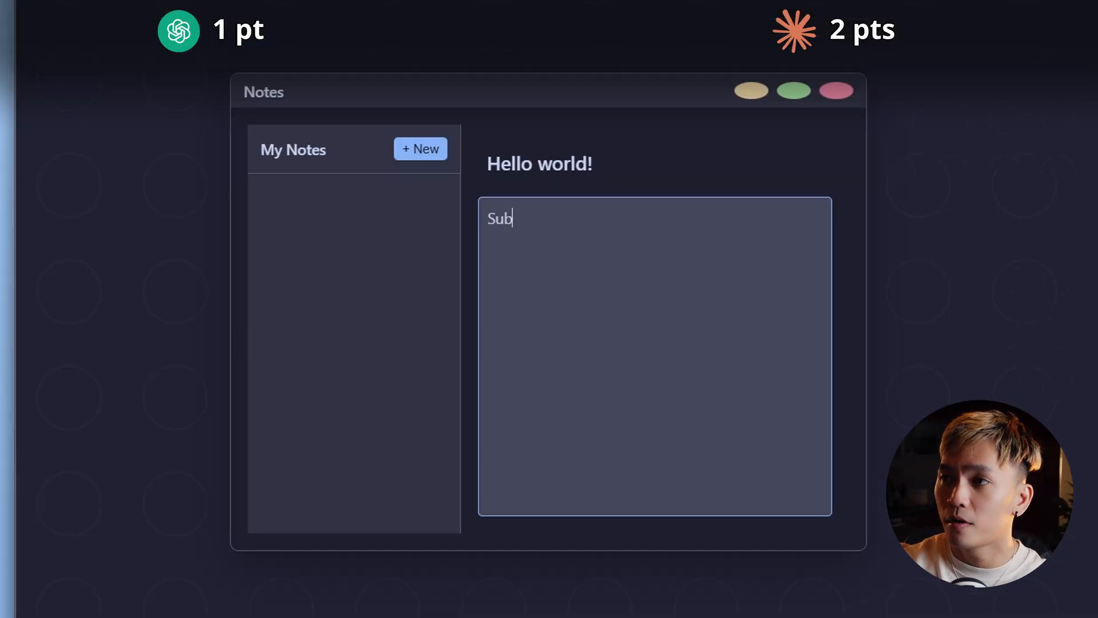
text(scribe)
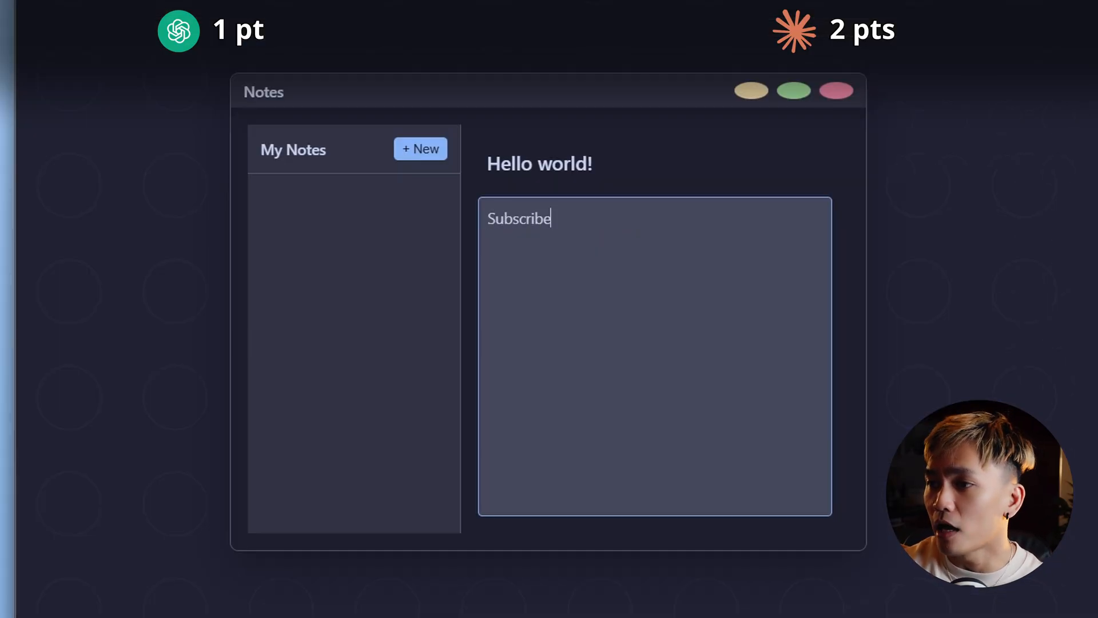
mouse_move(655, 599)
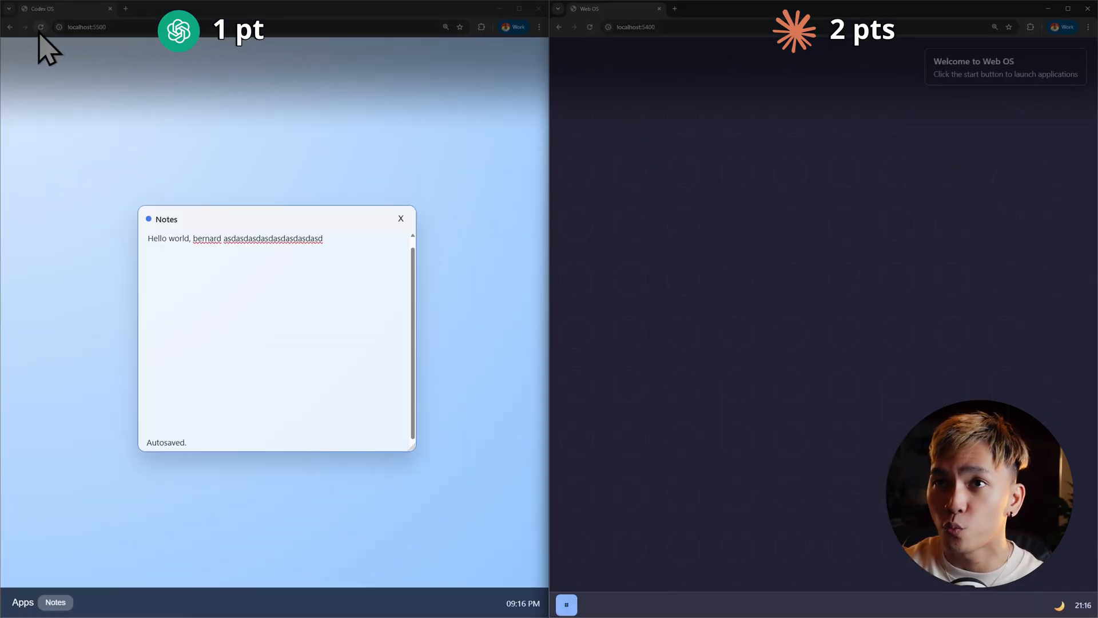
Reload Codex OS, reopen Notes with its text intact, and launch Notes on Web OS
click(400, 218)
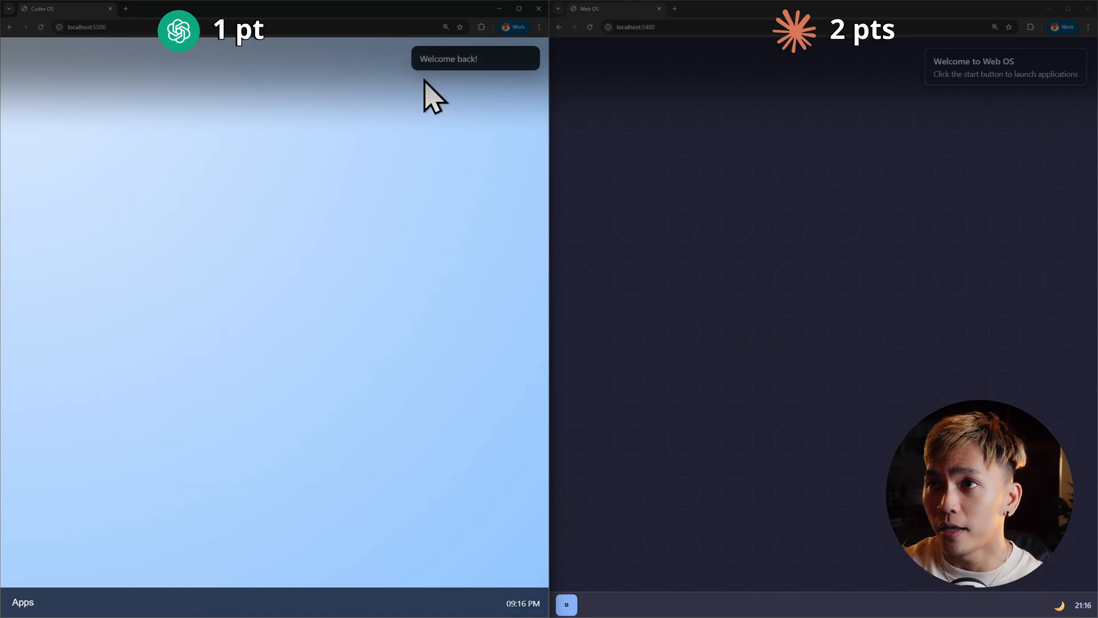
mouse_move(809, 105)
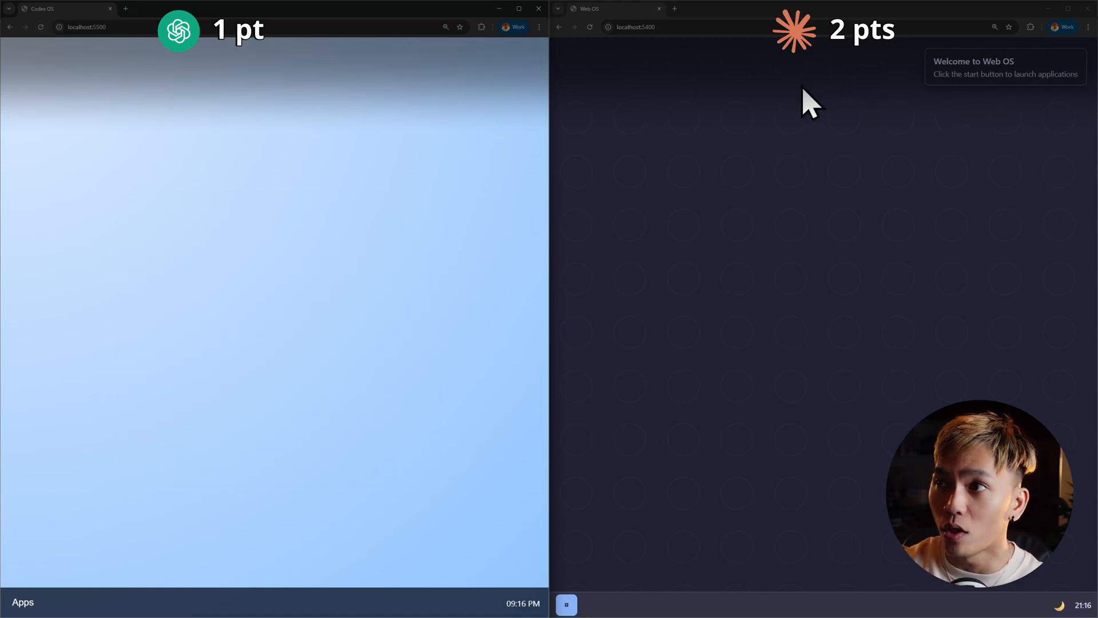
mouse_move(344, 484)
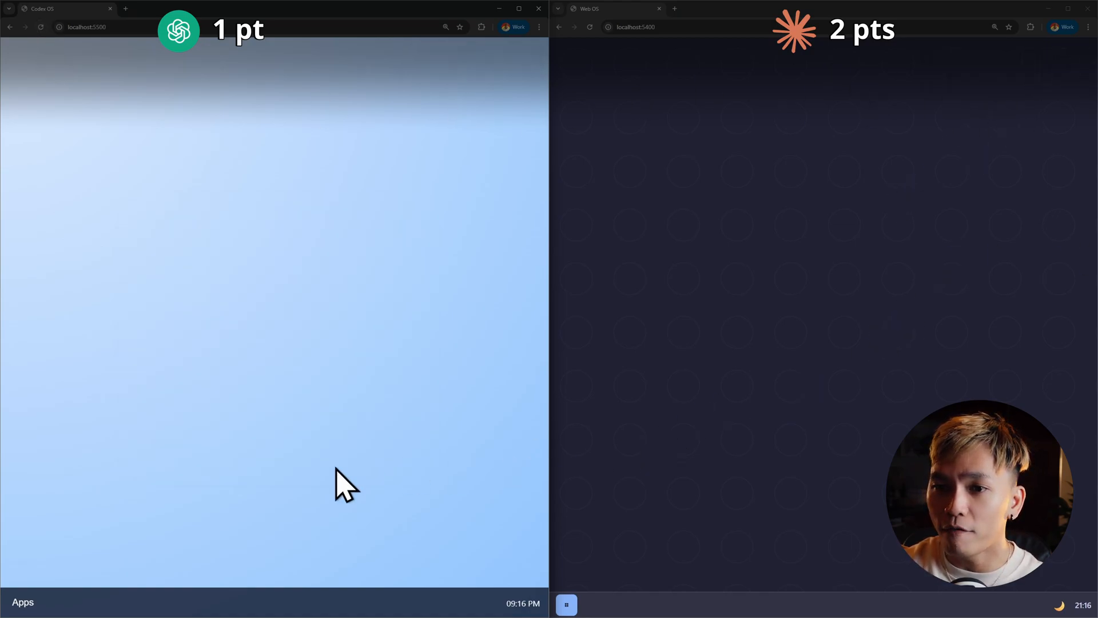
click(22, 602)
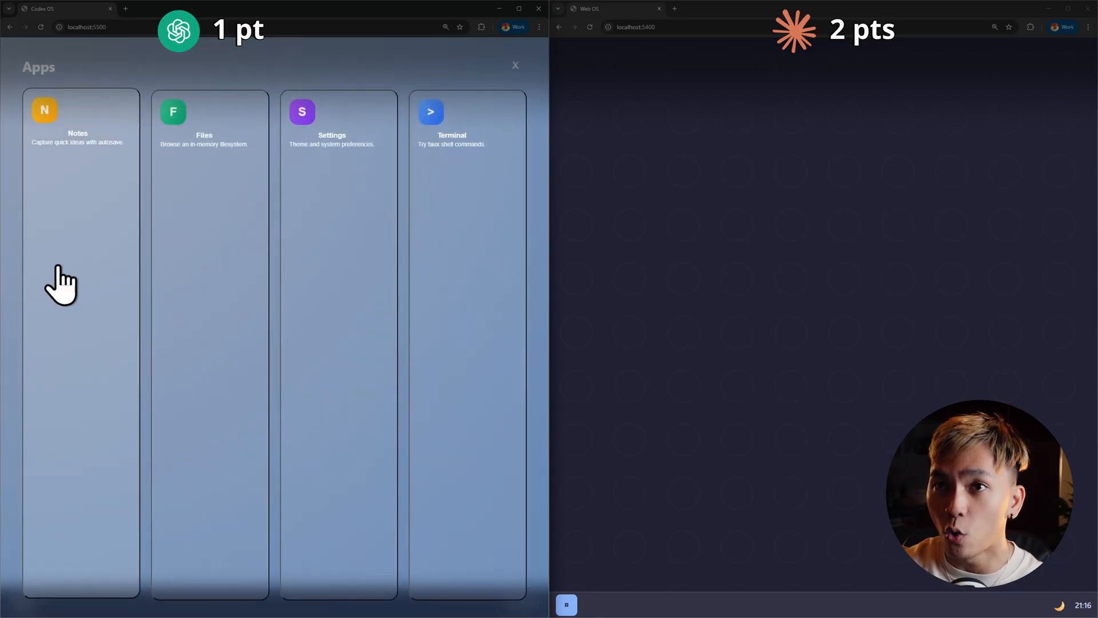
click(77, 126)
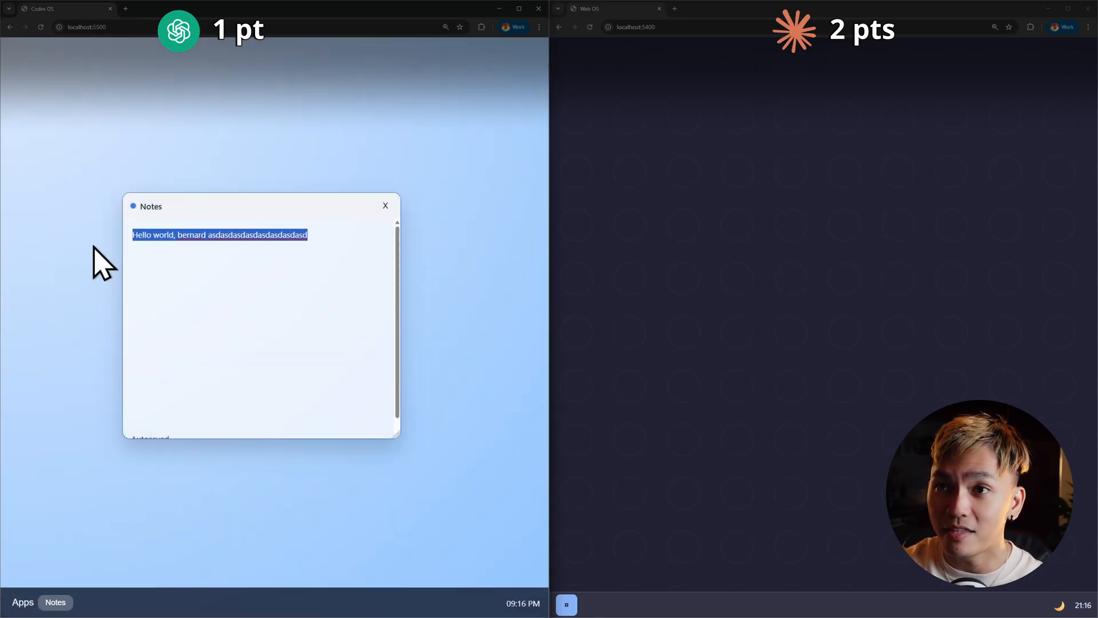
mouse_move(215, 259)
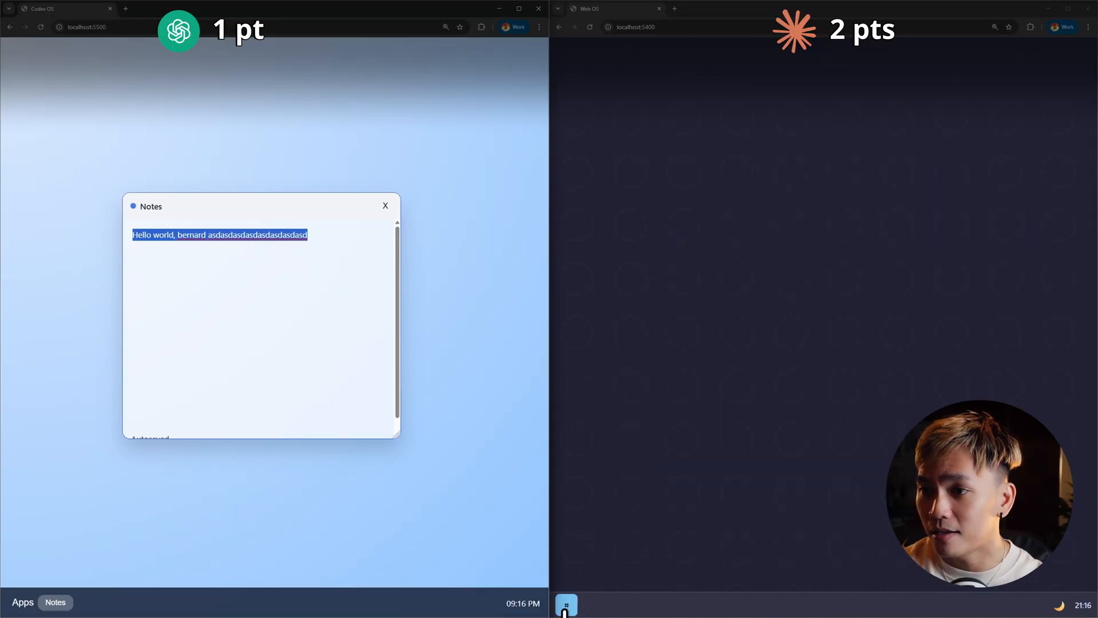
click(567, 604)
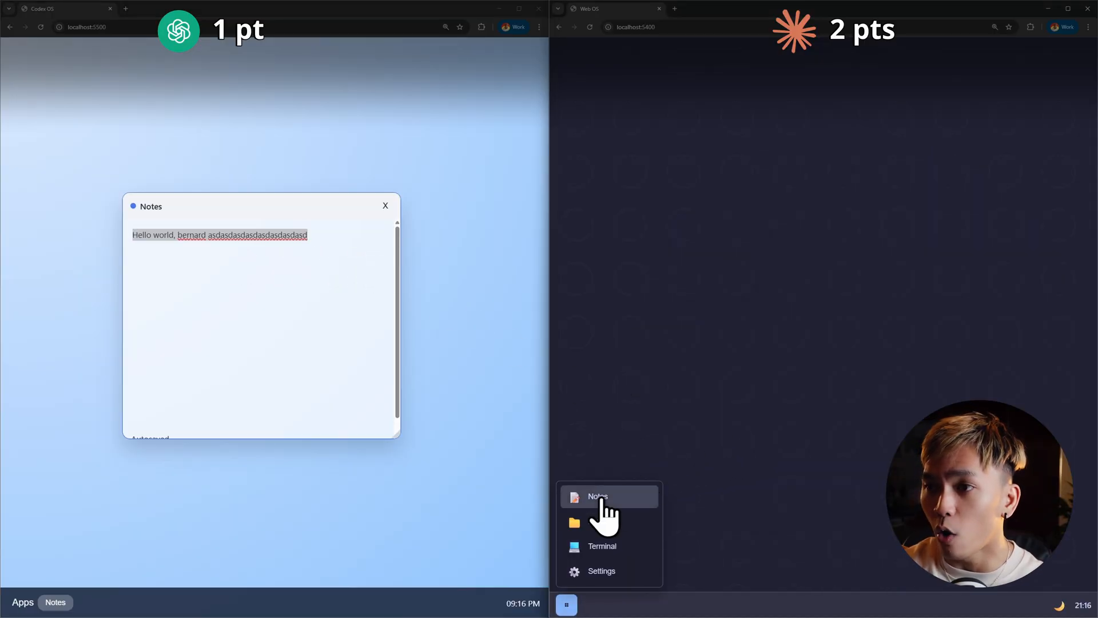
click(597, 496)
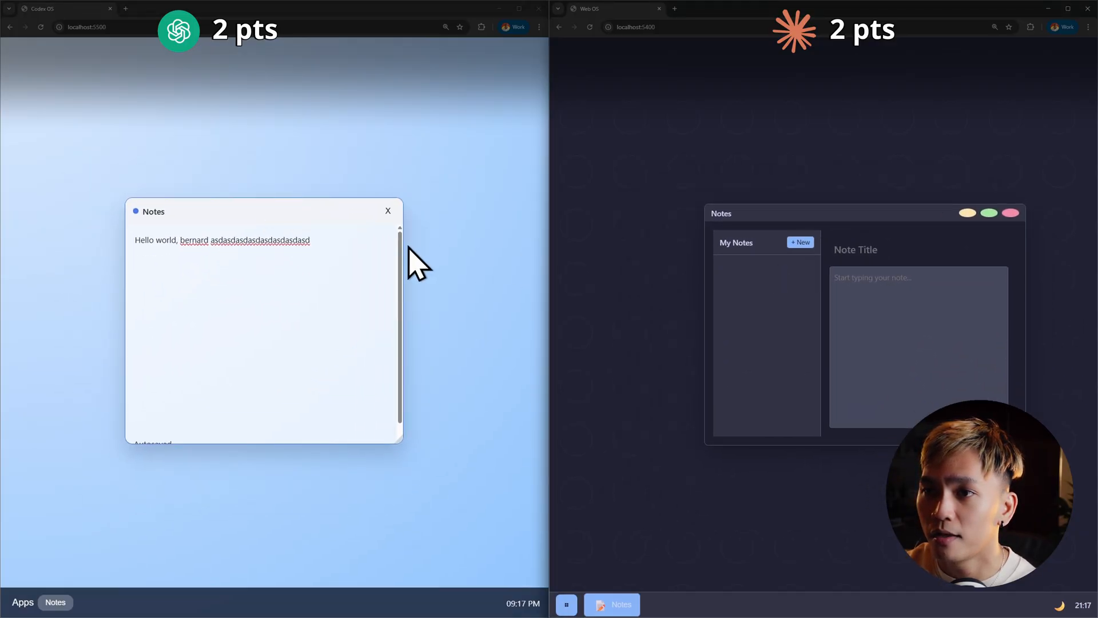
mouse_move(410, 480)
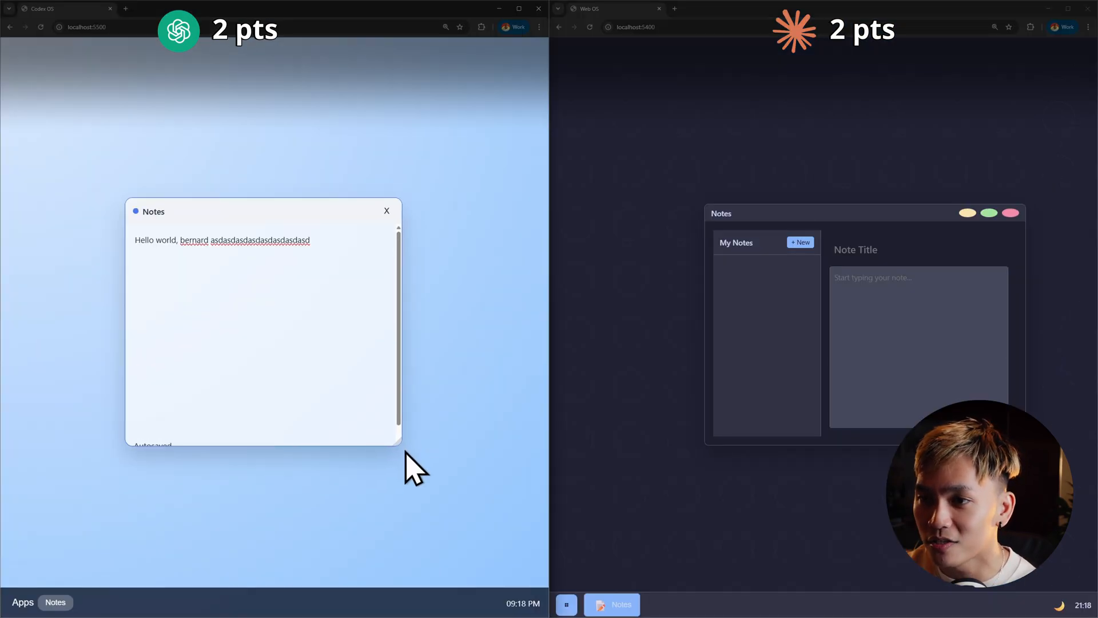
Shrink and reposition Codex OS Notes, then restore and maximize the Web OS Notes window
drag(262, 211, 119, 119)
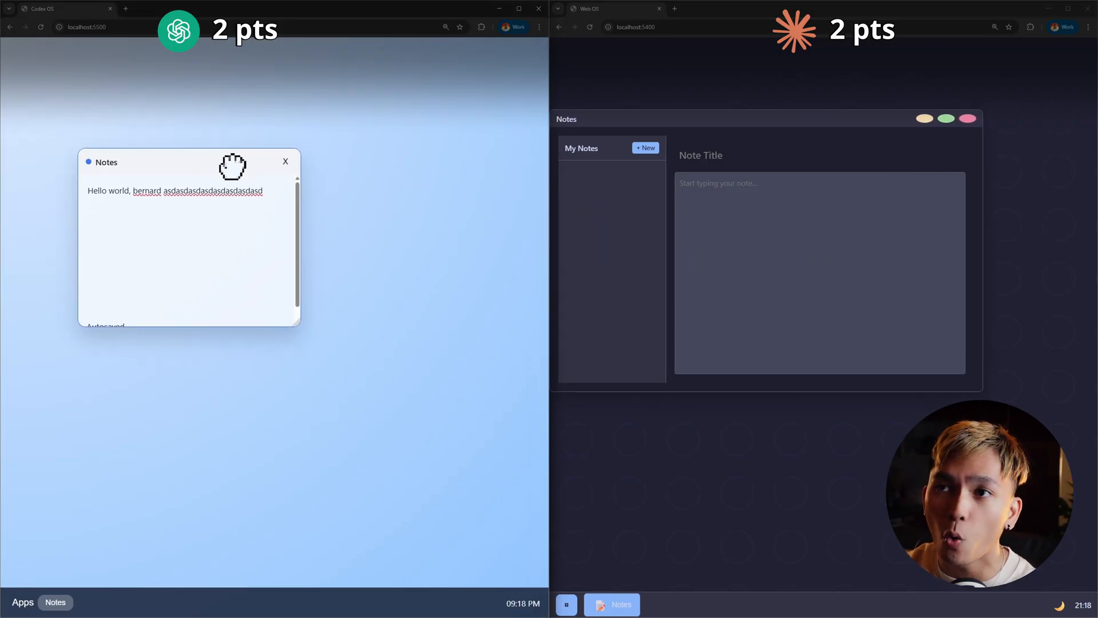
drag(700, 119, 739, 139)
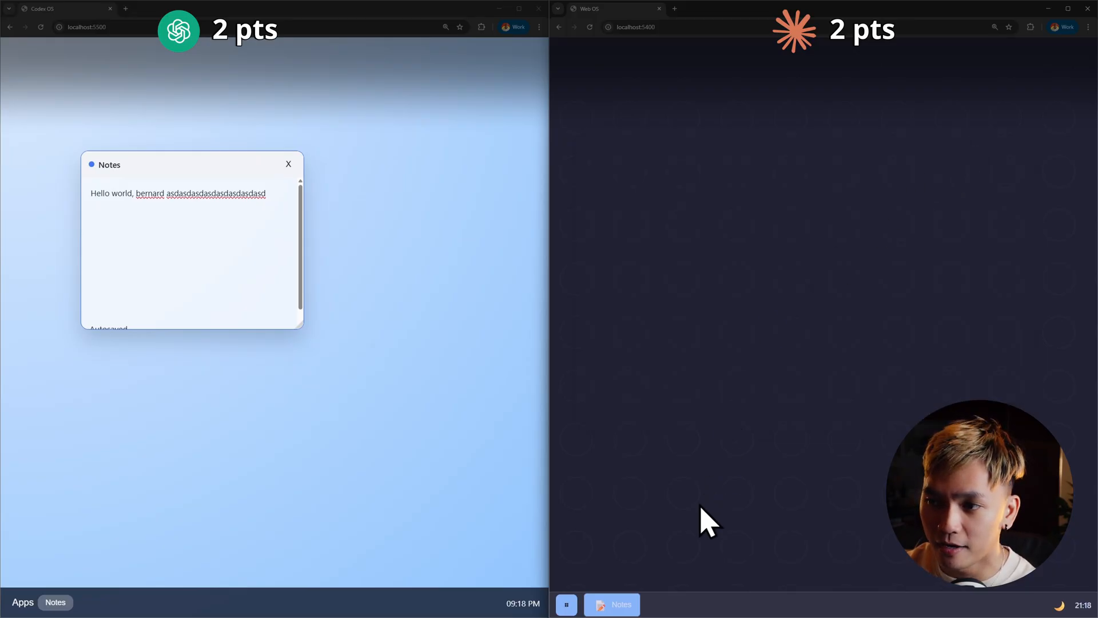
click(611, 604)
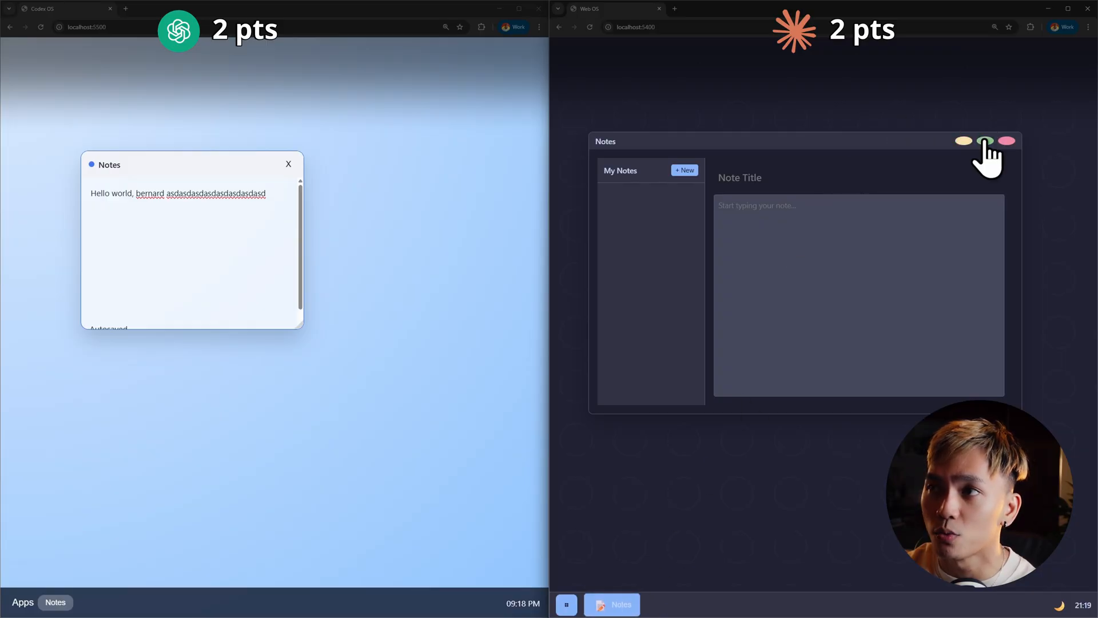
click(986, 140)
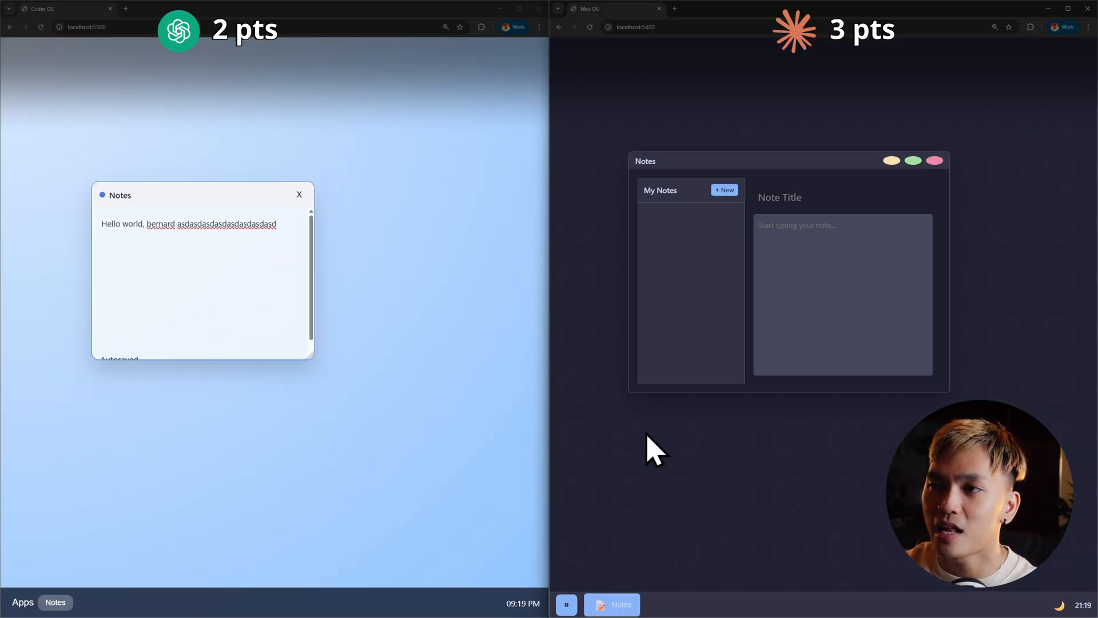
Launch a second Web OS Notes window and show the Codex OS app launcher
click(566, 604)
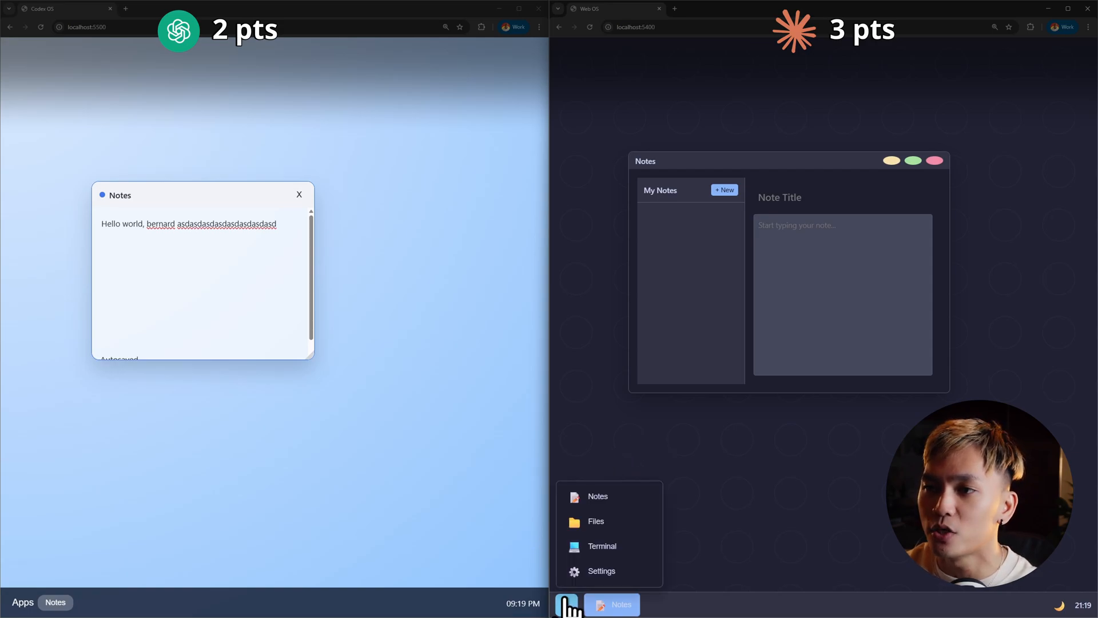
click(597, 496)
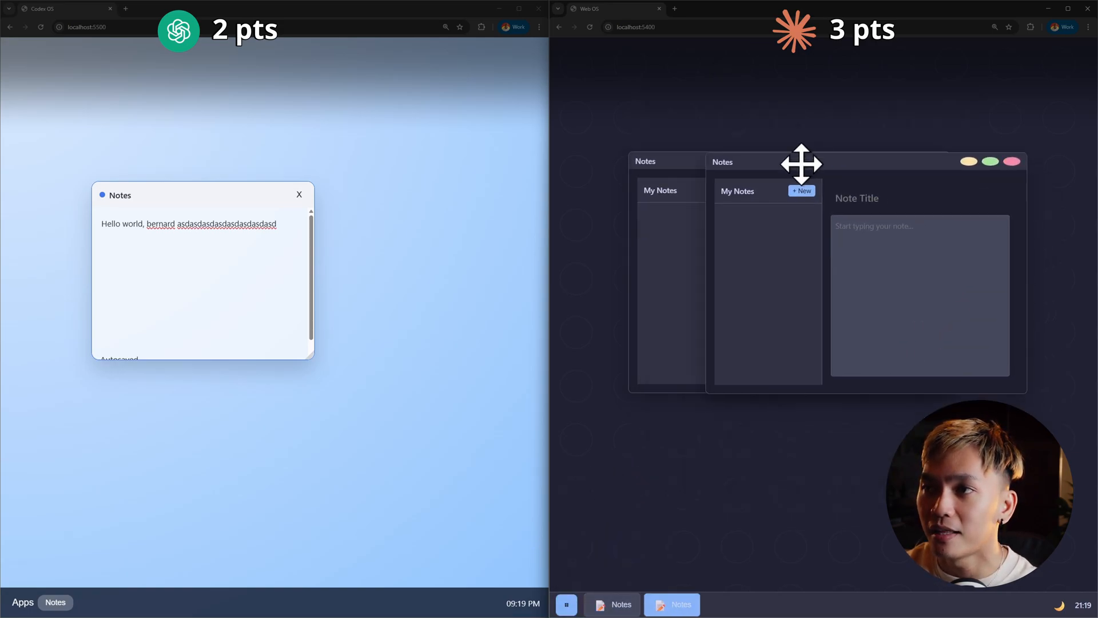
click(22, 602)
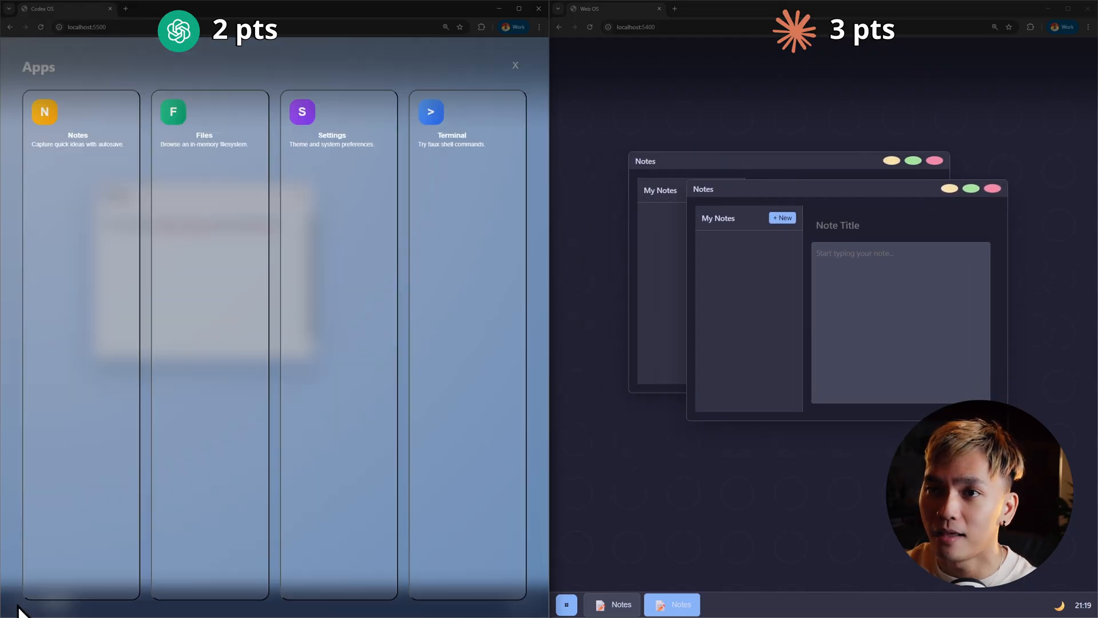
mouse_move(69, 280)
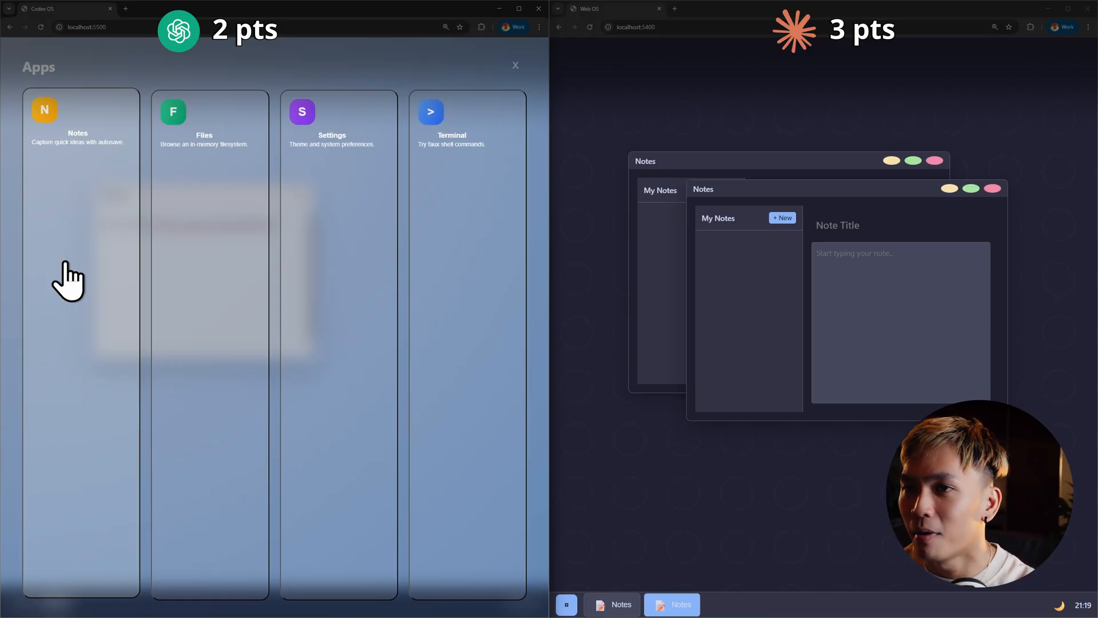
Launch Notes again from the Codex OS launcher card
click(209, 122)
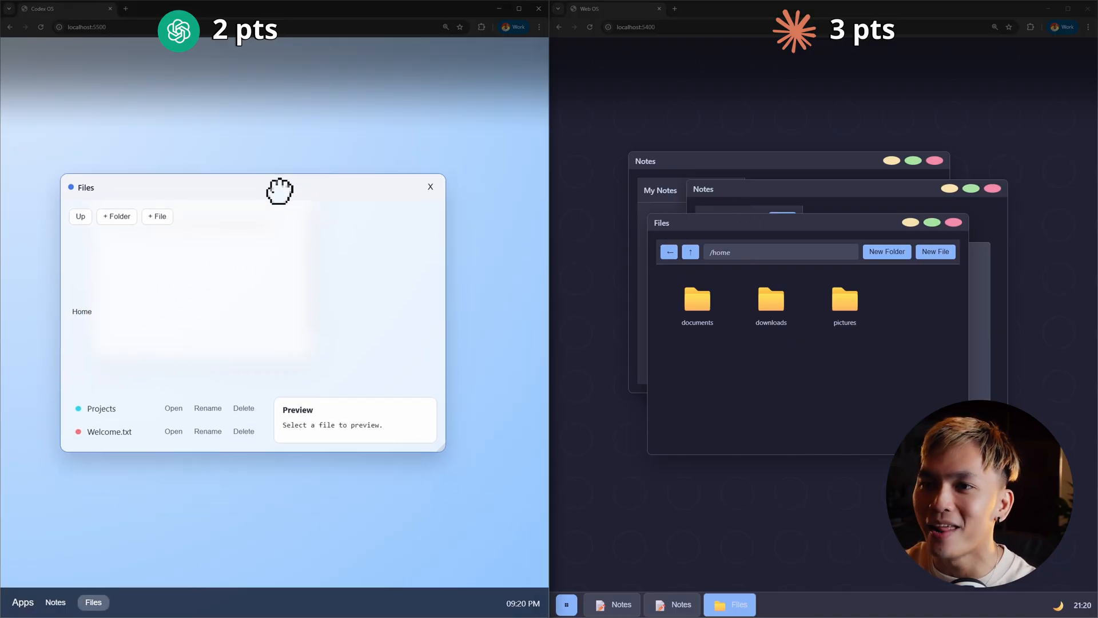
mouse_move(199, 364)
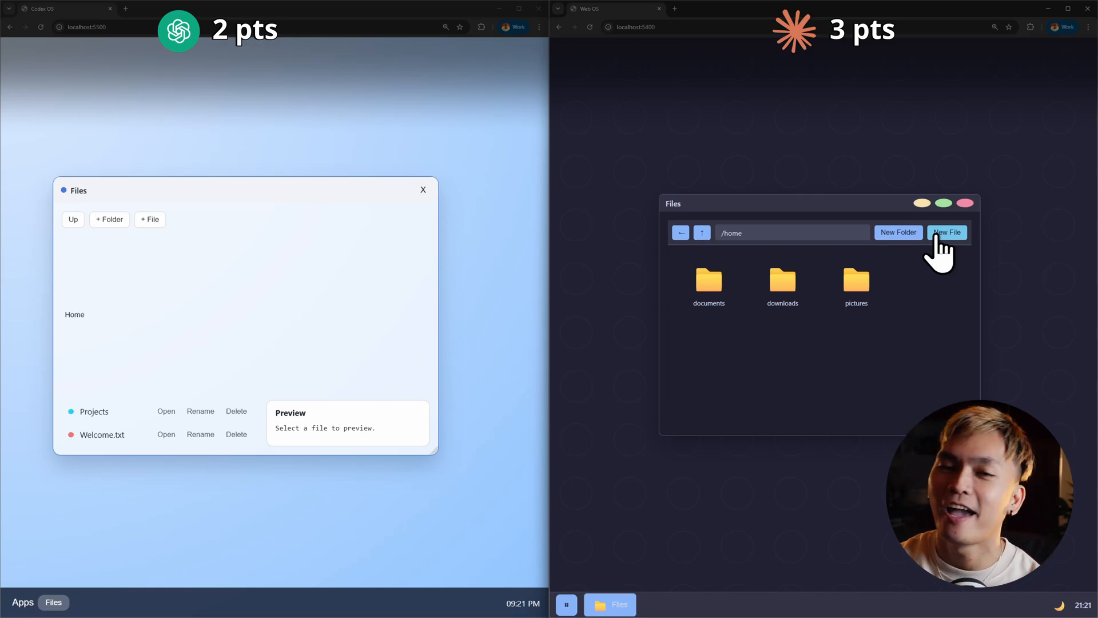
Try adding a new file and folder, confirming a WeeklyHow folder in Web OS Files
click(947, 232)
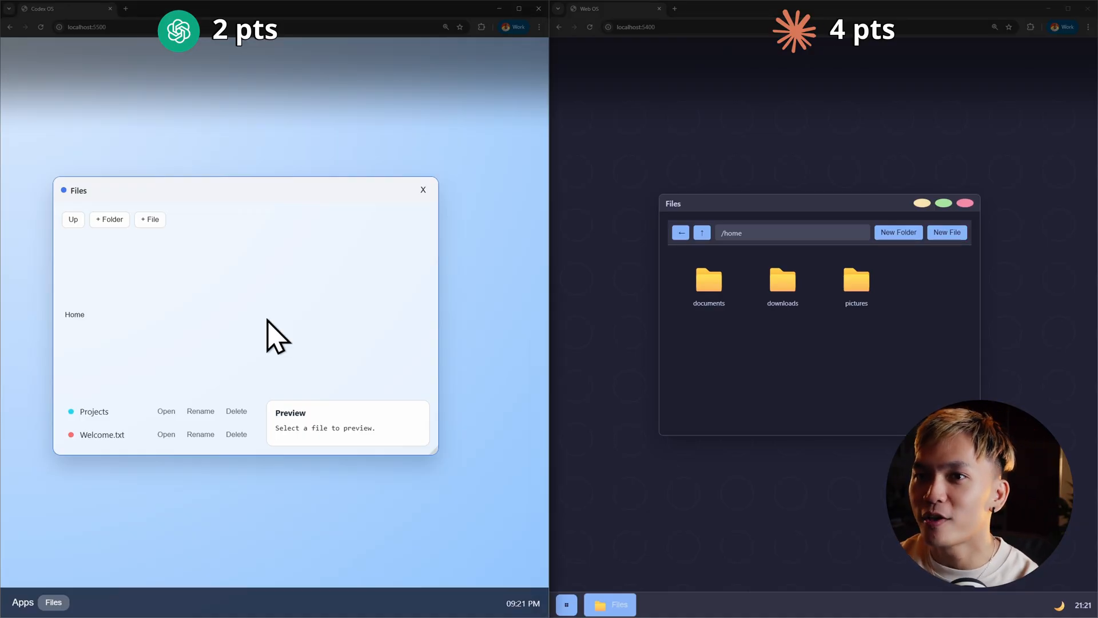
click(109, 219)
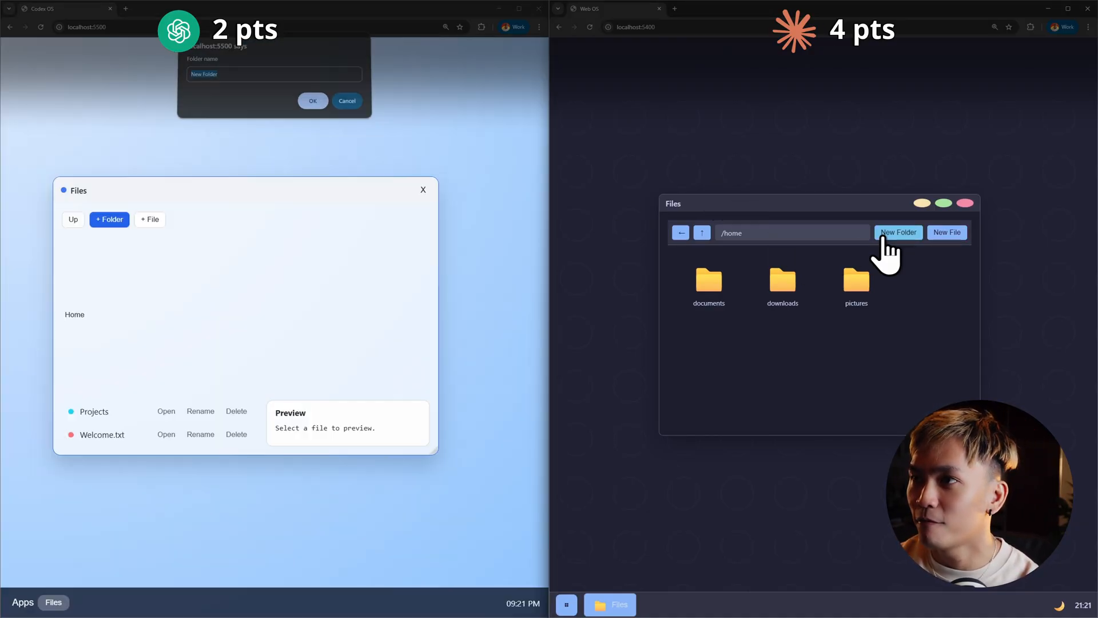
click(899, 232)
text(Work)
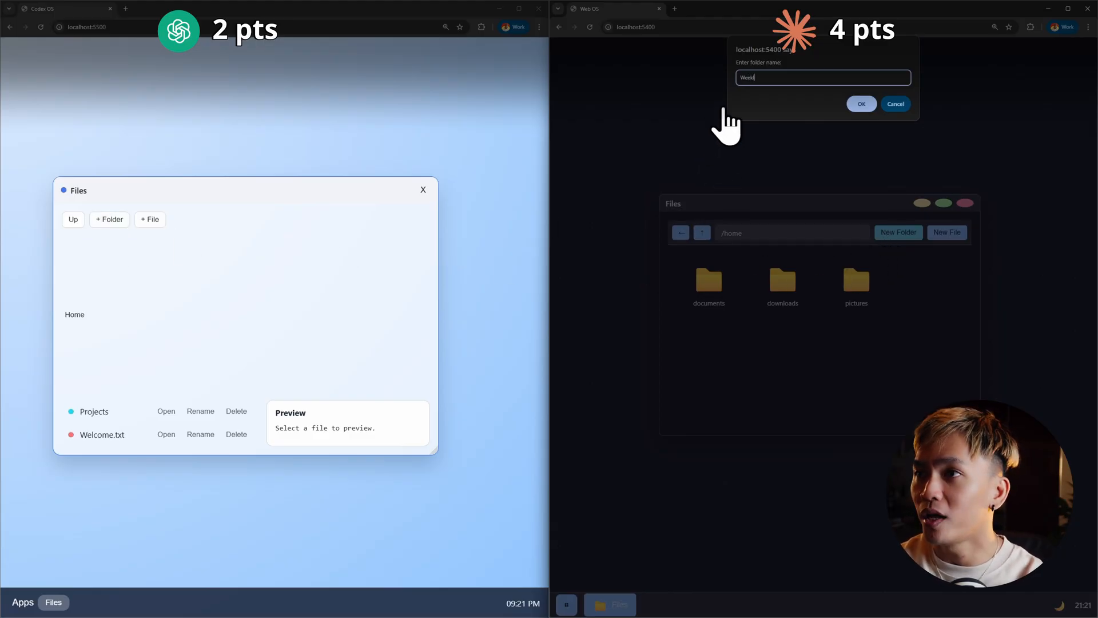
click(861, 103)
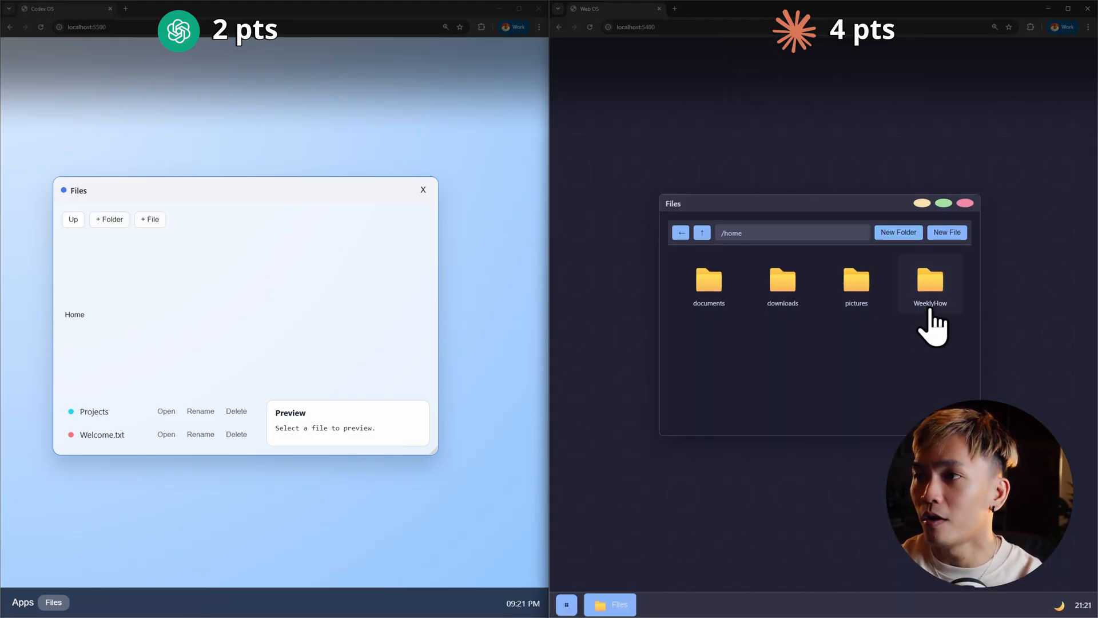
Create a WeeklyHow folder in Codex OS Files, then start and cancel renaming it
click(109, 219)
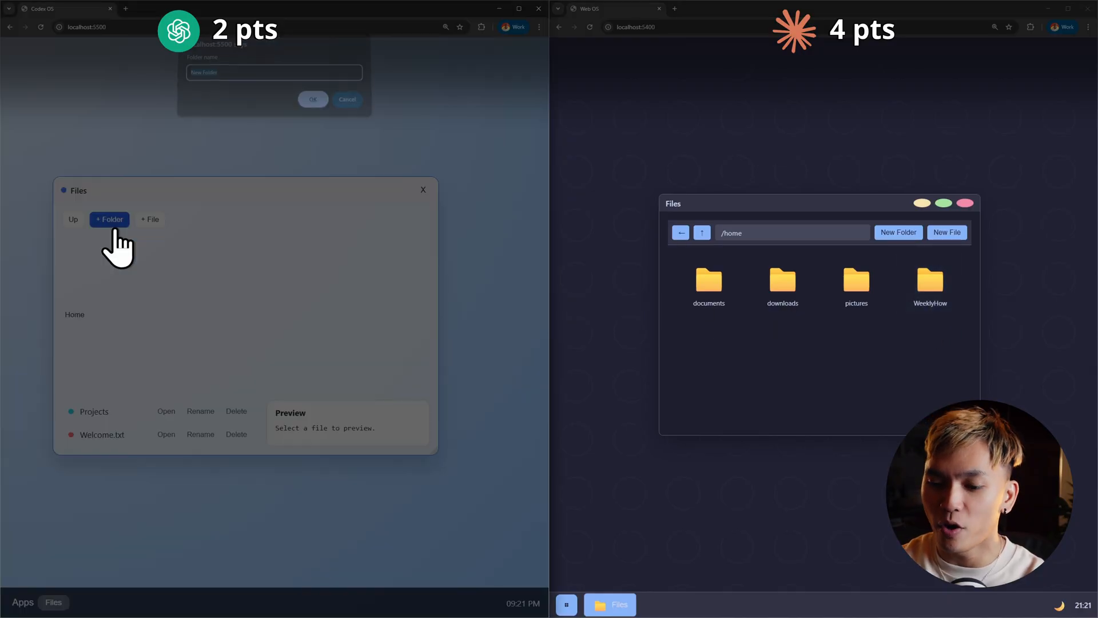
text(WeeklyHow)
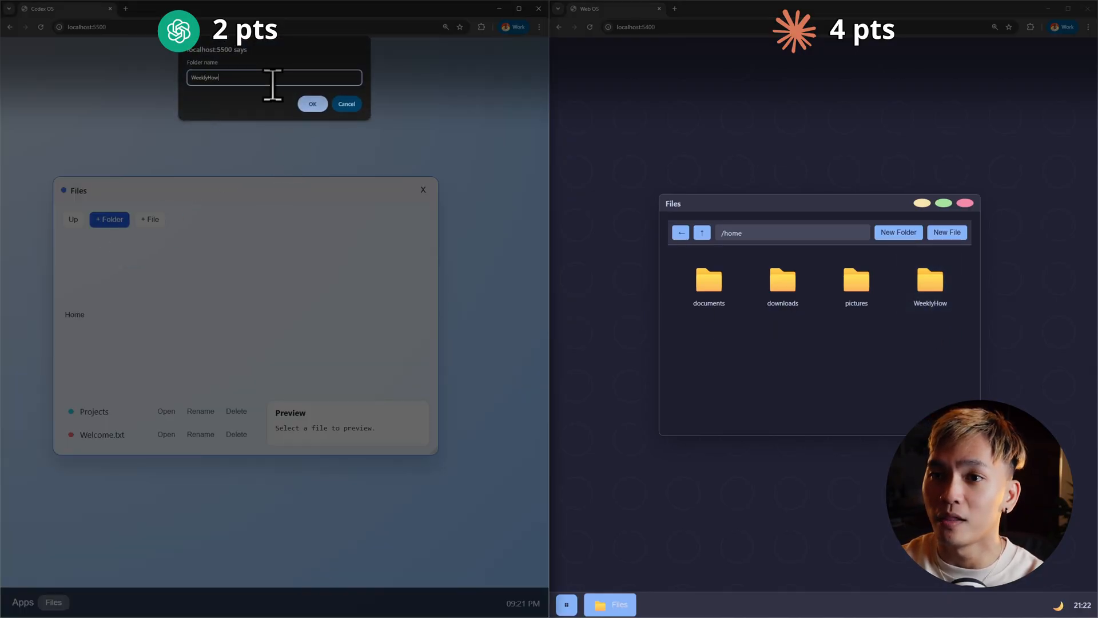
click(313, 104)
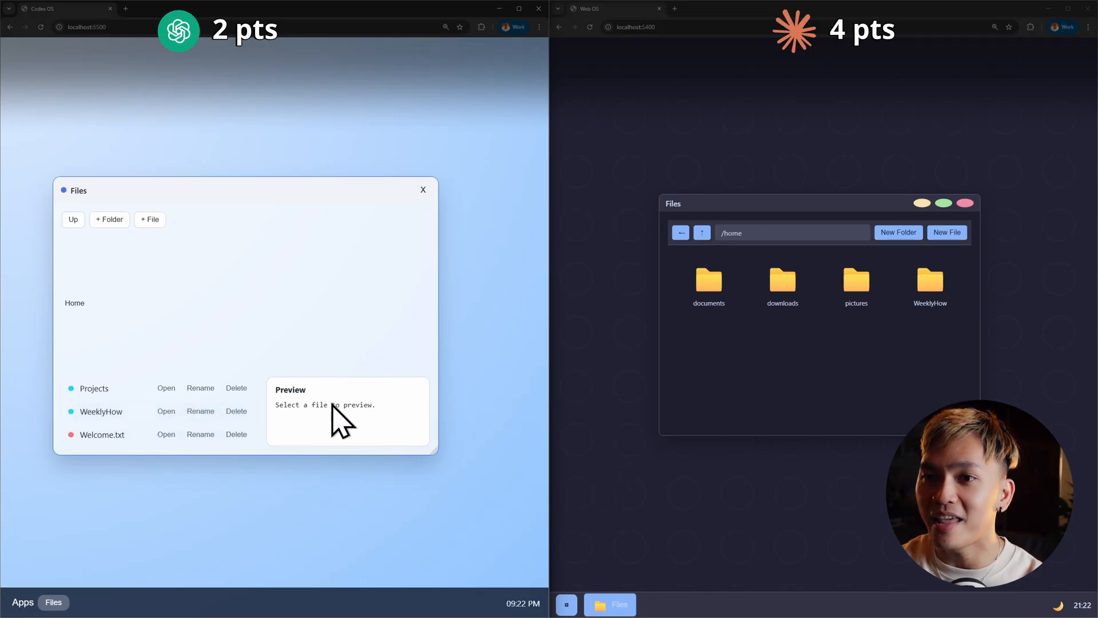
click(200, 411)
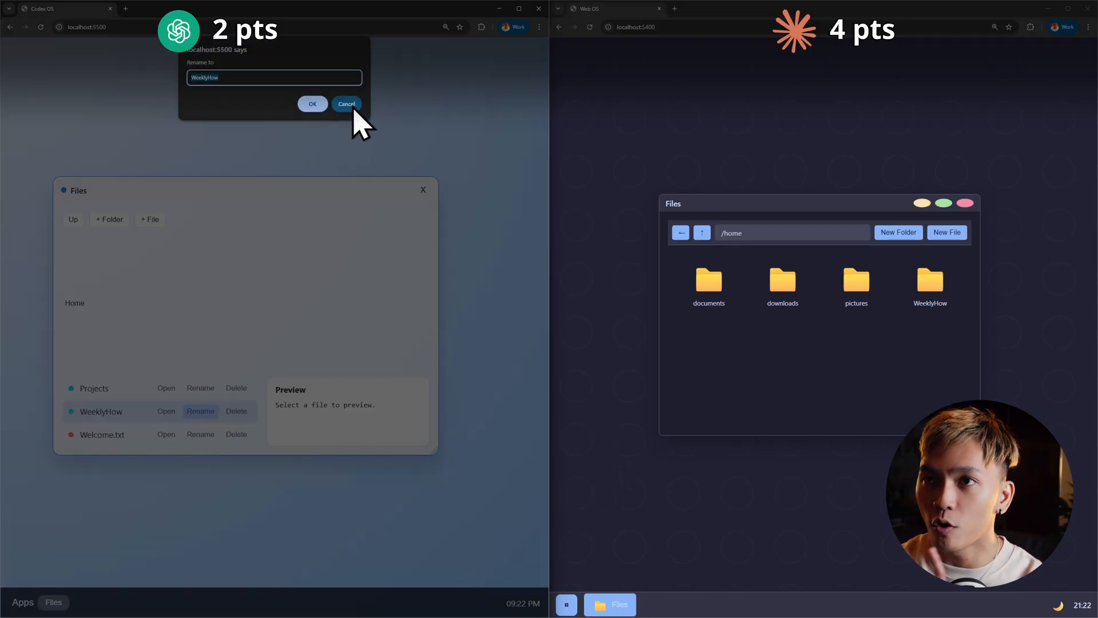
click(346, 104)
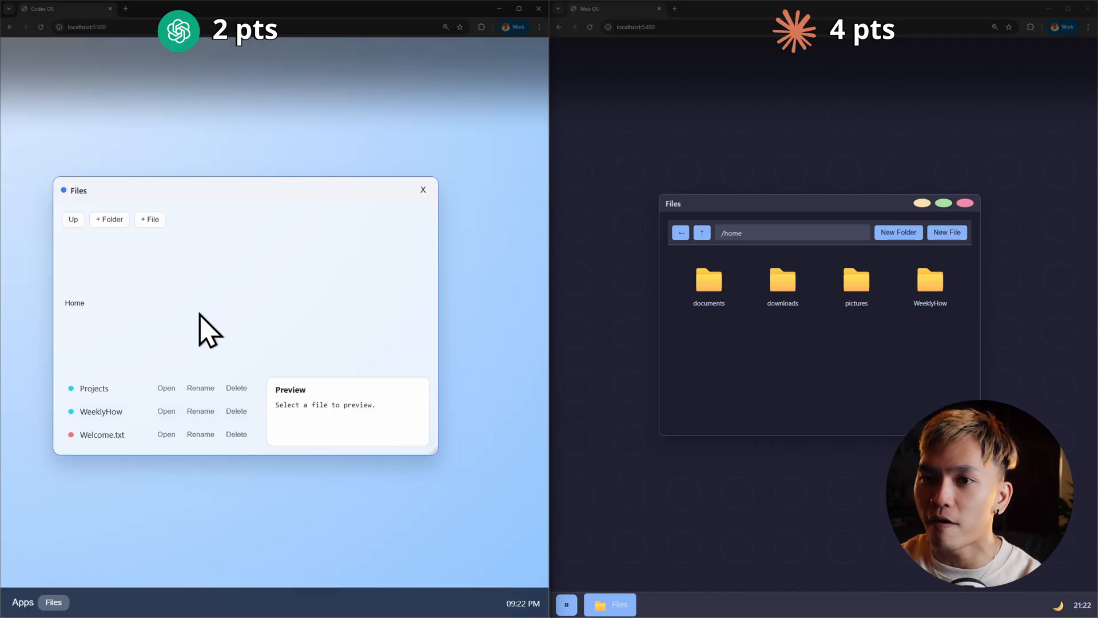
right_click(112, 417)
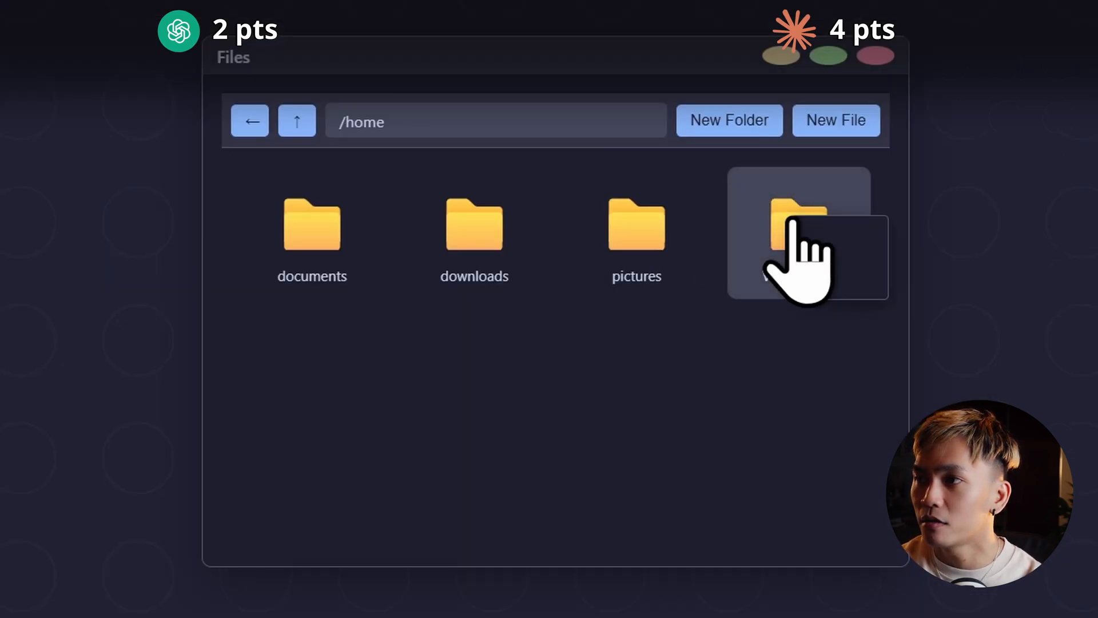
right_click(799, 224)
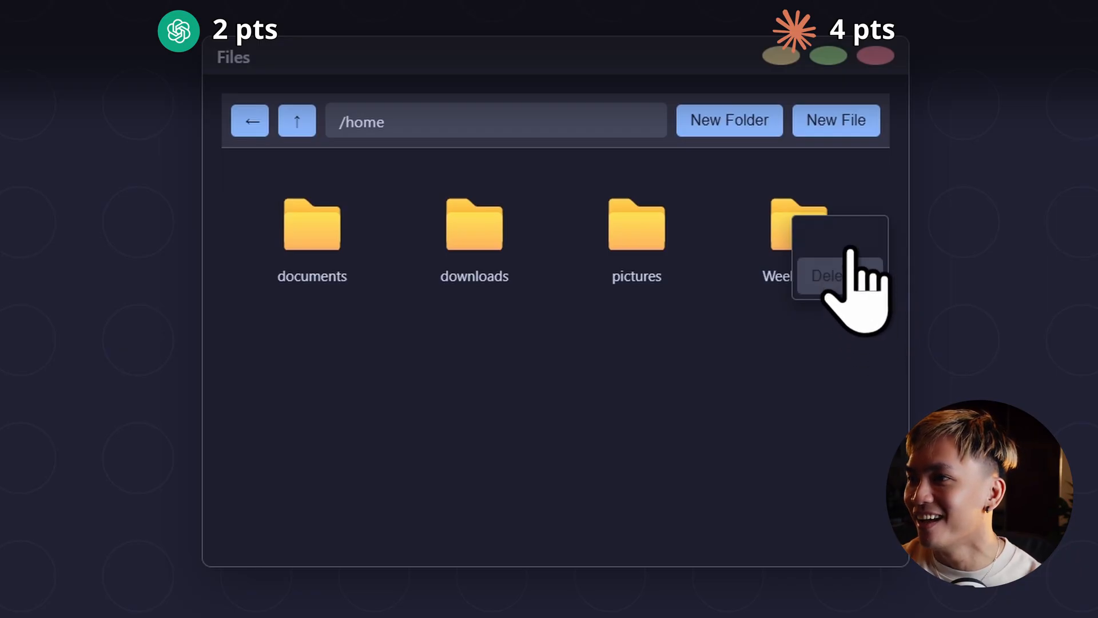
mouse_move(862, 330)
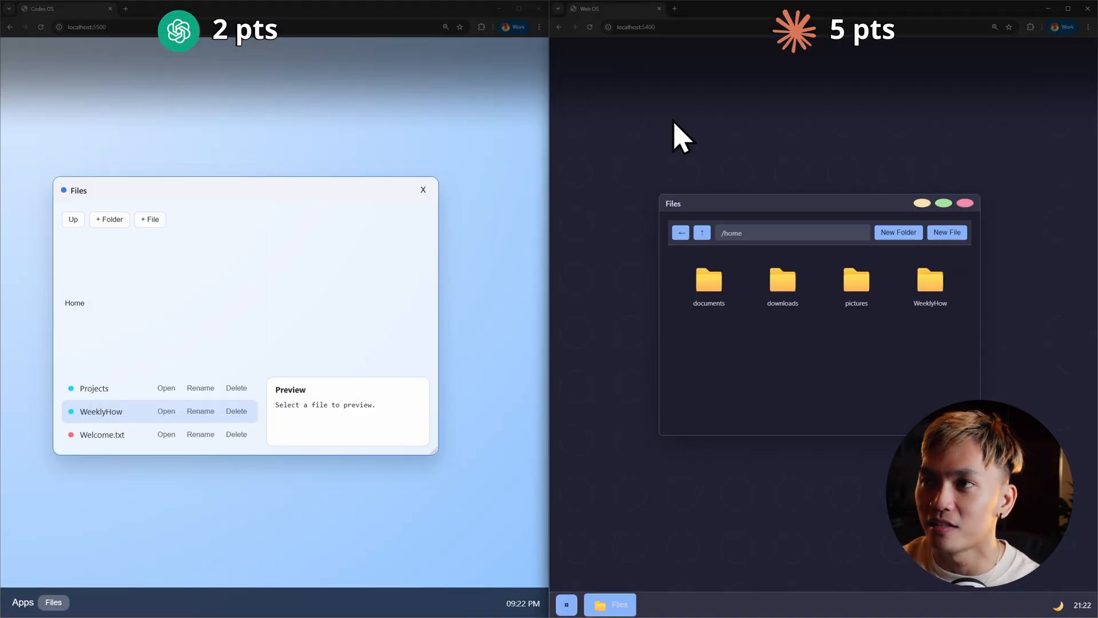
right_click(680, 133)
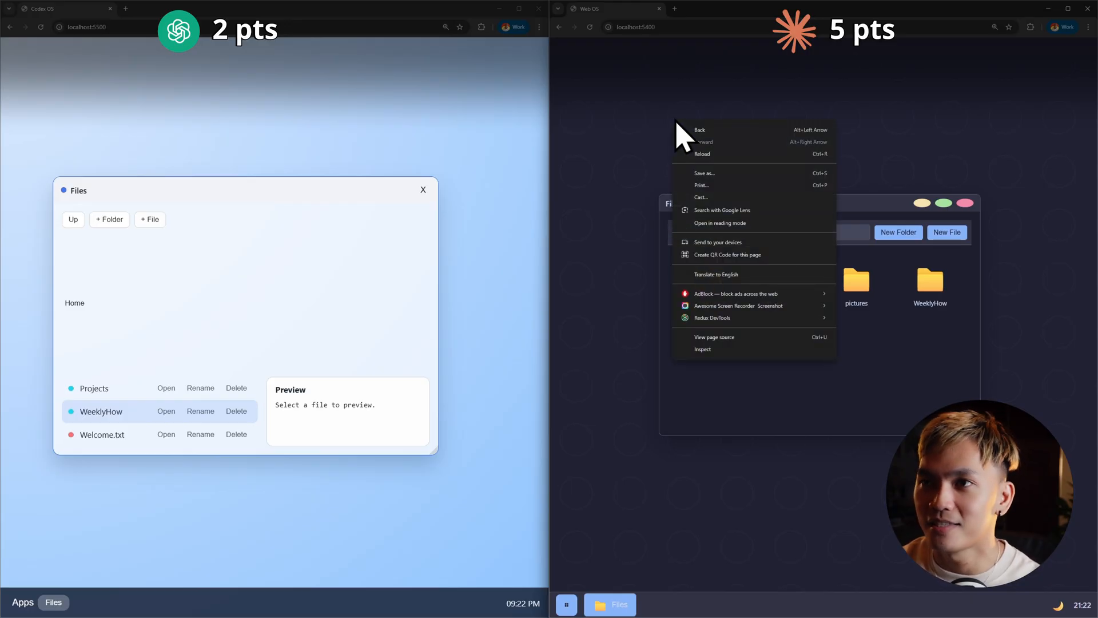
mouse_move(580, 147)
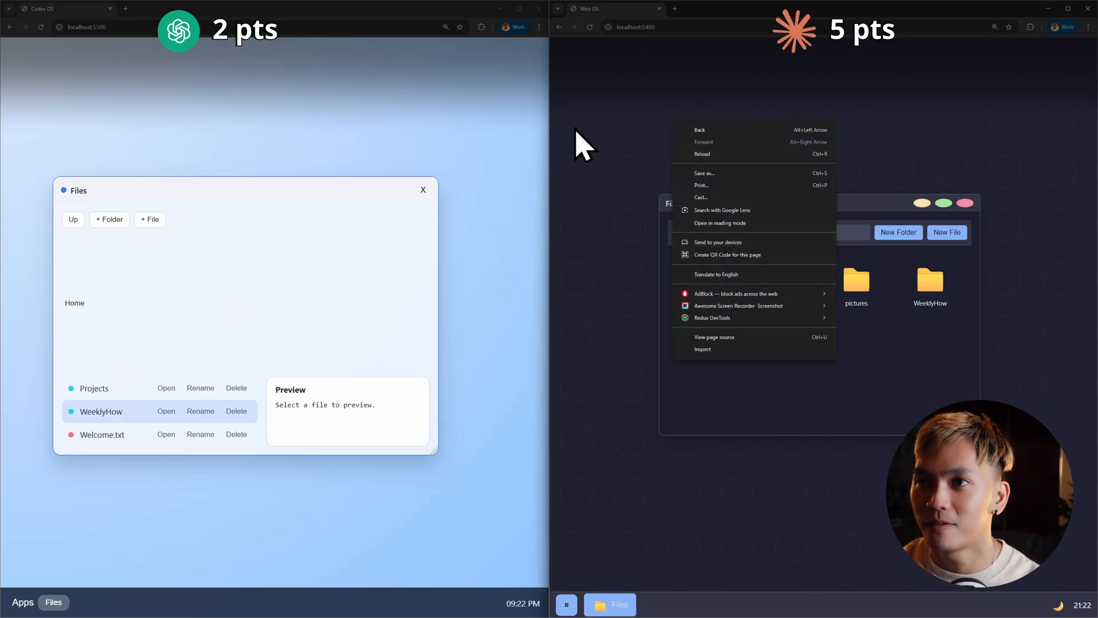
right_click(326, 140)
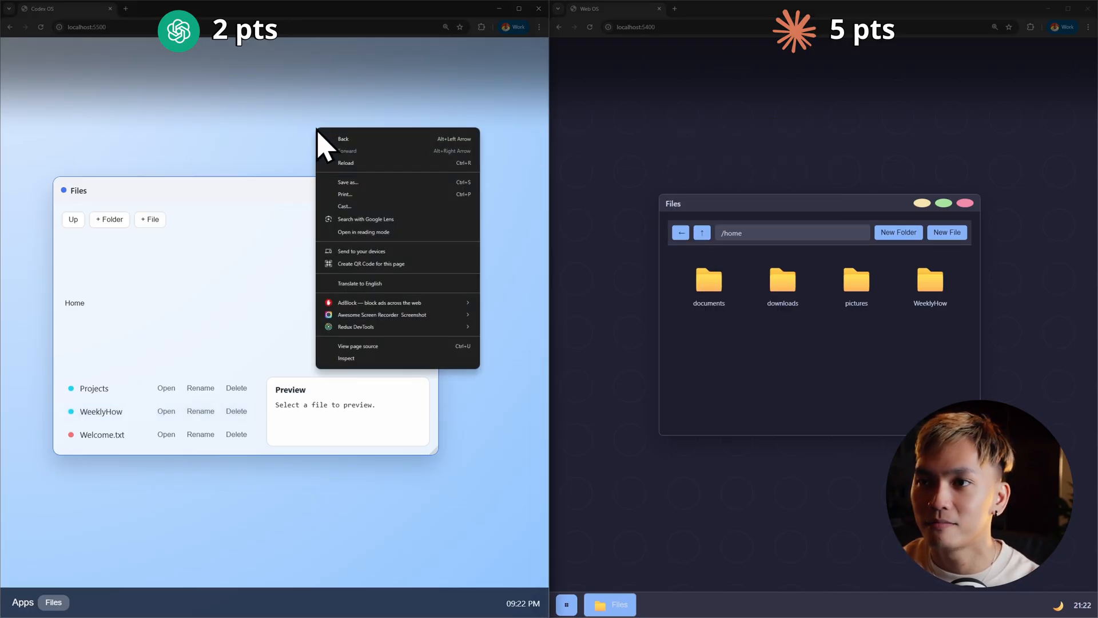
mouse_move(794, 355)
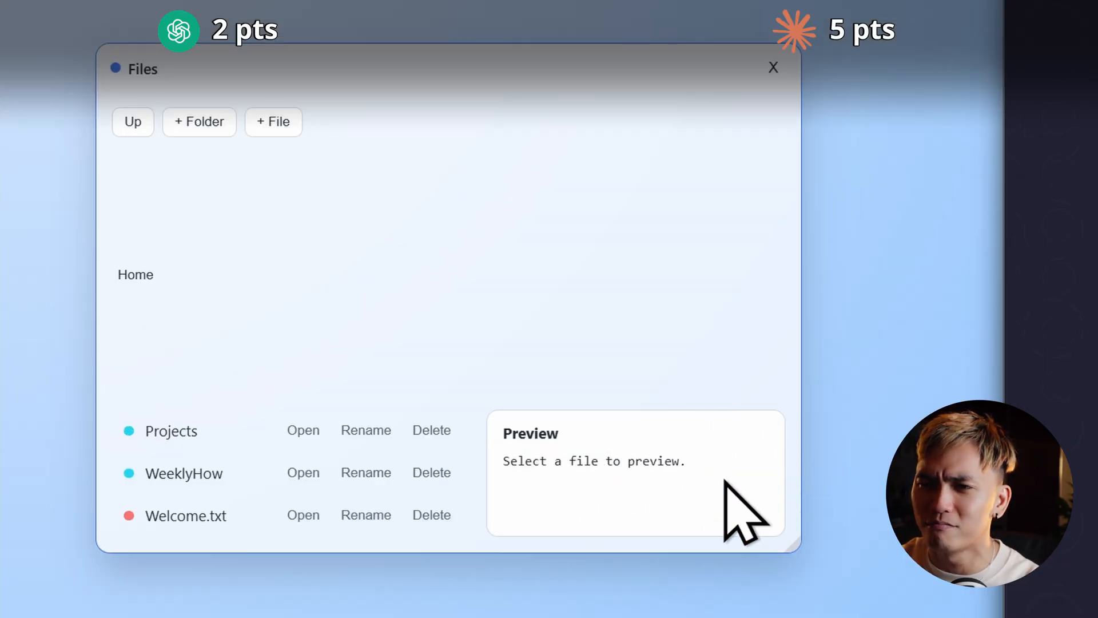
mouse_move(620, 511)
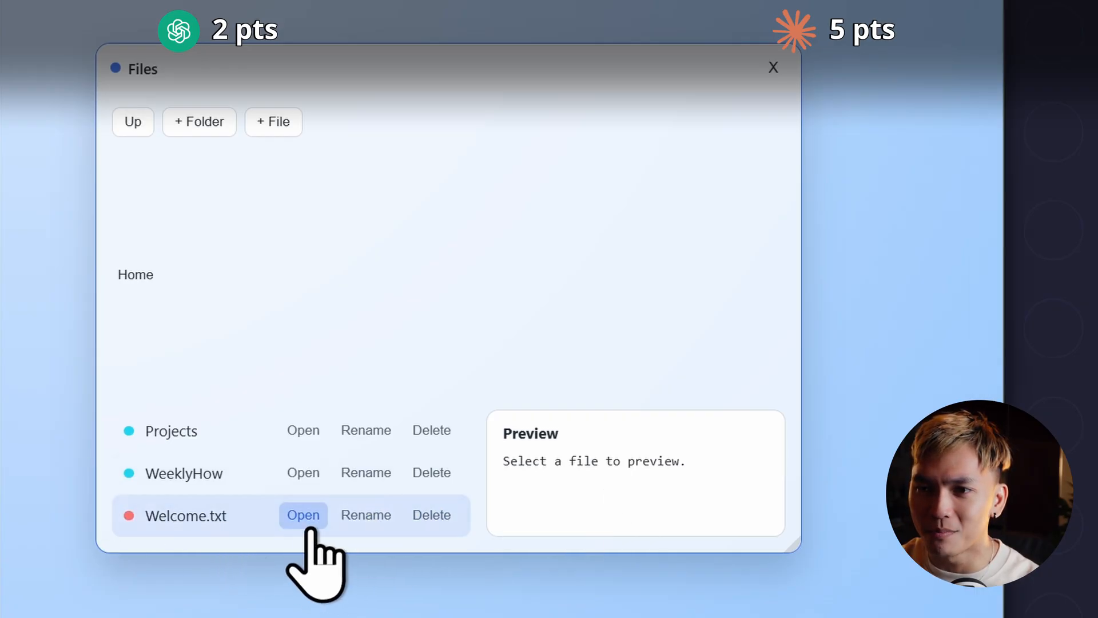
Open Welcome.txt in the Codex OS Files preview pane
click(303, 515)
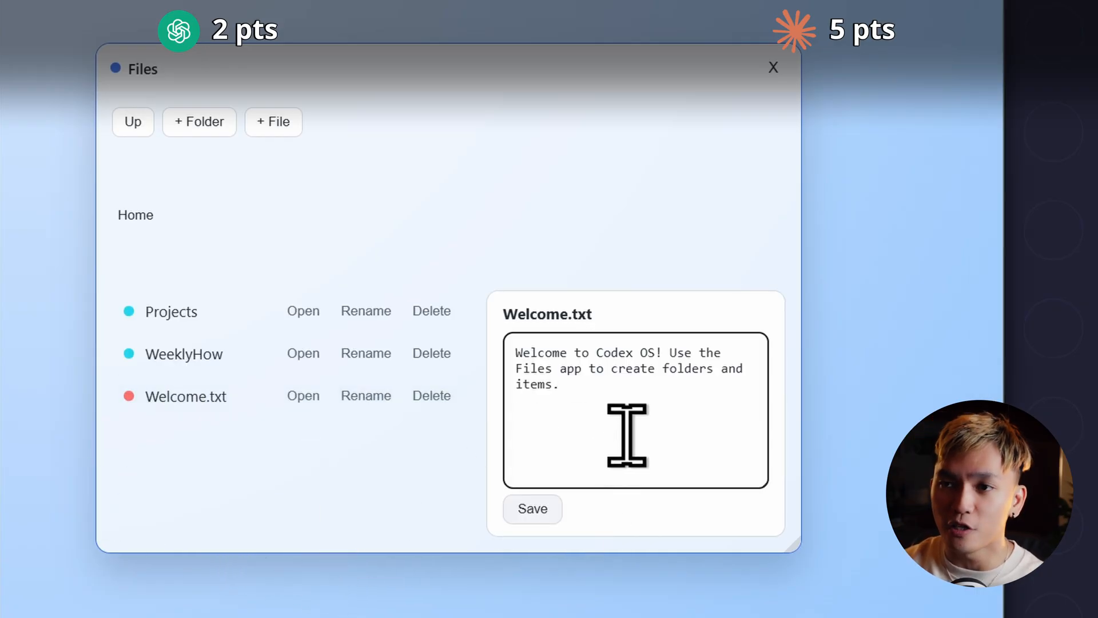
mouse_move(224, 455)
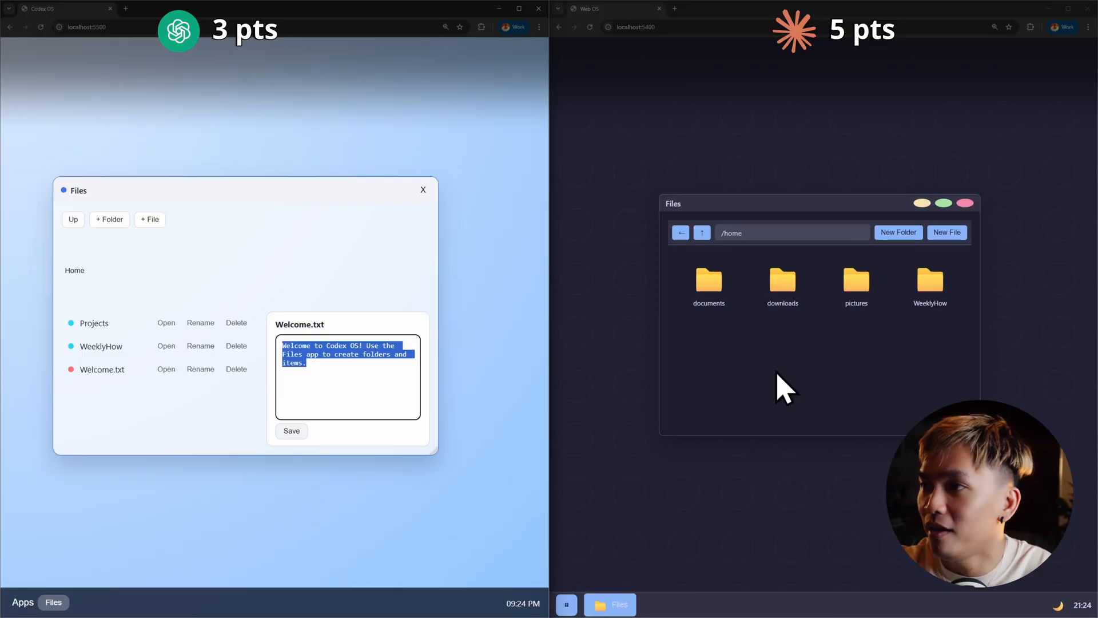
Create a new Text.txt file in the Web OS Files home
click(946, 231)
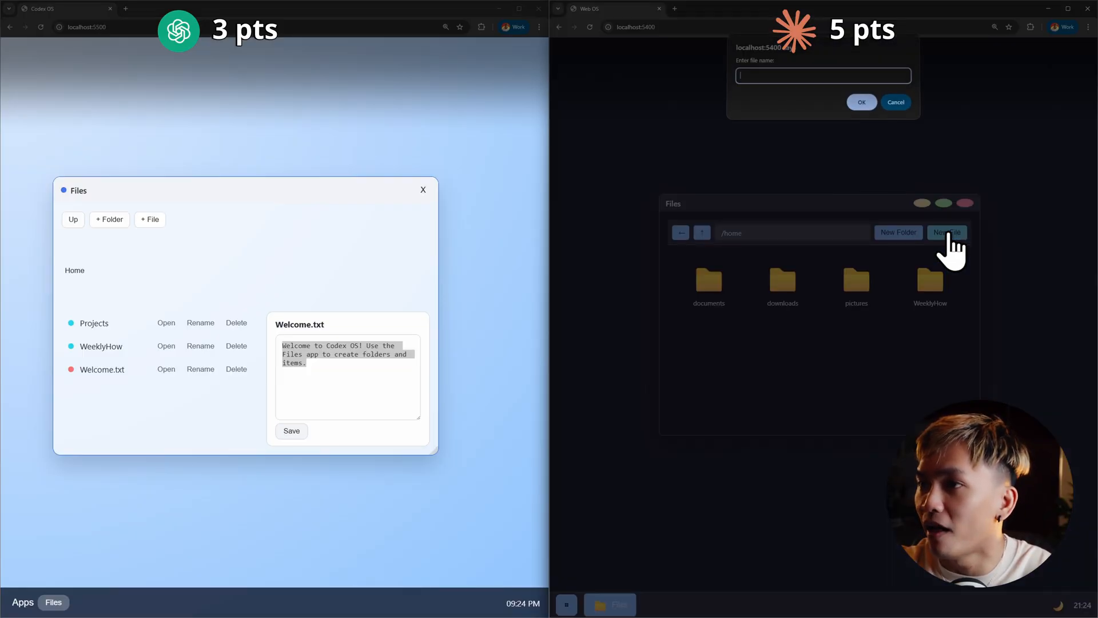
text(Te)
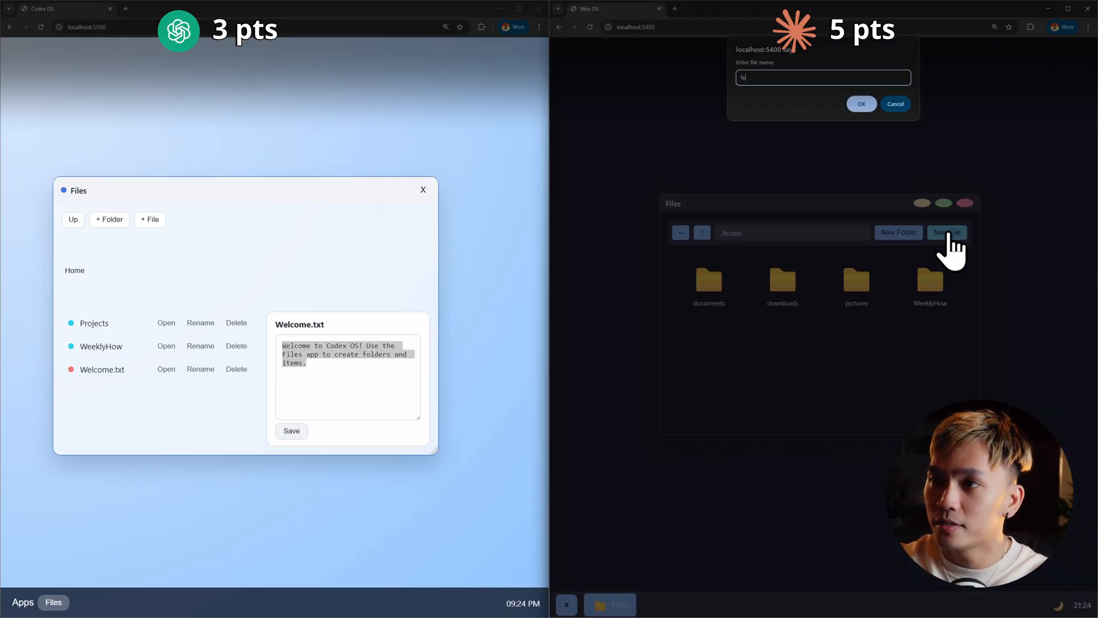
click(861, 104)
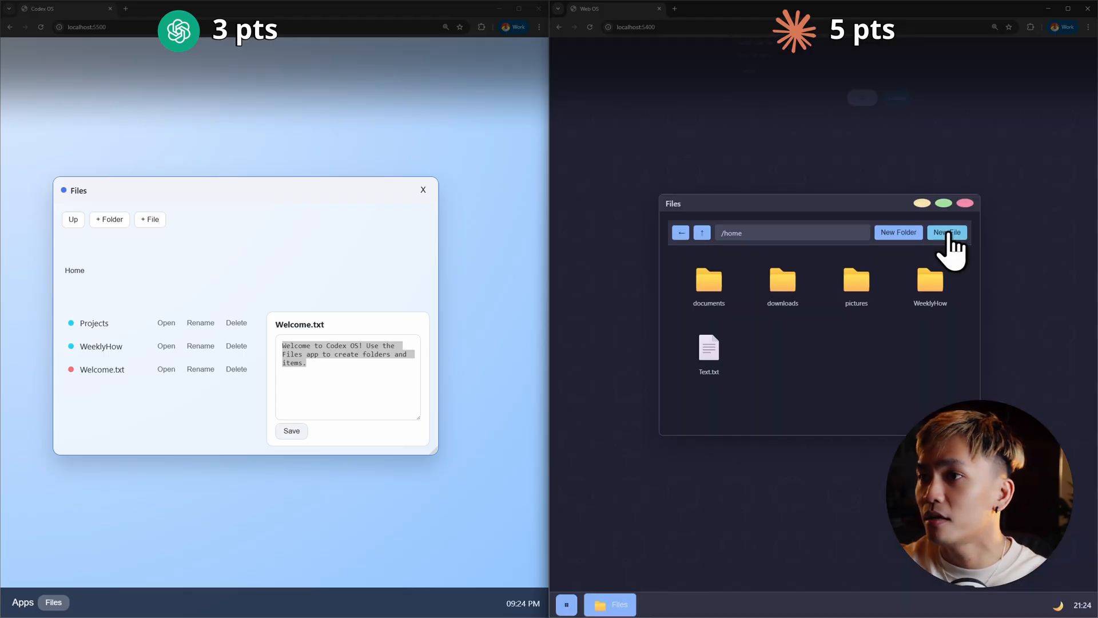
mouse_move(802, 393)
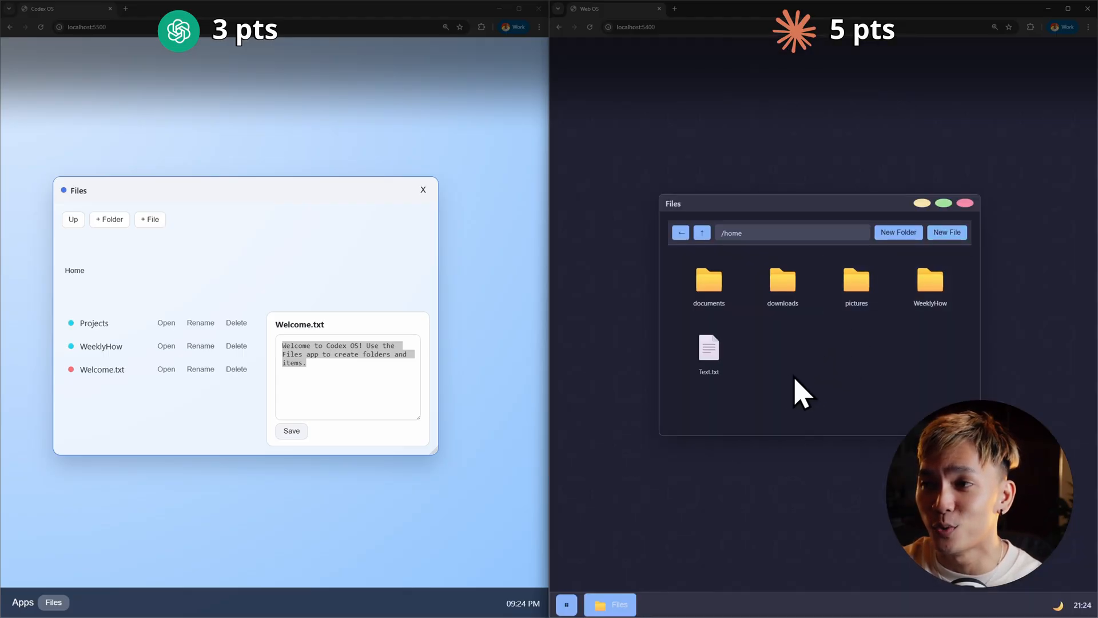
Open Text.txt, write 'Can you save this?', and close the window to test saving
click(708, 355)
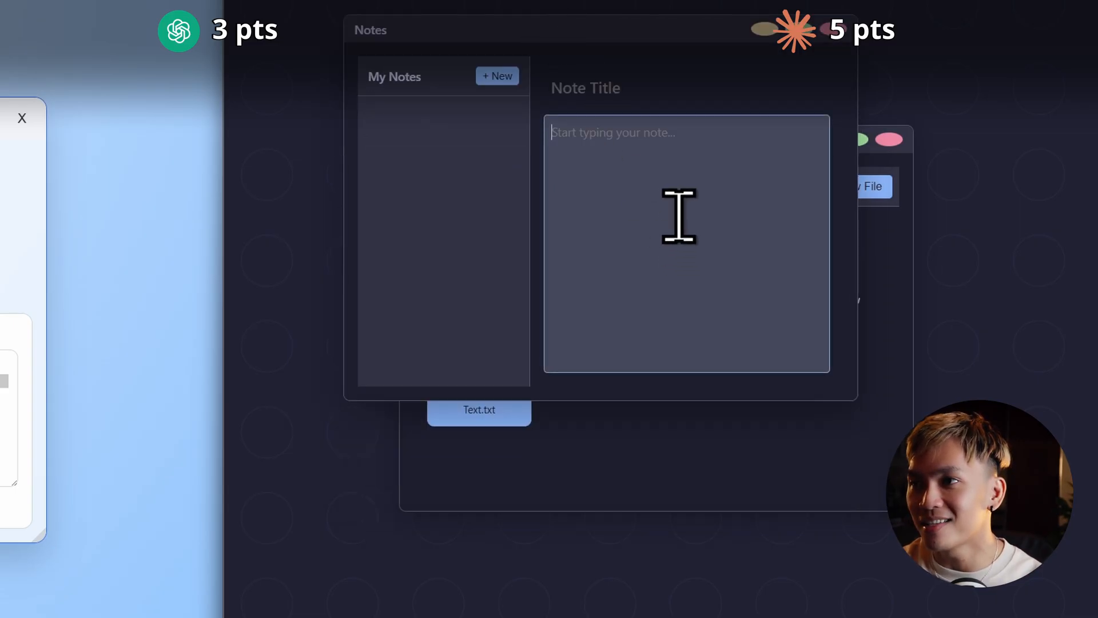
mouse_move(685, 213)
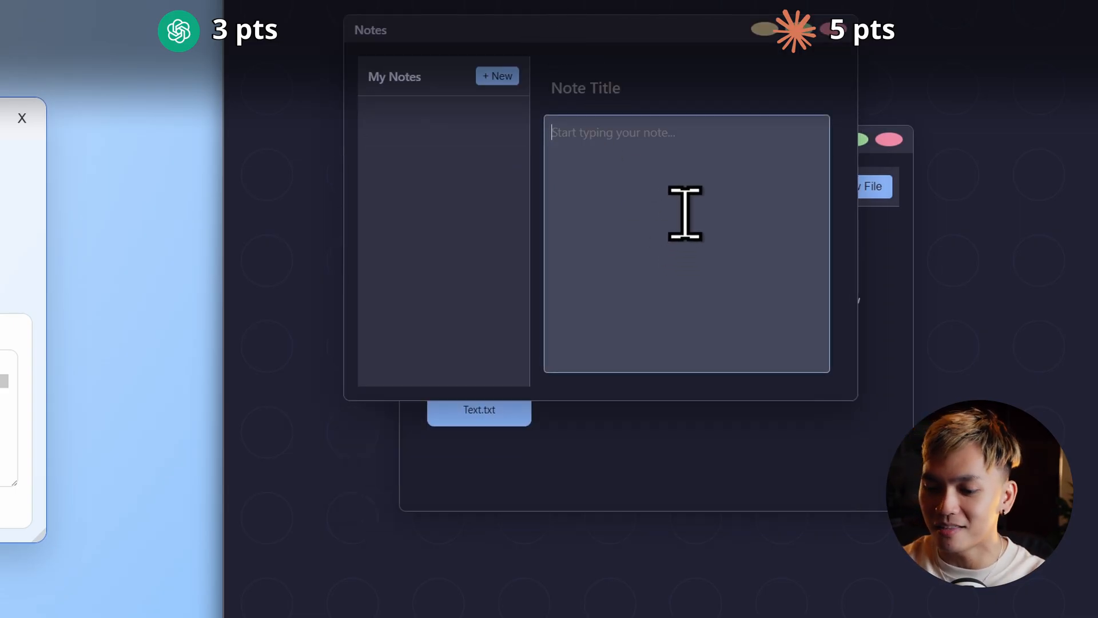
text(Can you s)
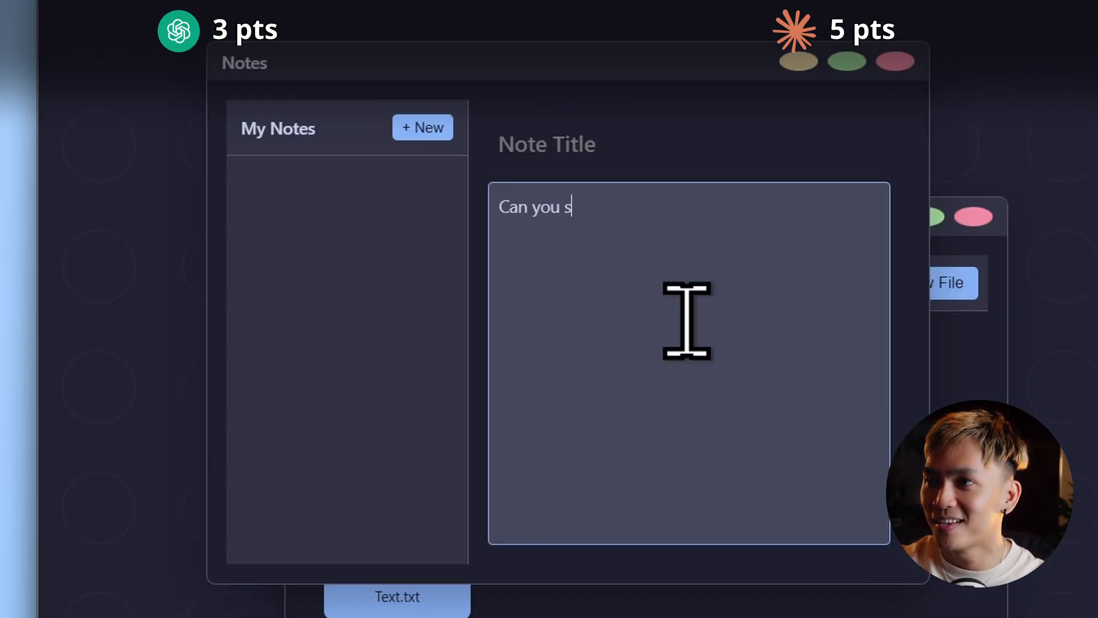
text(ave t)
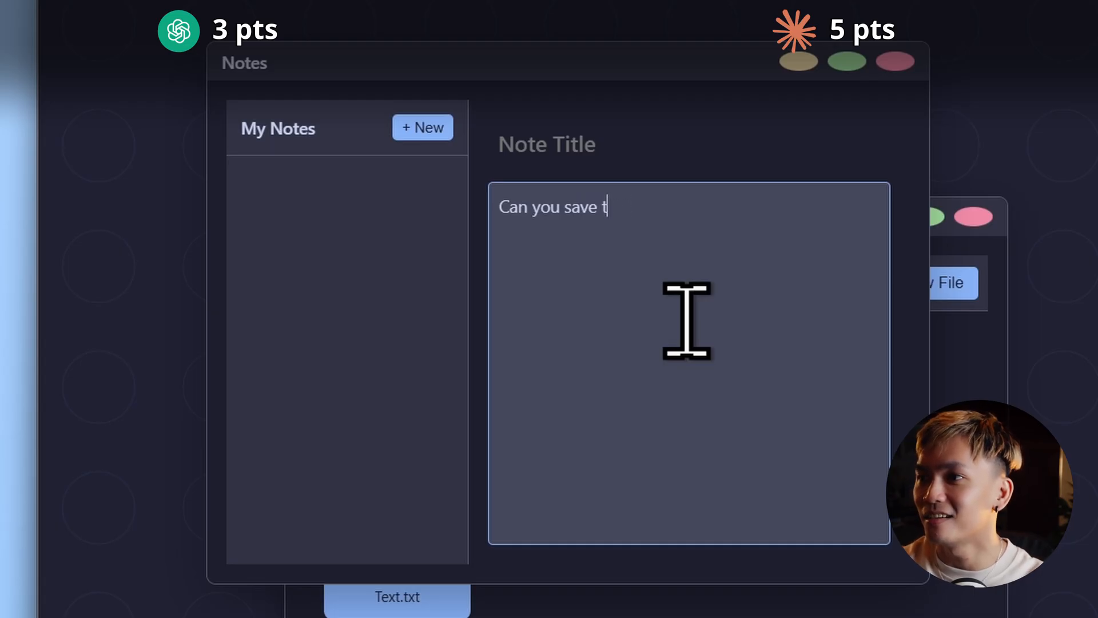
text(his?)
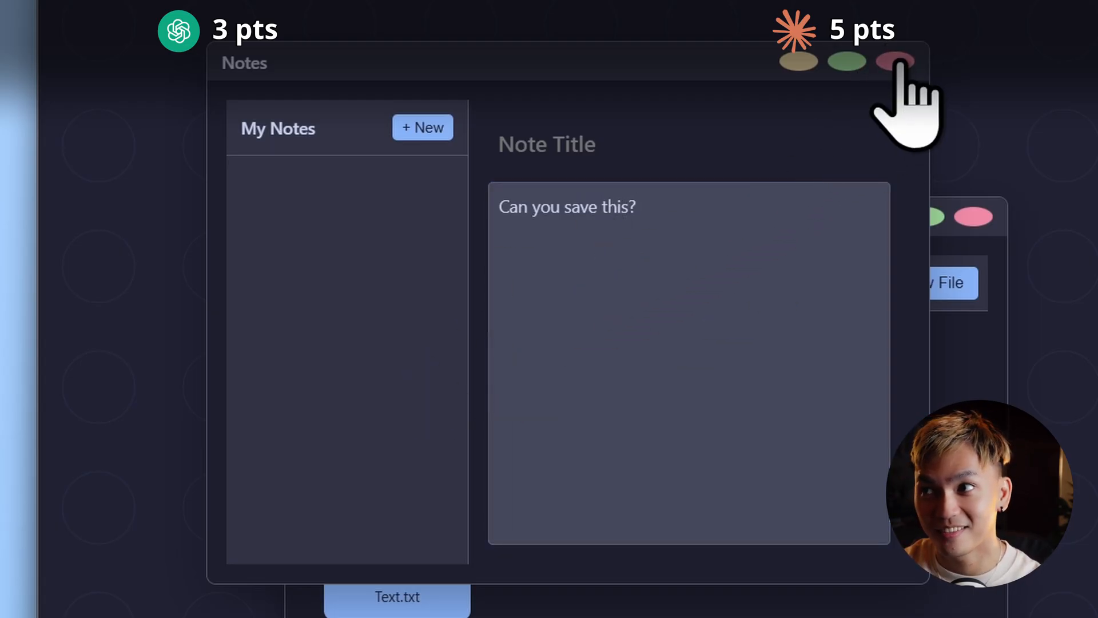
click(892, 62)
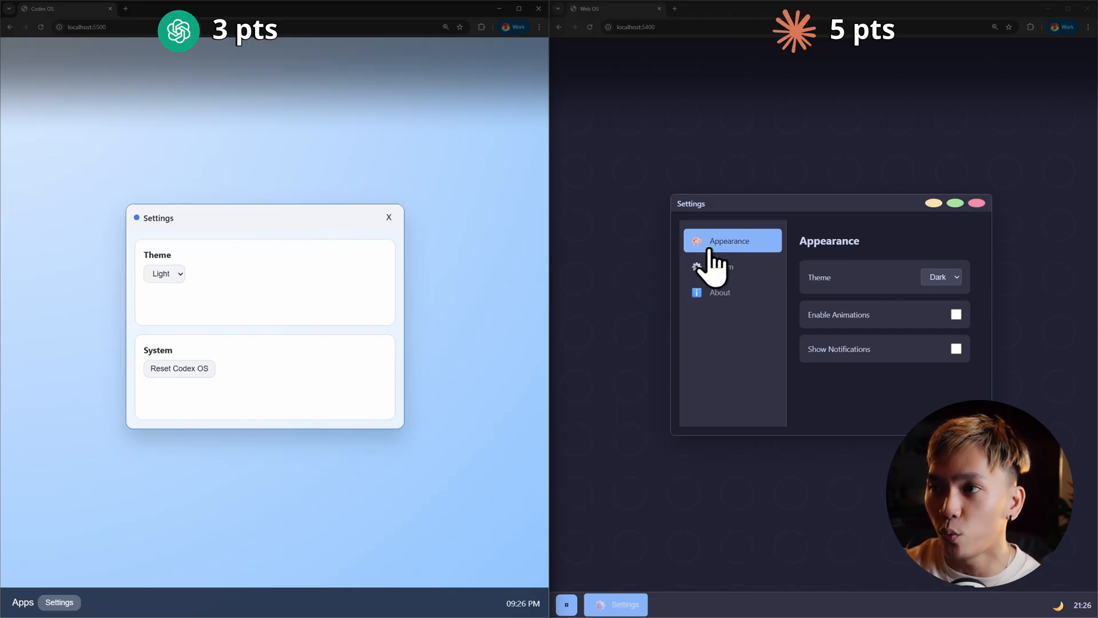
mouse_move(853, 302)
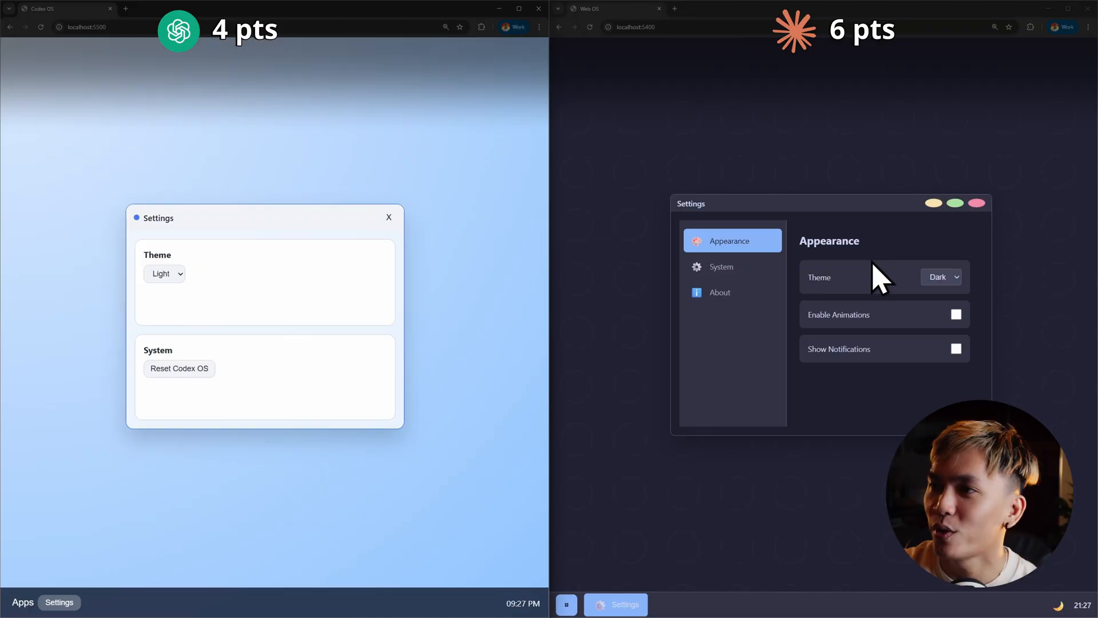
mouse_move(827, 298)
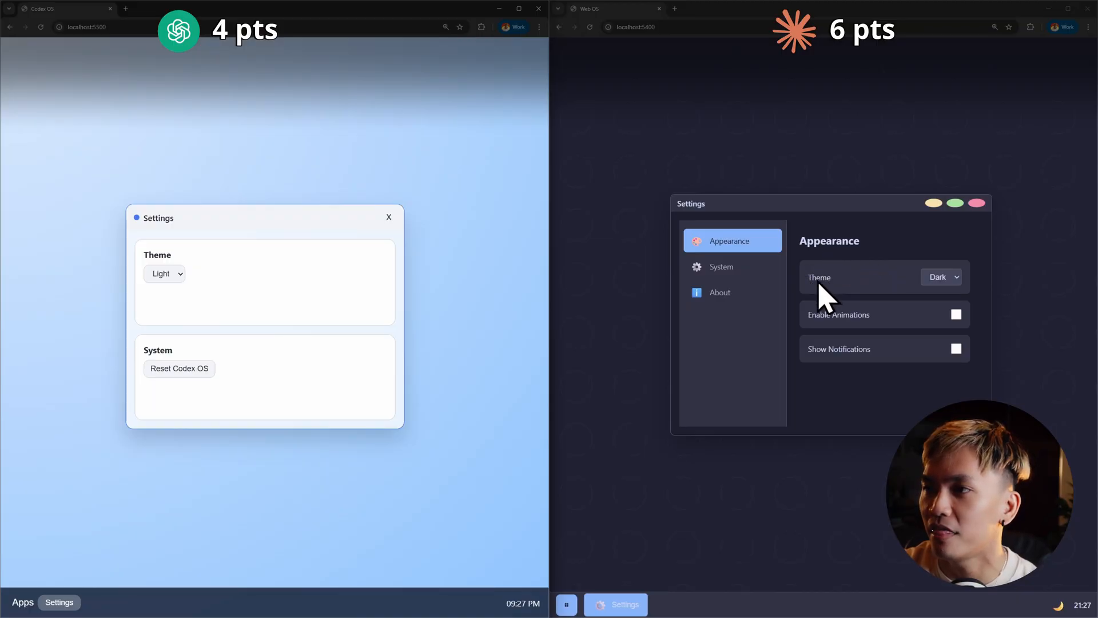
Set Web OS to Light and Codex OS to Dark, enabling Web OS animations and disabling notifications
click(942, 276)
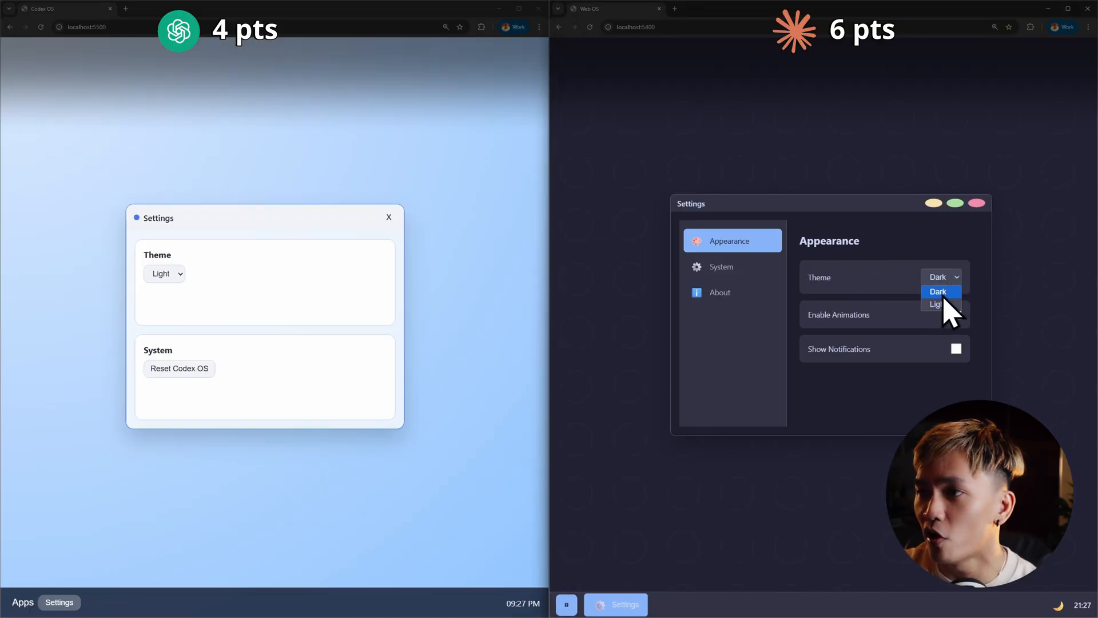
click(936, 304)
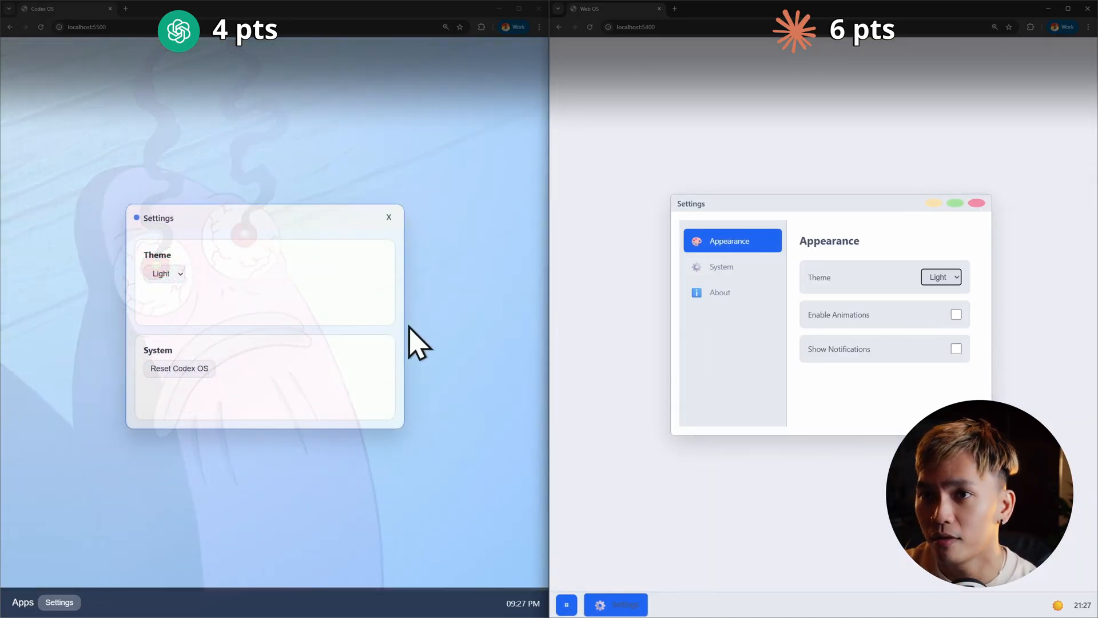
click(165, 273)
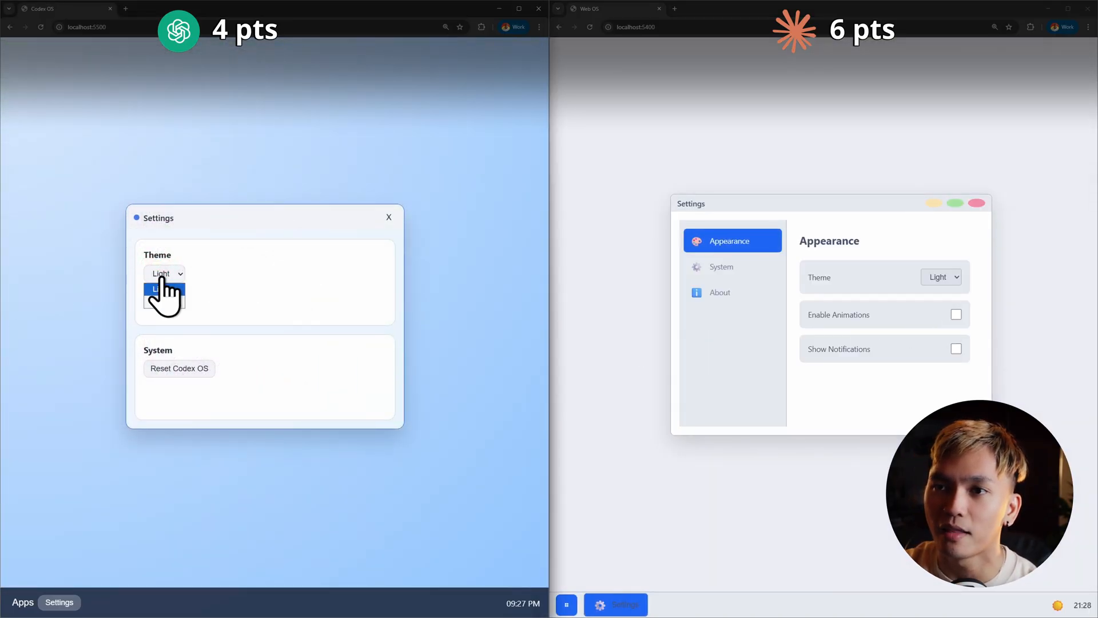
click(164, 289)
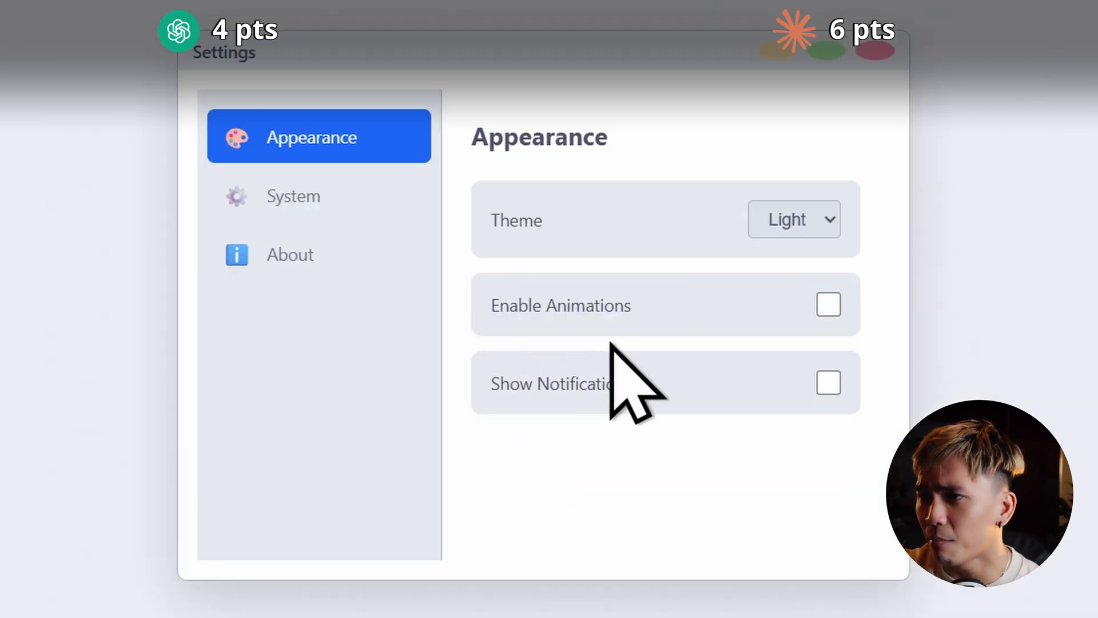
mouse_move(569, 469)
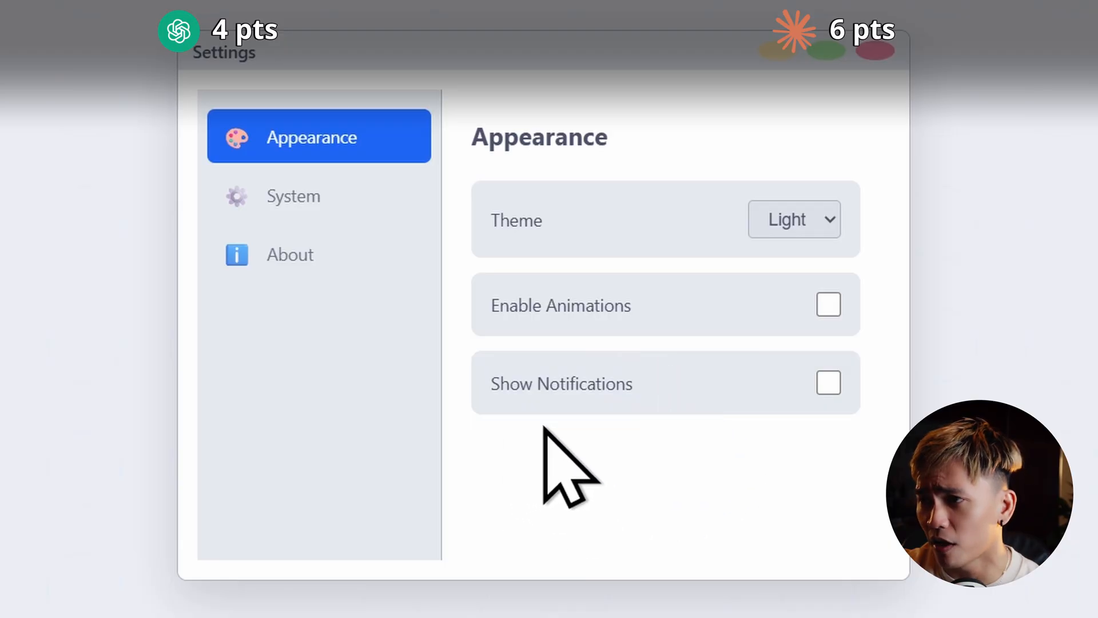
mouse_move(645, 484)
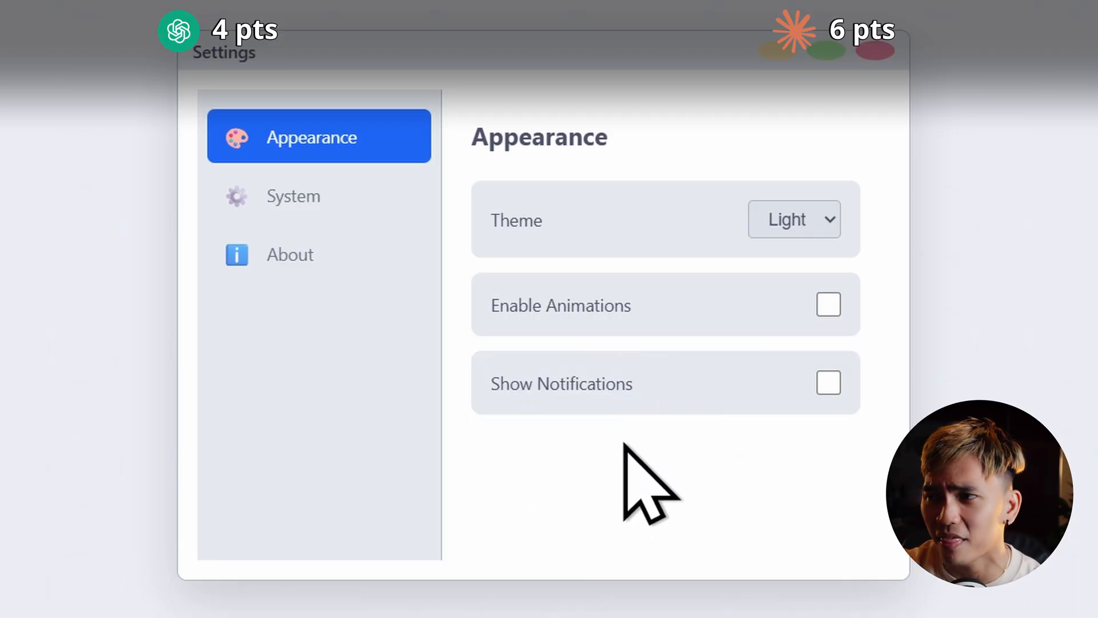
mouse_move(813, 462)
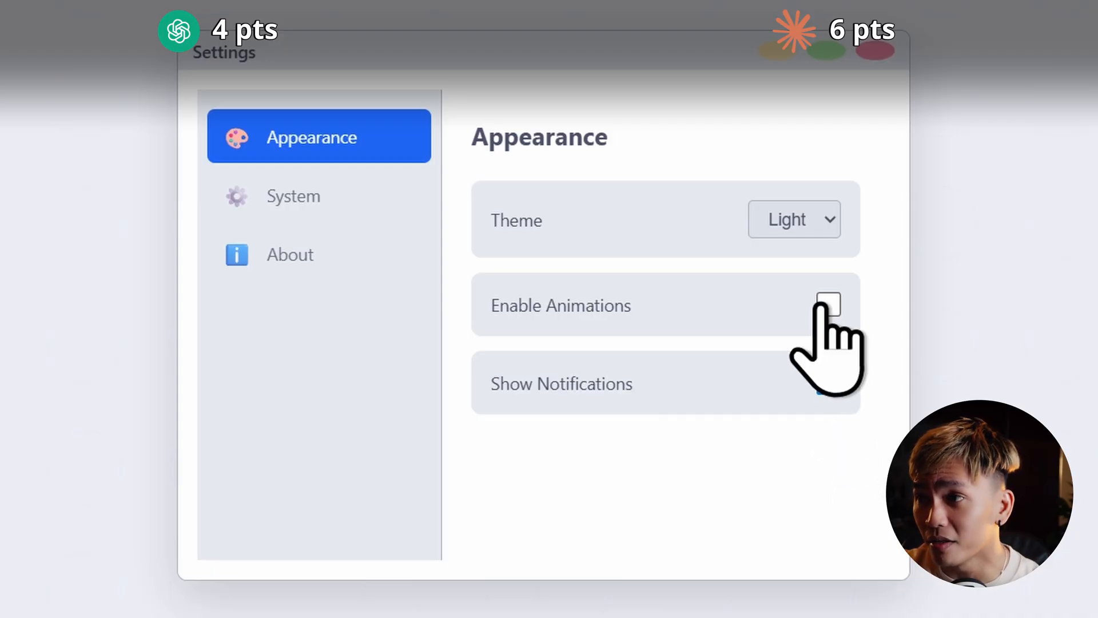
click(828, 305)
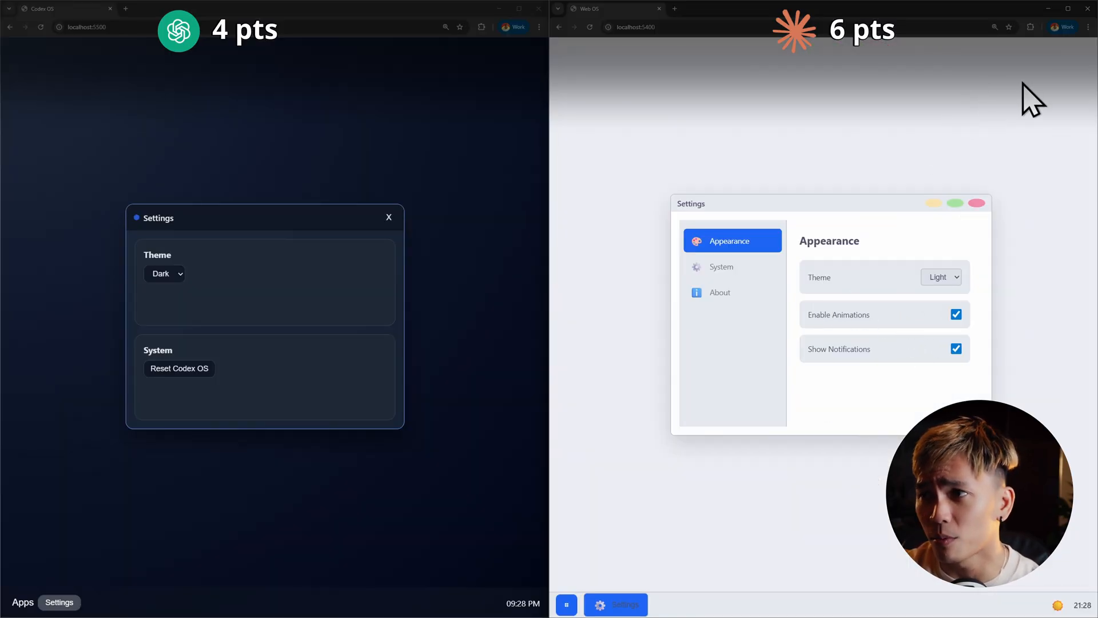
mouse_move(847, 390)
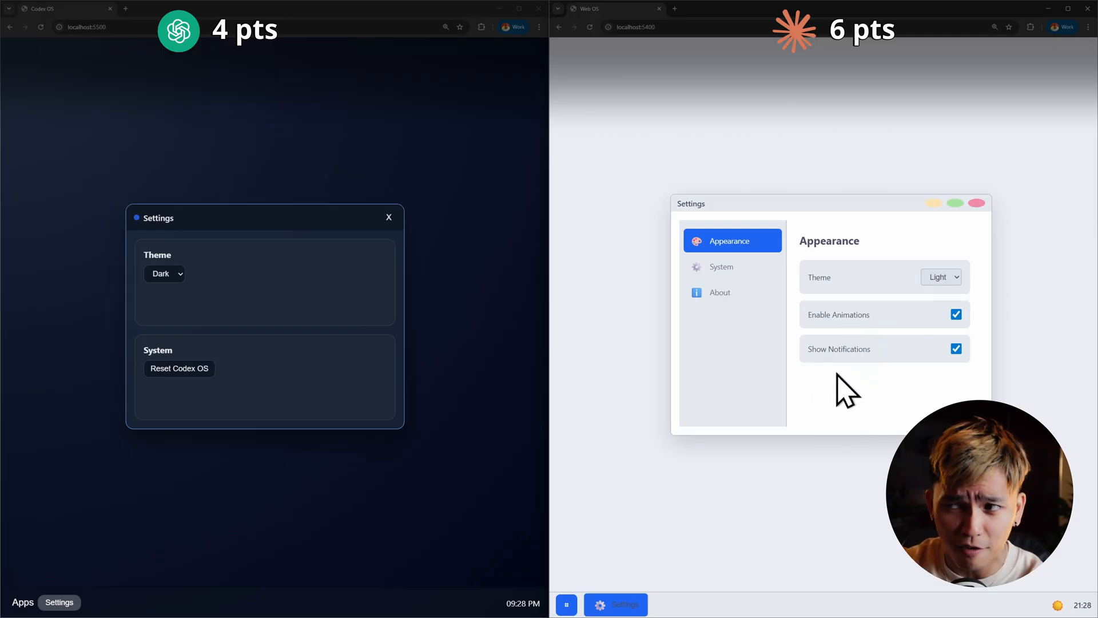
mouse_move(845, 378)
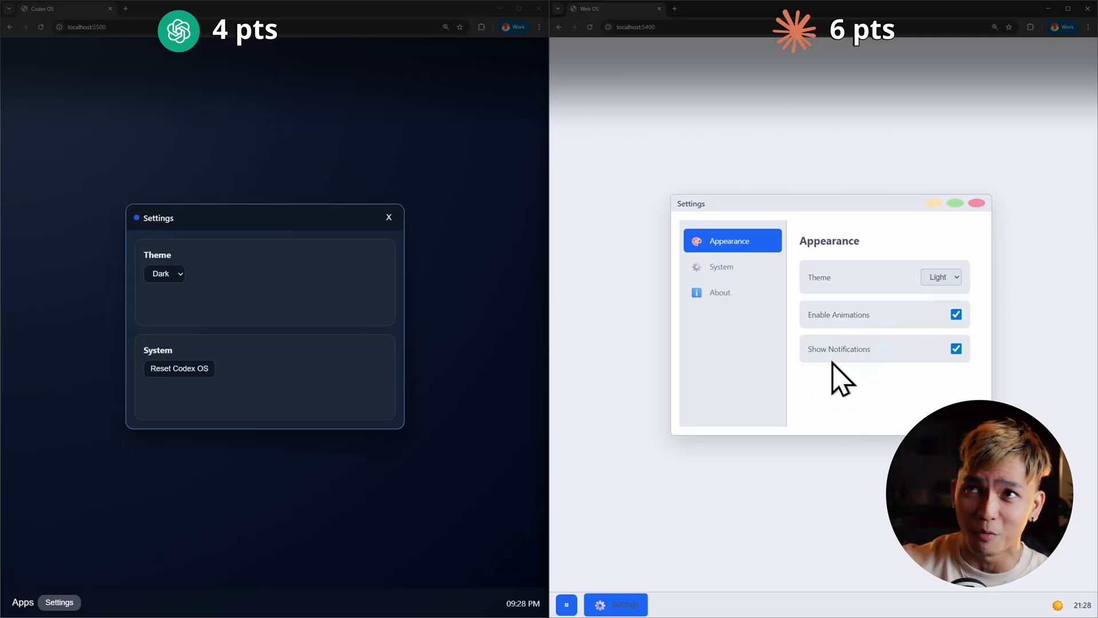
mouse_move(948, 477)
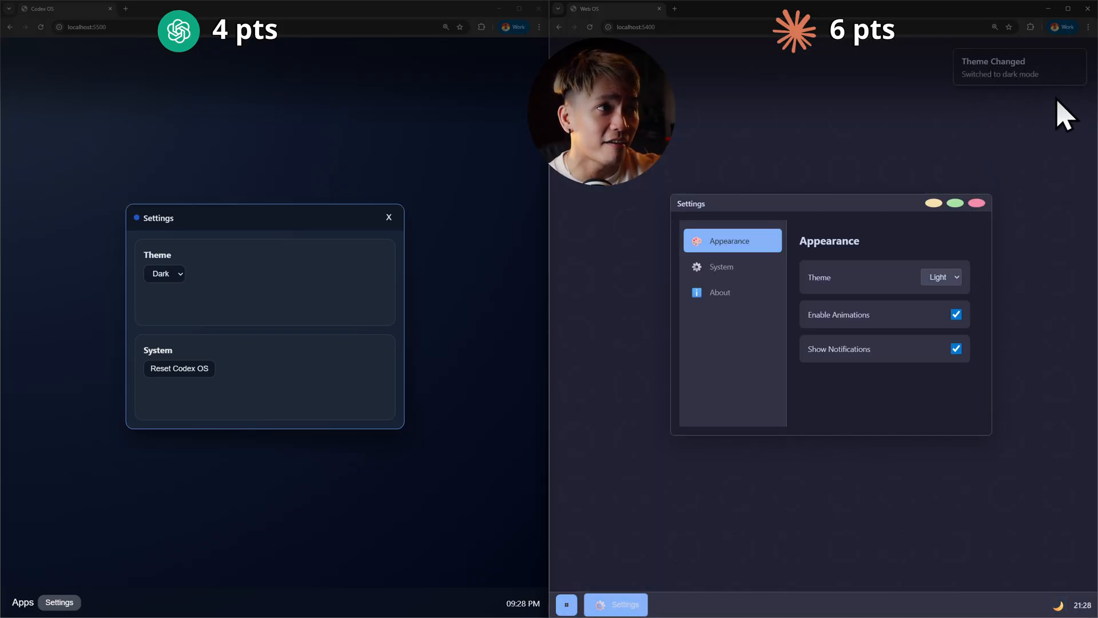
mouse_move(814, 371)
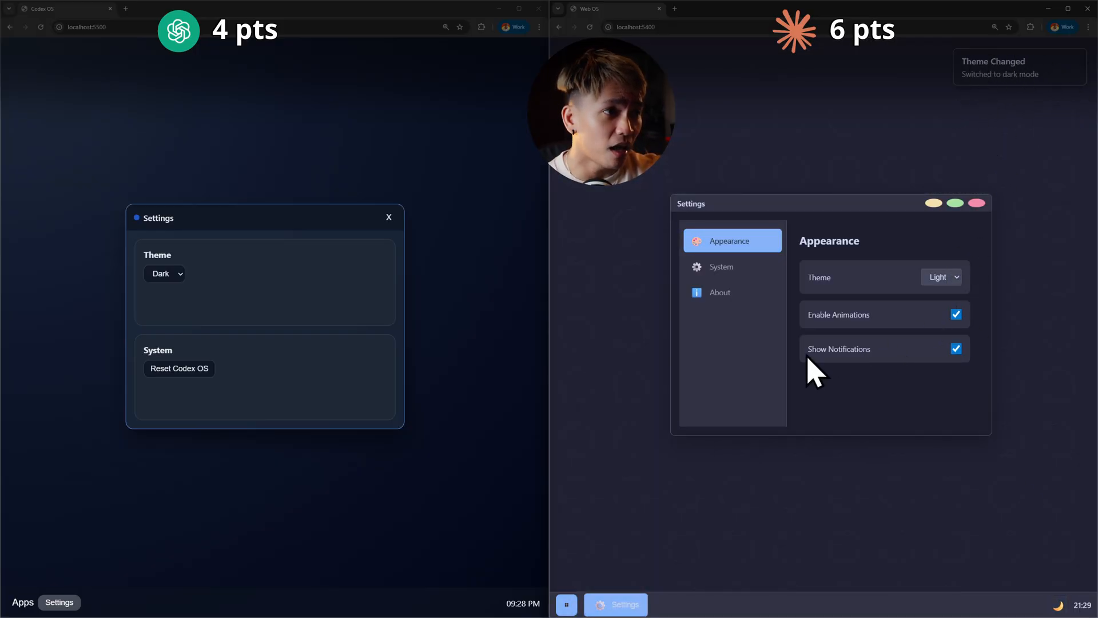
click(956, 349)
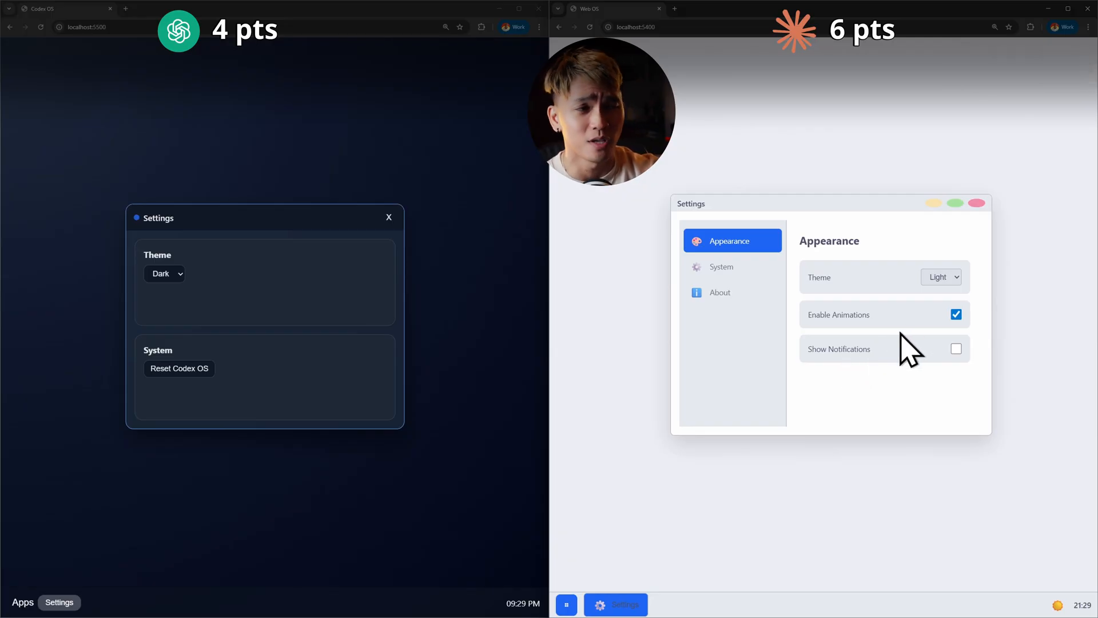
Show the Web OS System settings page with reset, clear-notes and storage-used options
click(721, 266)
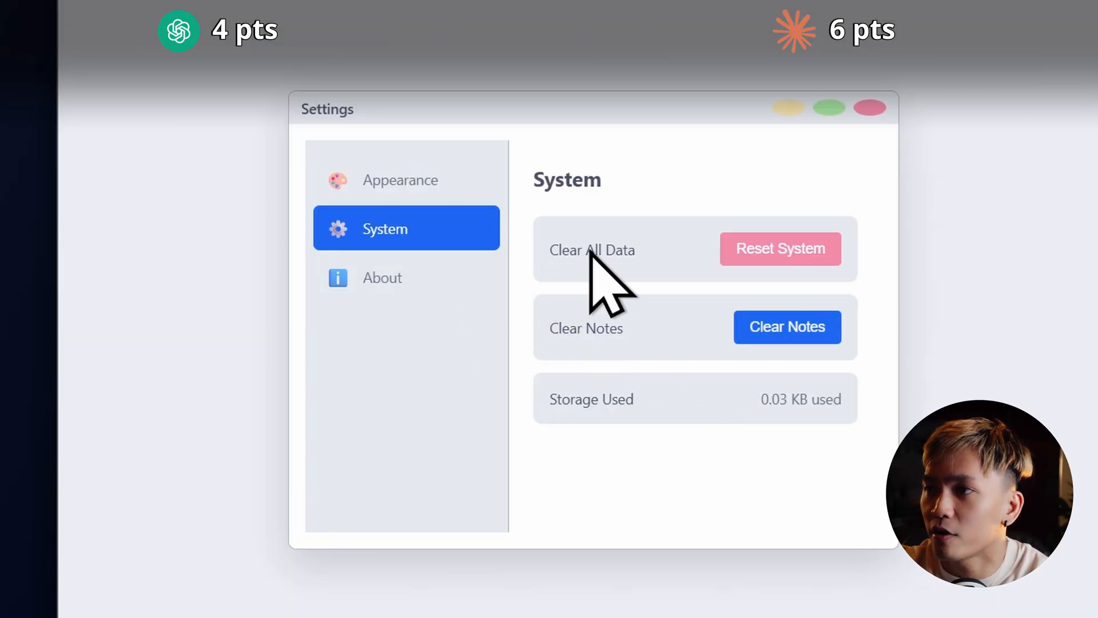
mouse_move(641, 382)
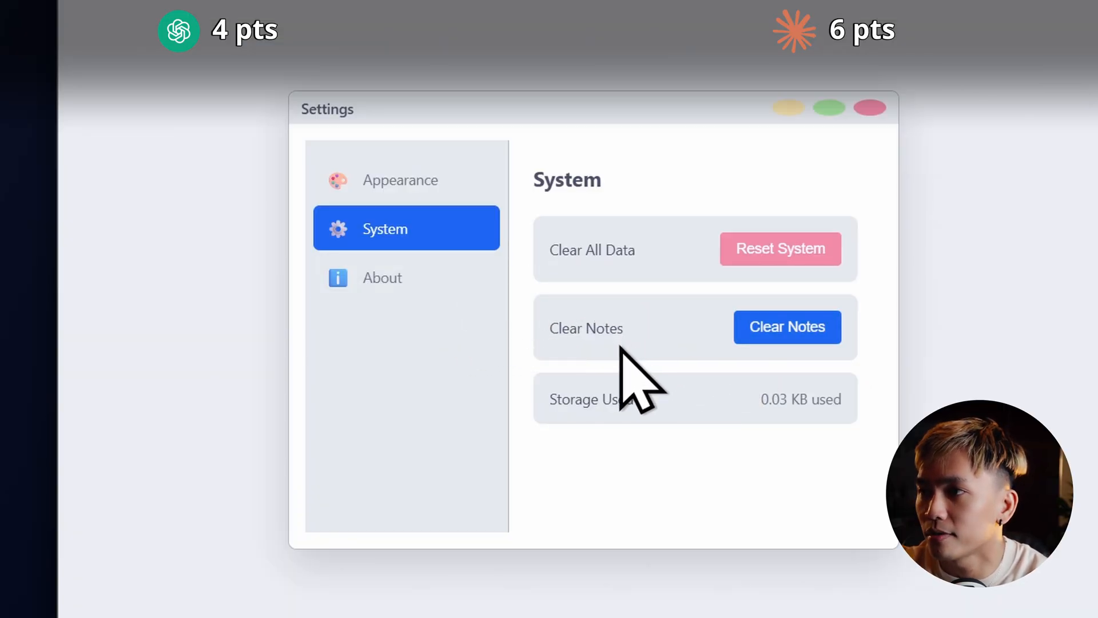
mouse_move(644, 371)
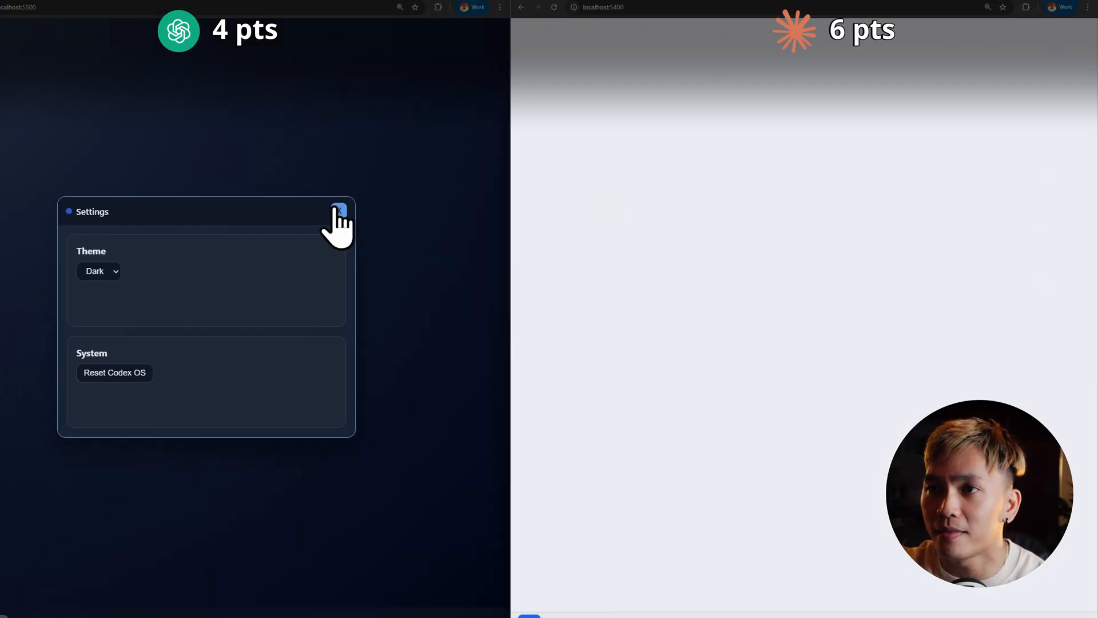
Close Codex OS Settings, launch its Terminal app and focus the terminal prompt
click(339, 212)
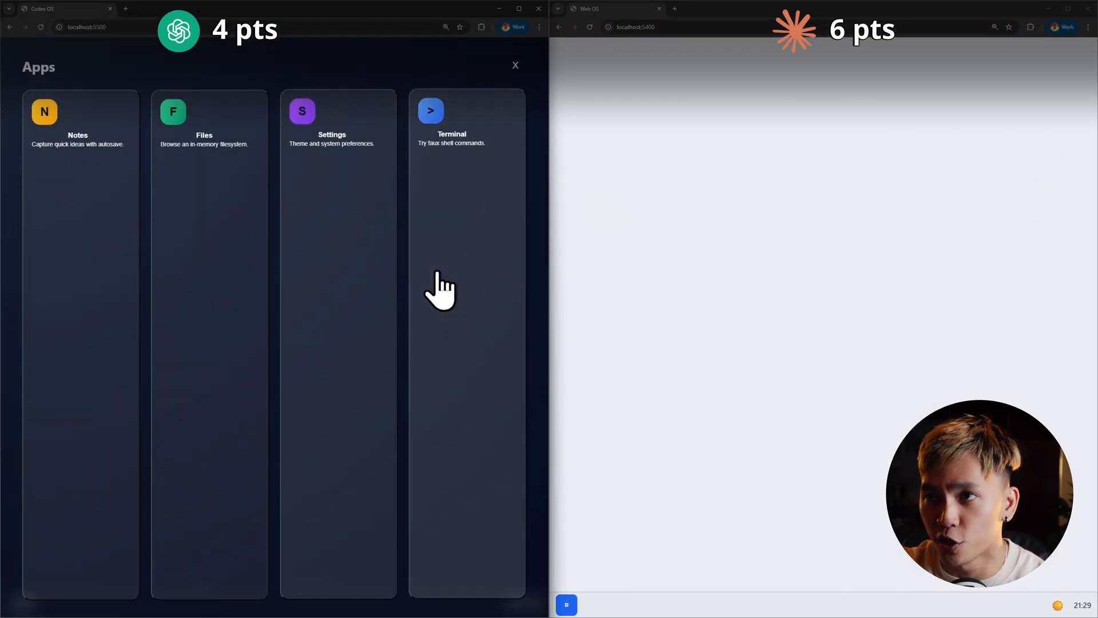
click(452, 122)
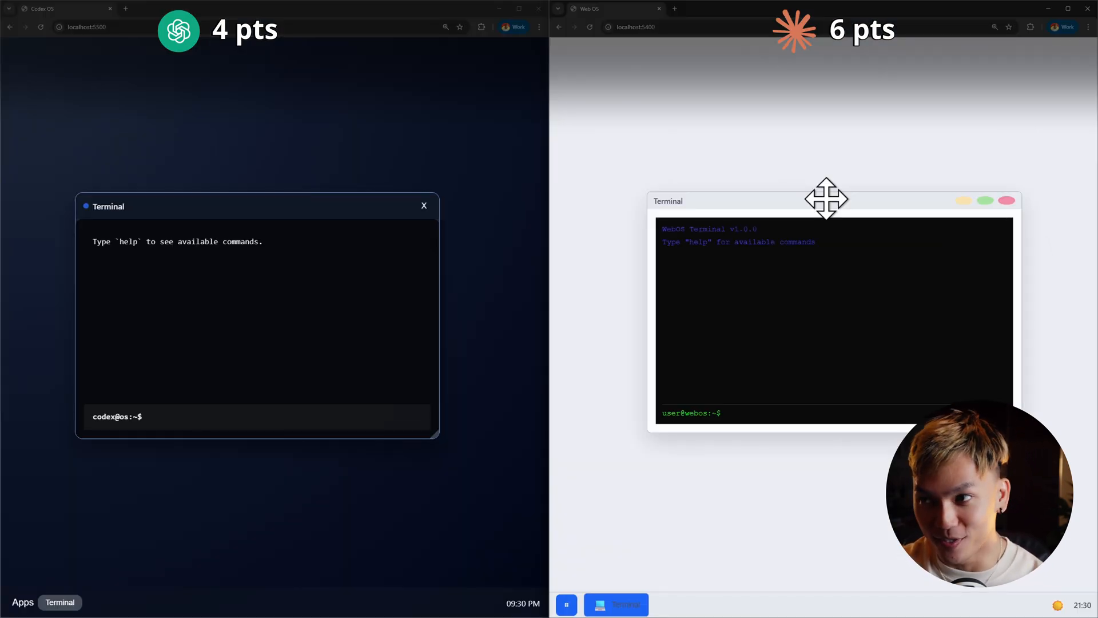
click(757, 412)
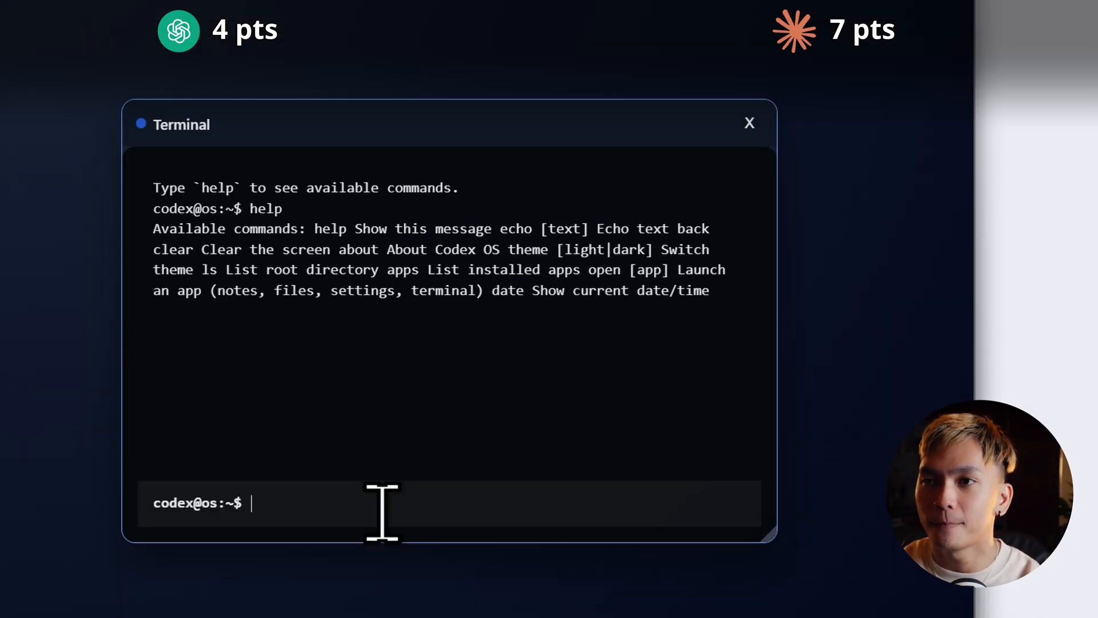
mouse_move(284, 284)
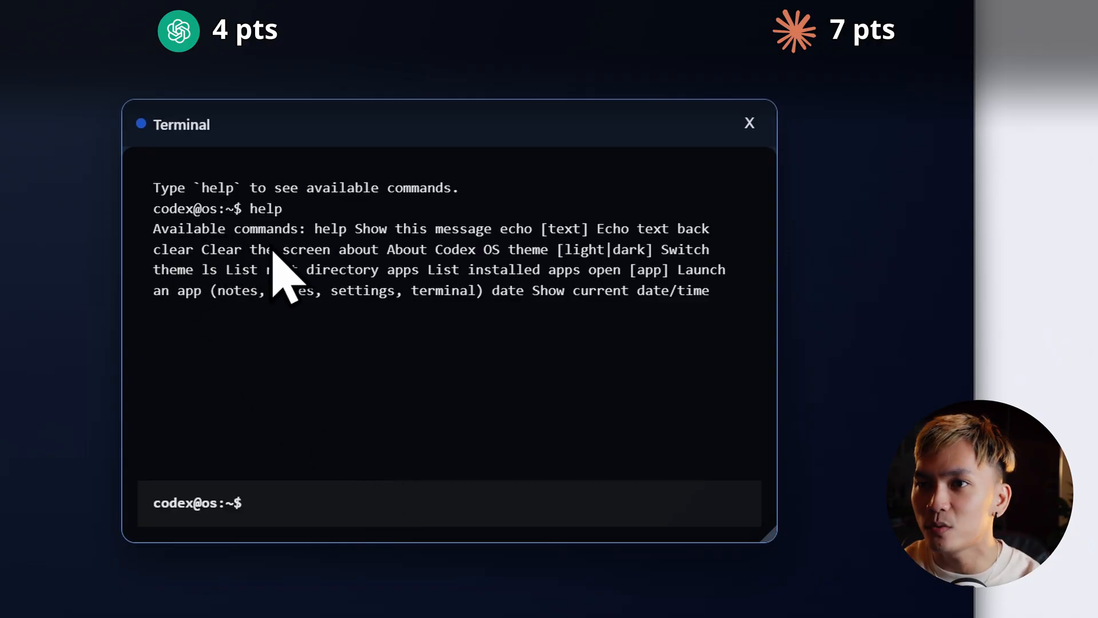
mouse_move(519, 252)
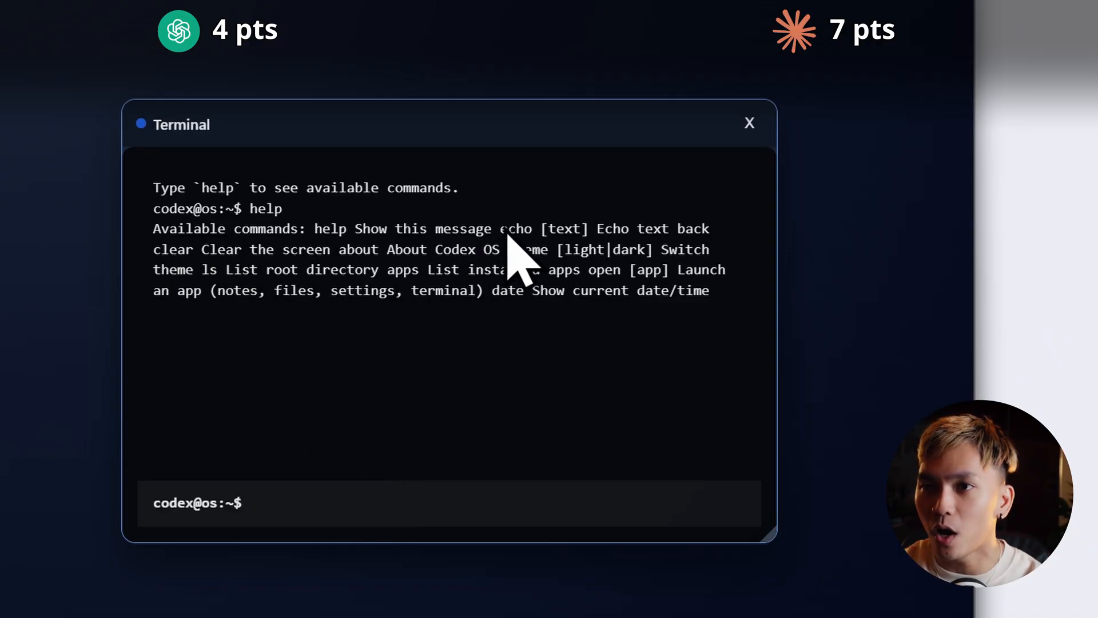
mouse_move(344, 295)
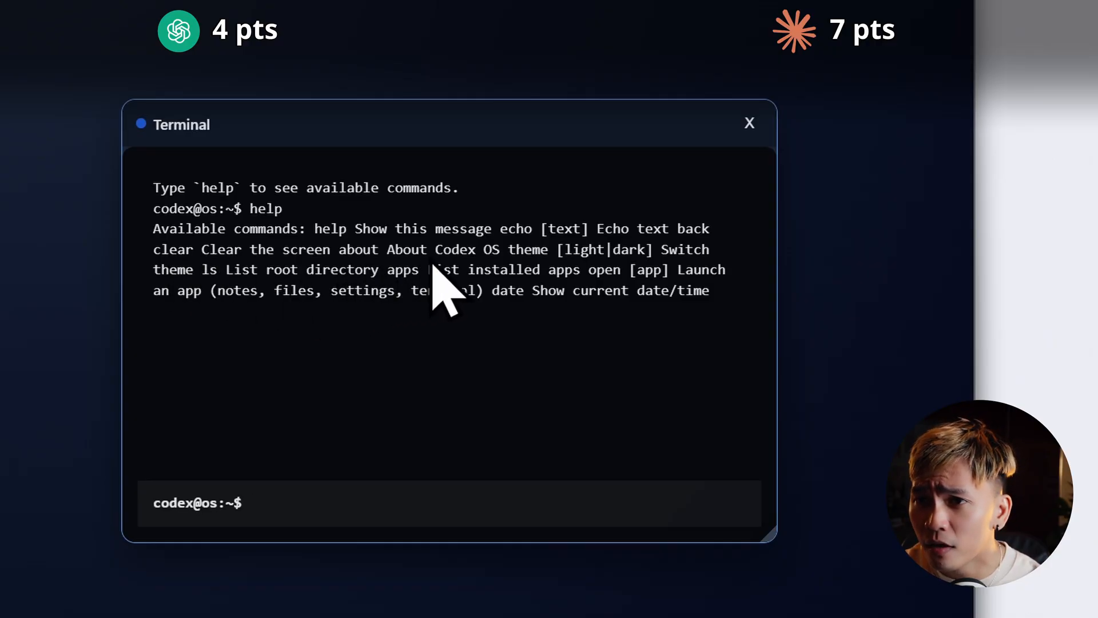
mouse_move(546, 287)
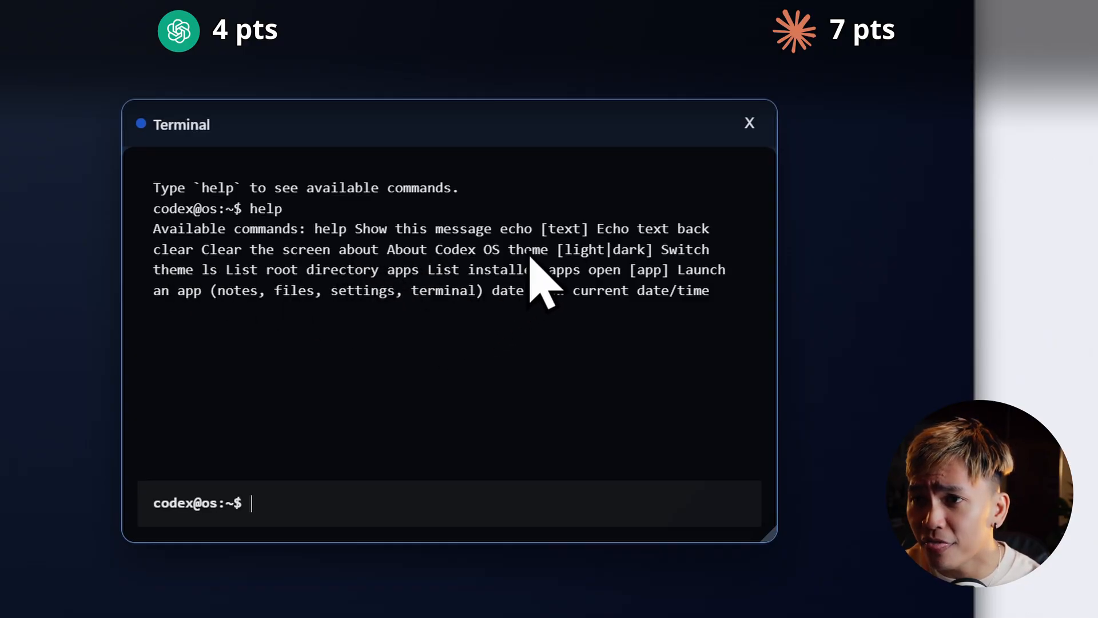
mouse_move(280, 302)
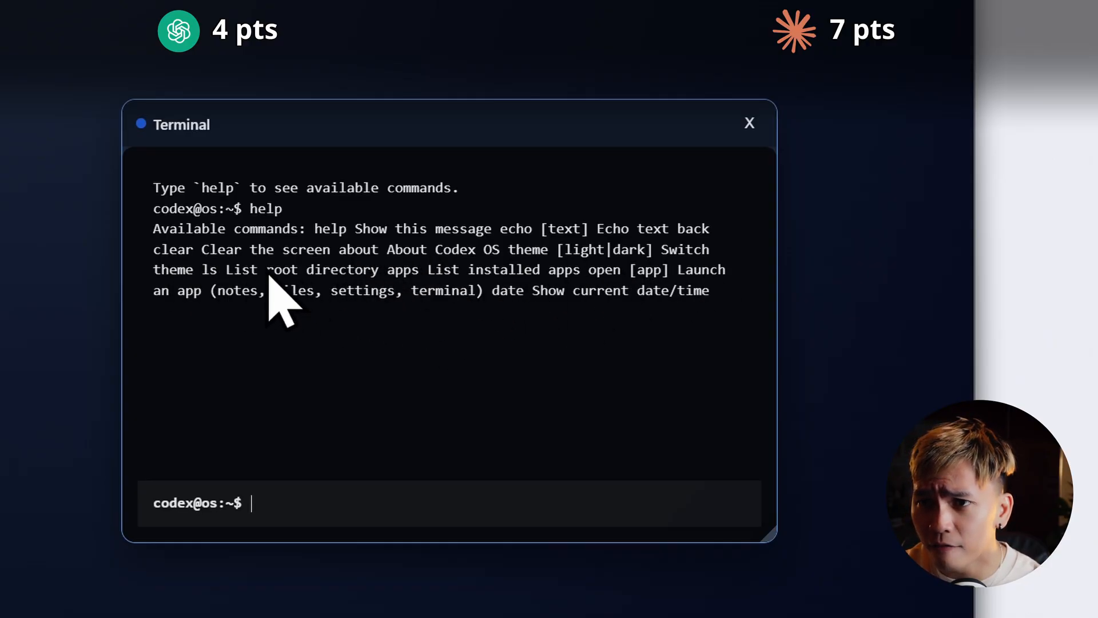
mouse_move(225, 316)
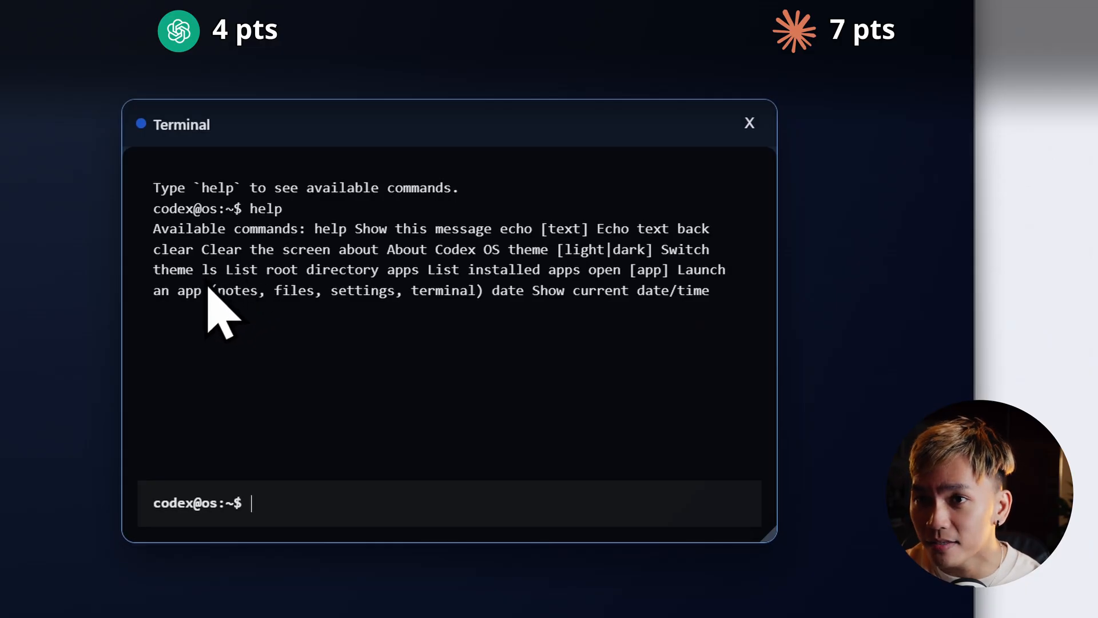
mouse_move(384, 315)
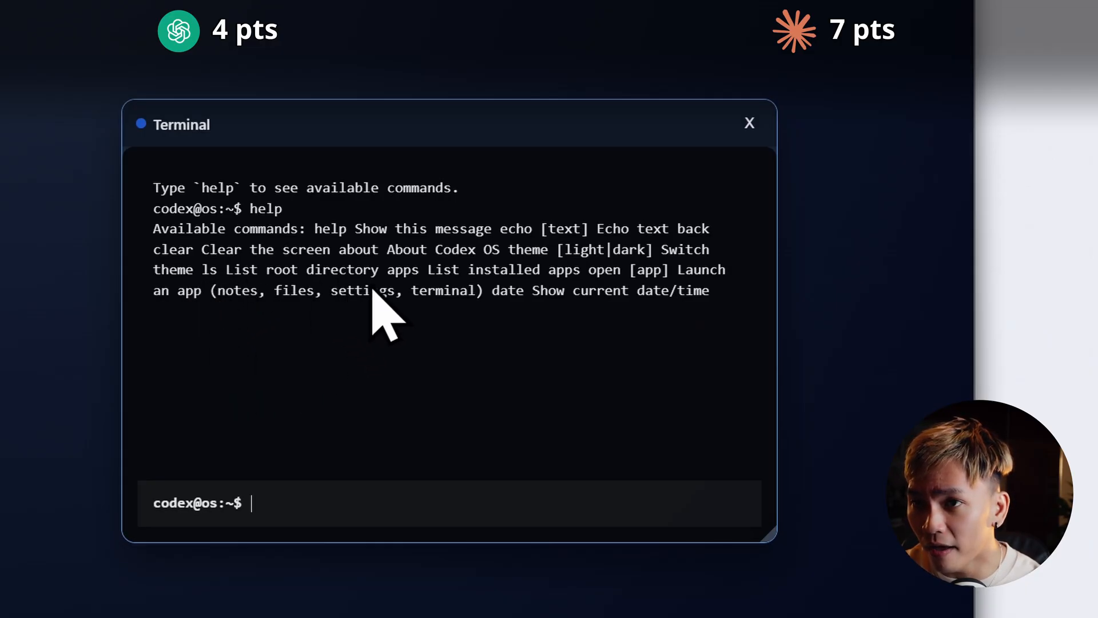
mouse_move(581, 302)
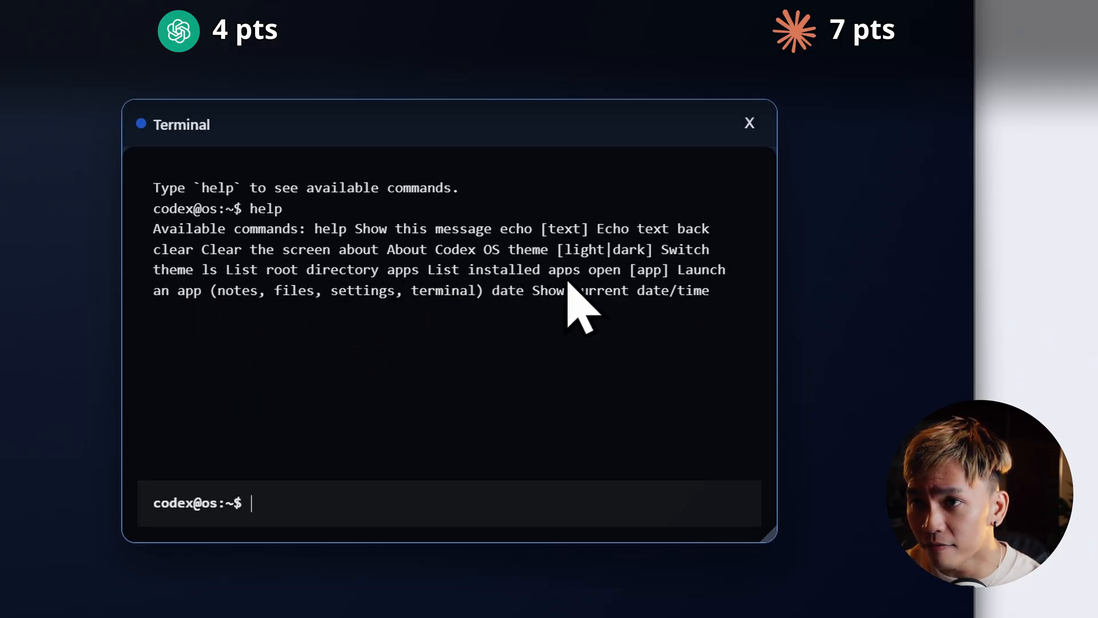
mouse_move(510, 357)
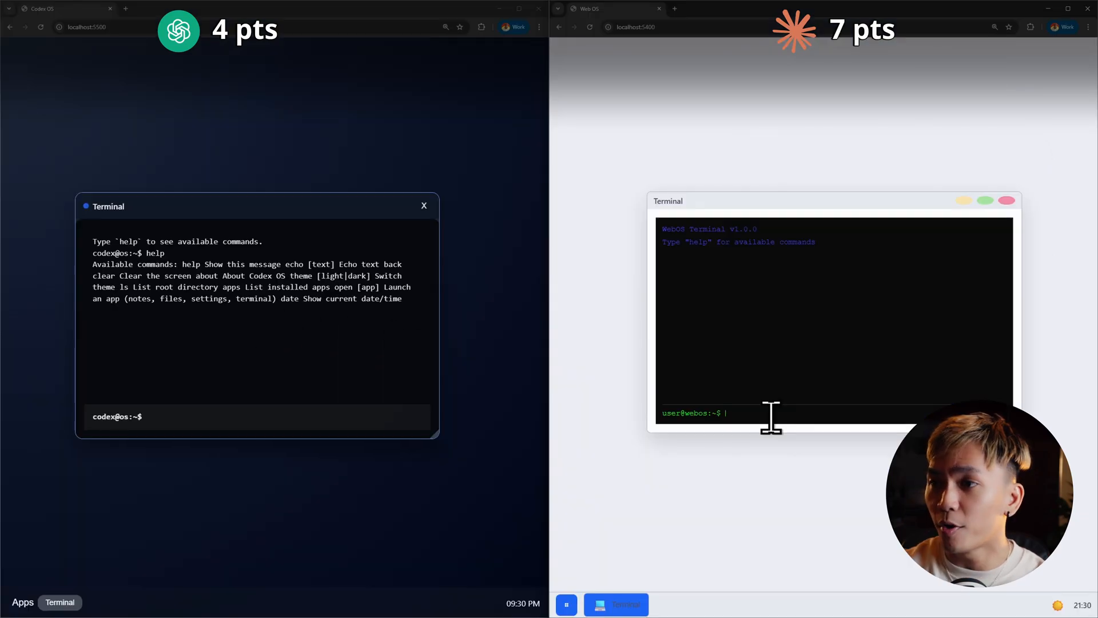
Run help in the WebOS terminal and scroll through the listed commands
text(help)
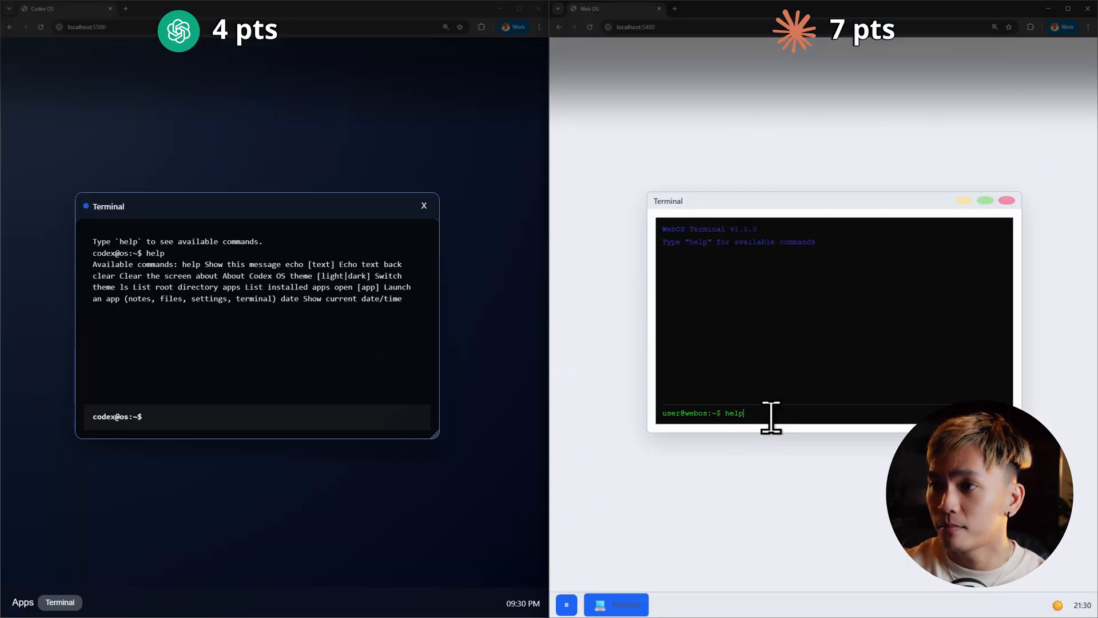
key(Return)
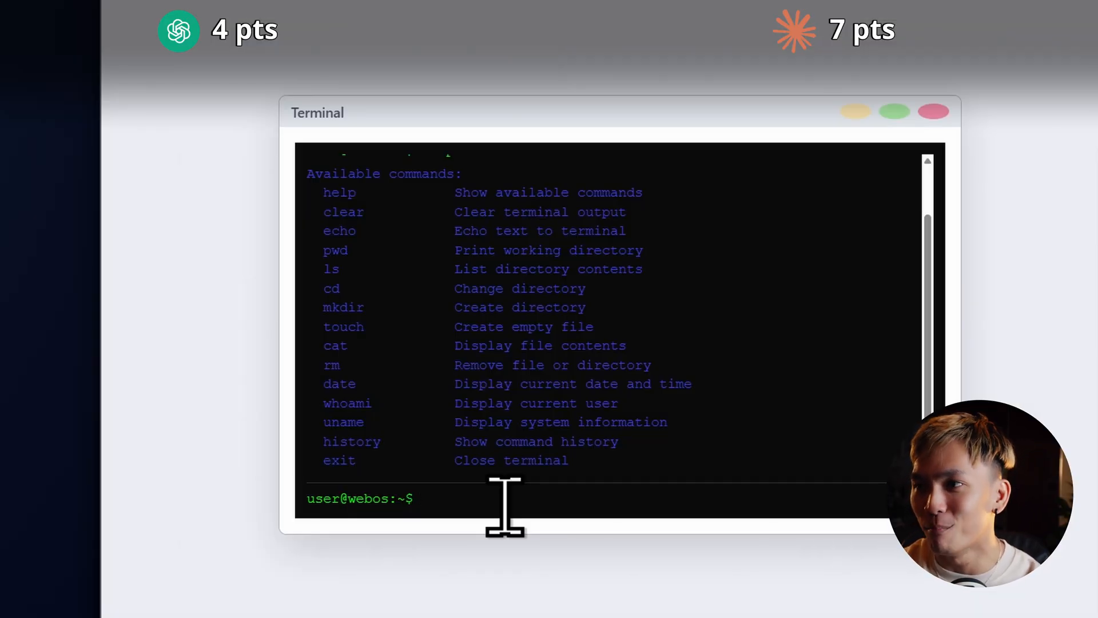
scroll(up, 3)
text(echo Hel)
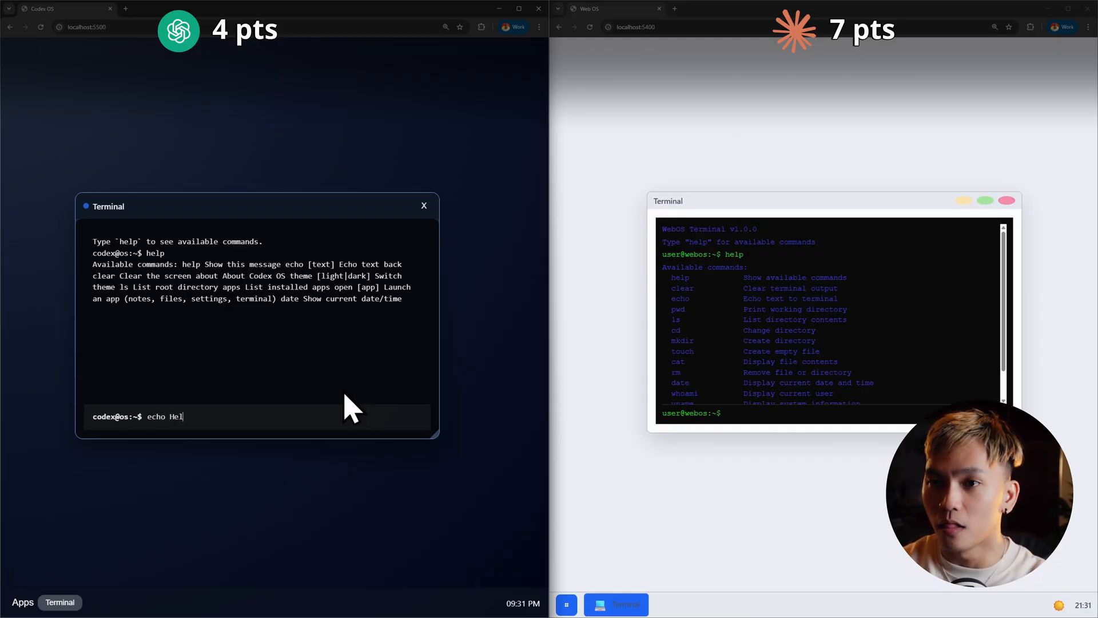
Run echo Hello, date and ls in the Codex OS terminal, then scroll the output
key(Return)
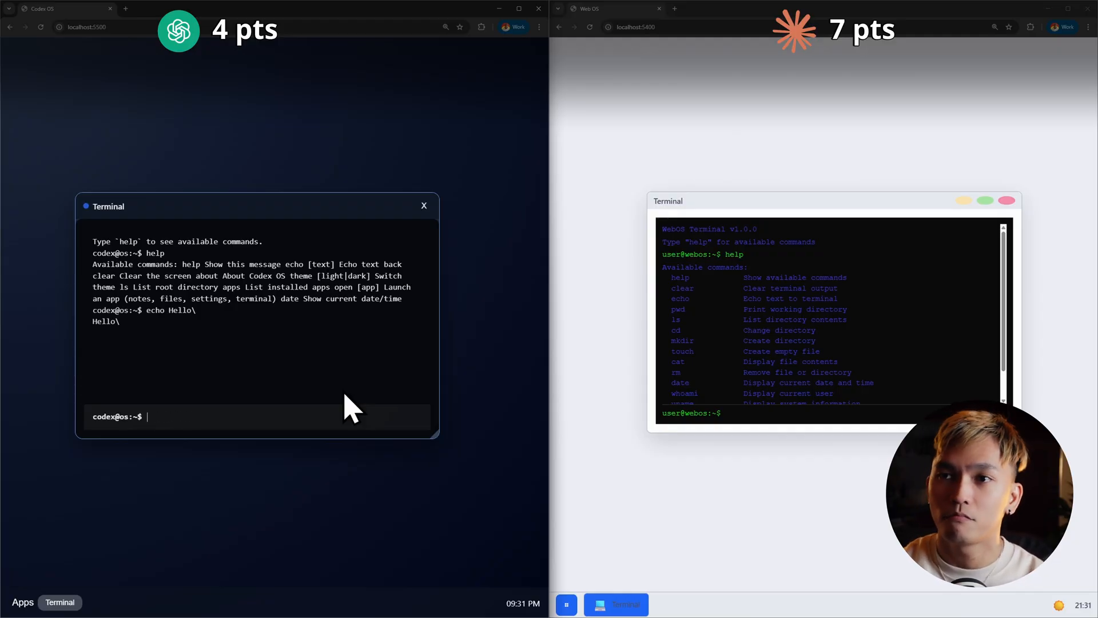
mouse_move(221, 365)
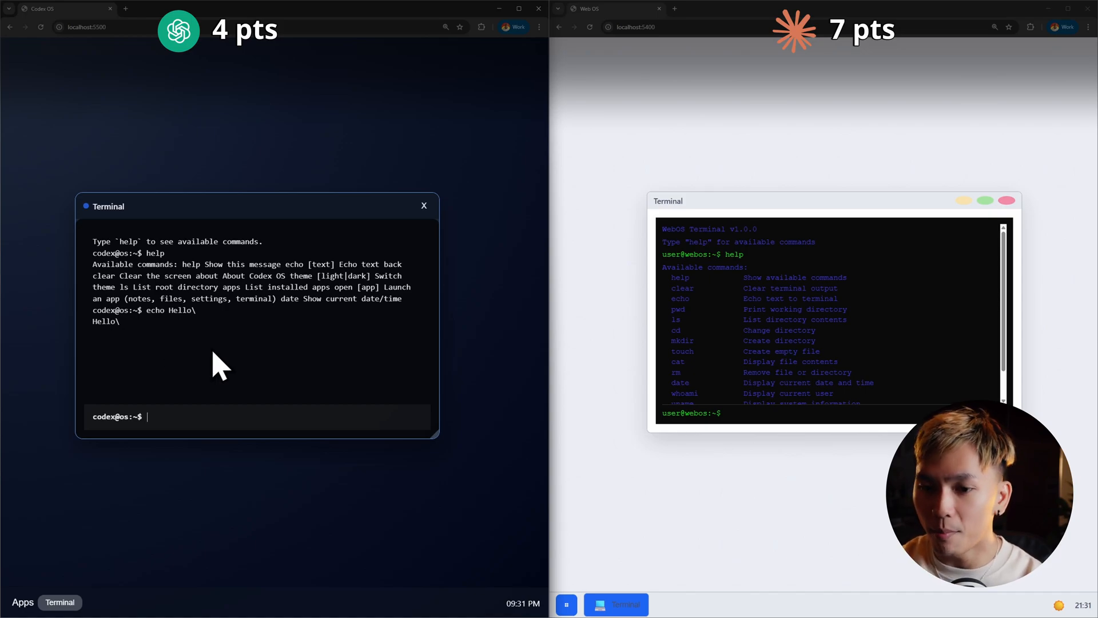
key(Return)
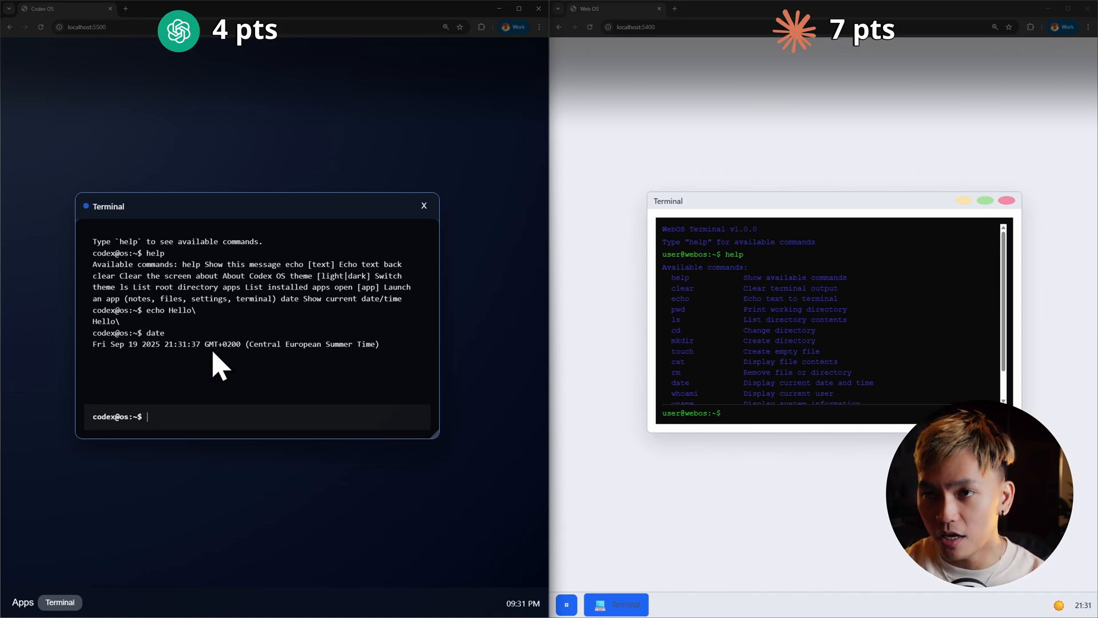
text(ls)
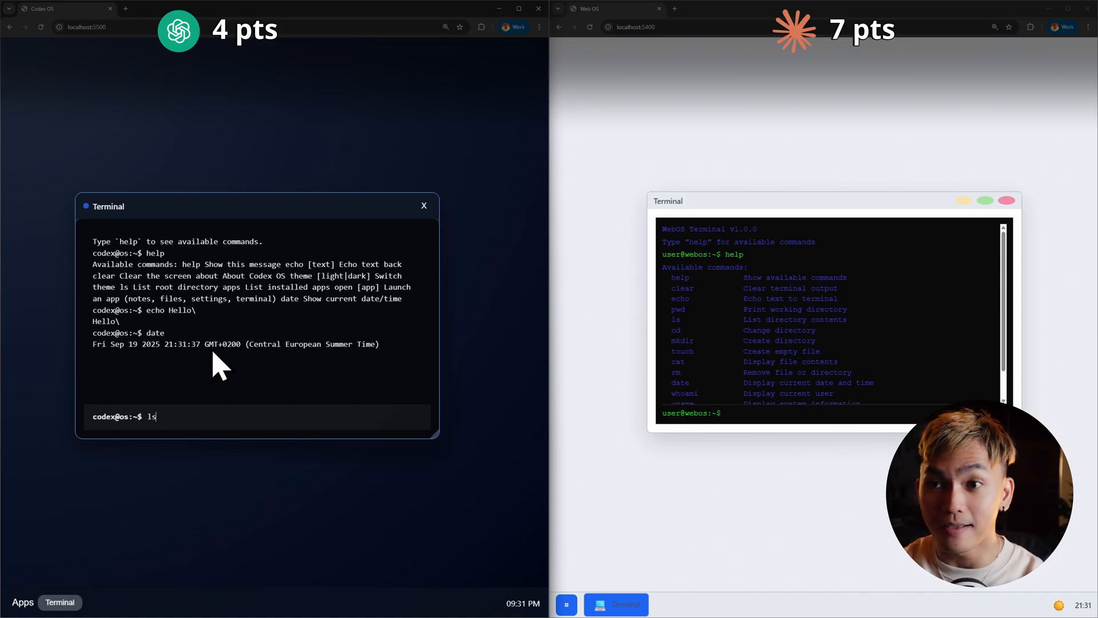
key(Return)
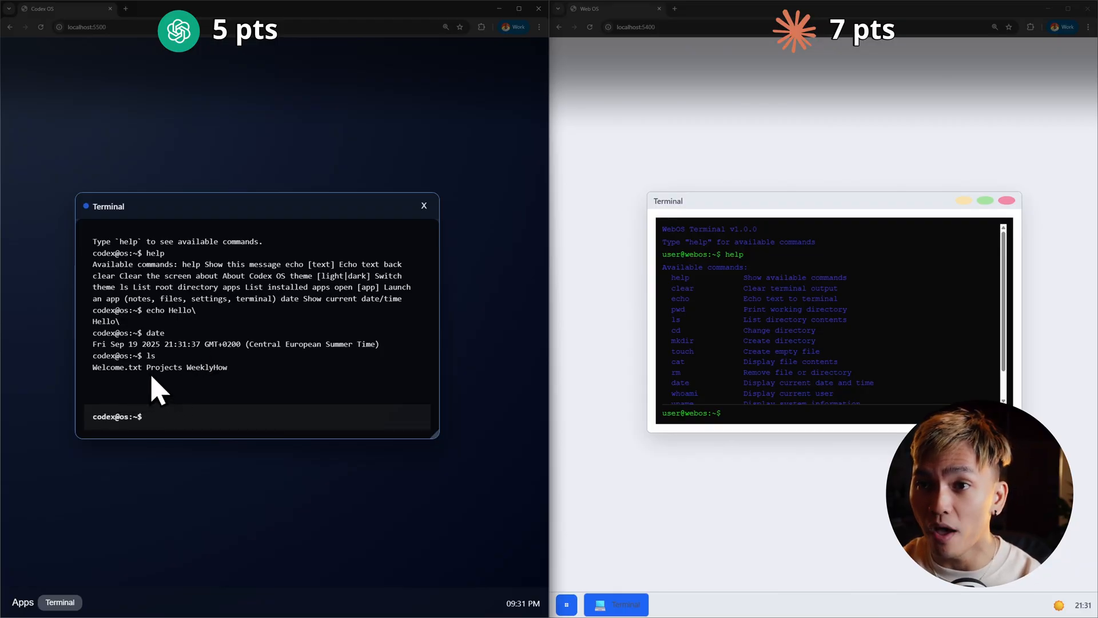
mouse_move(231, 387)
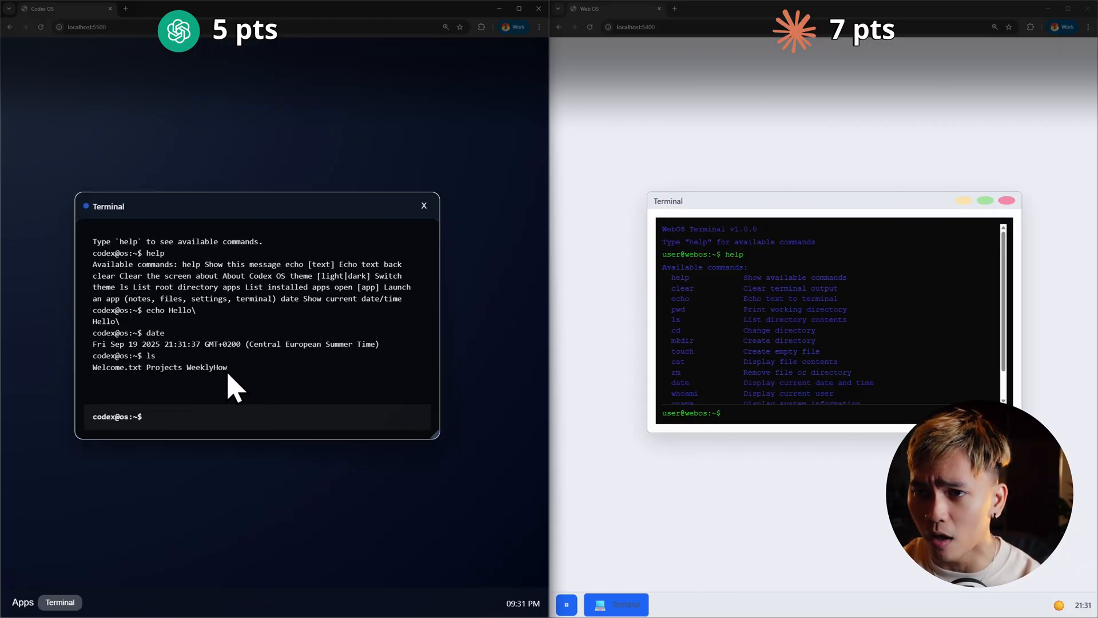
mouse_move(175, 389)
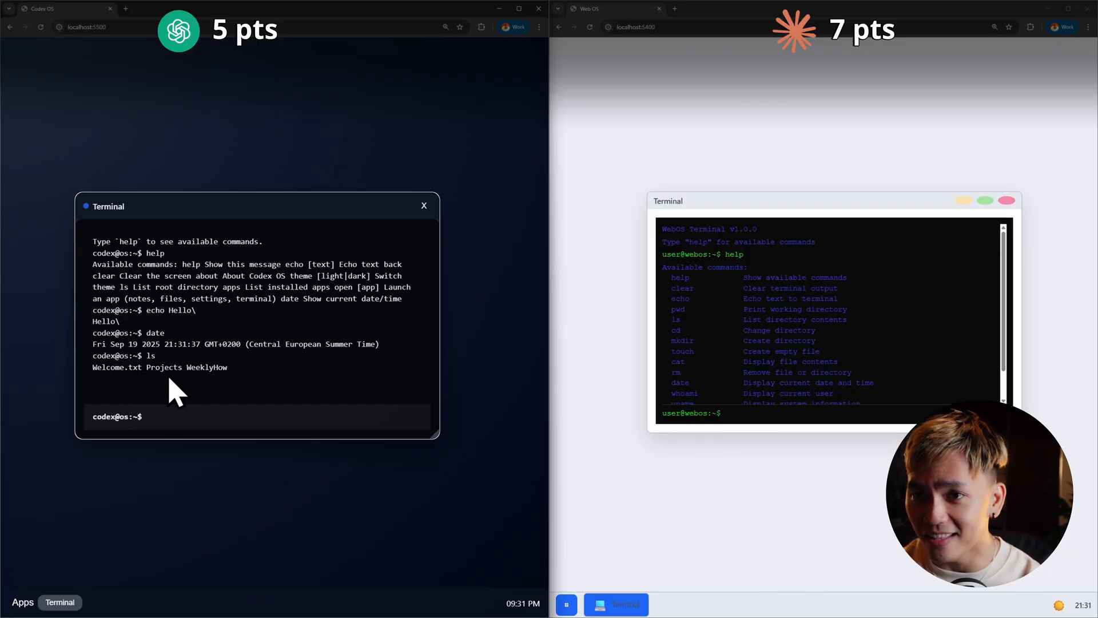
mouse_move(147, 260)
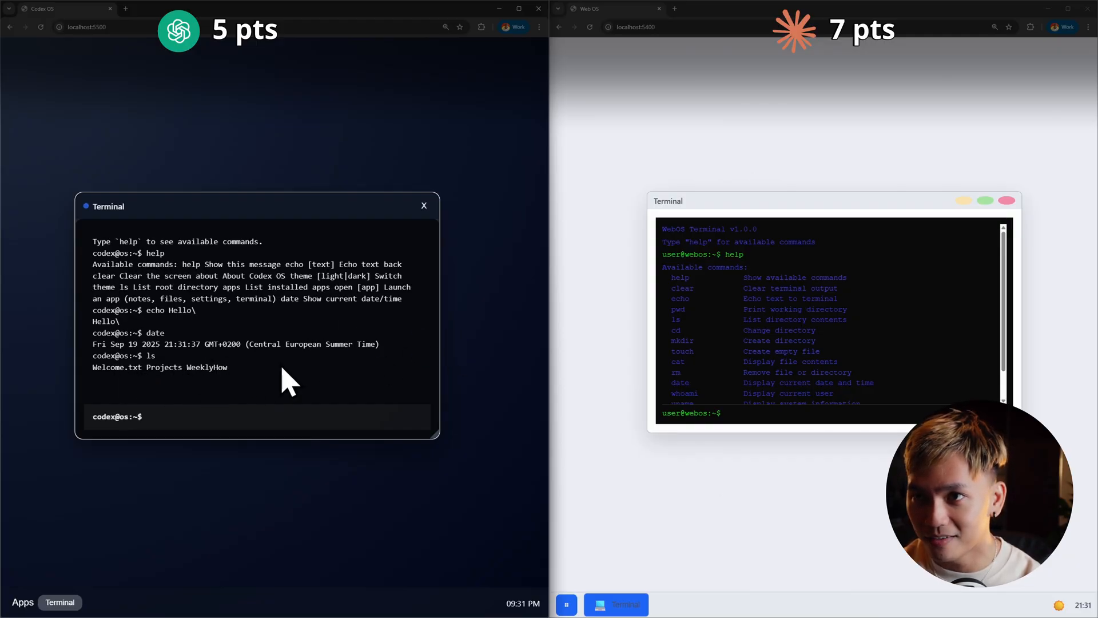
mouse_move(770, 316)
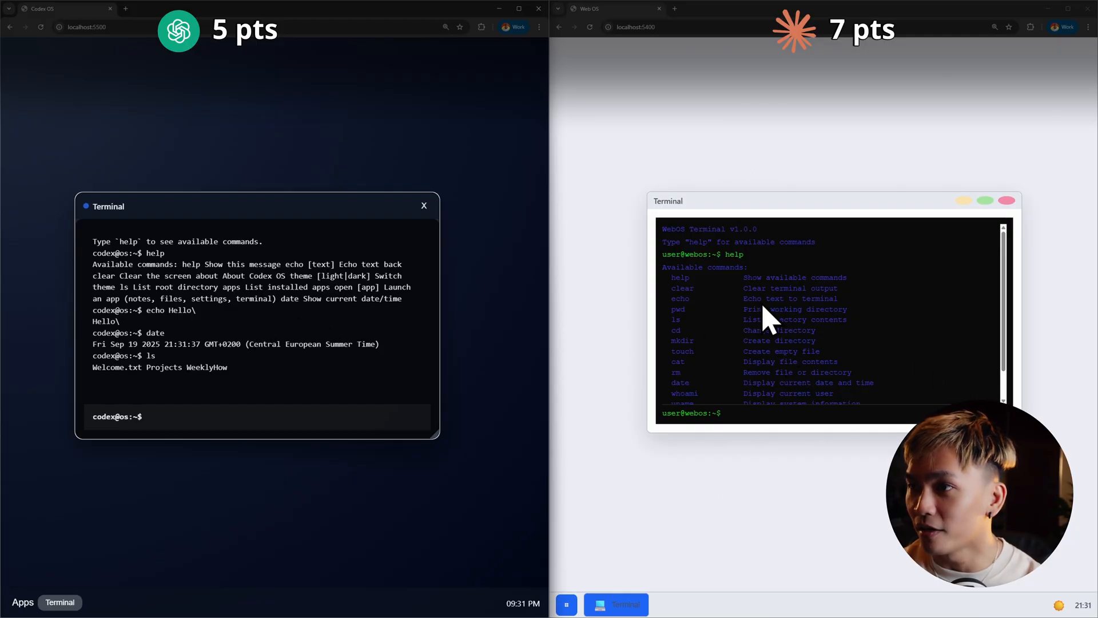
scroll(down, 3)
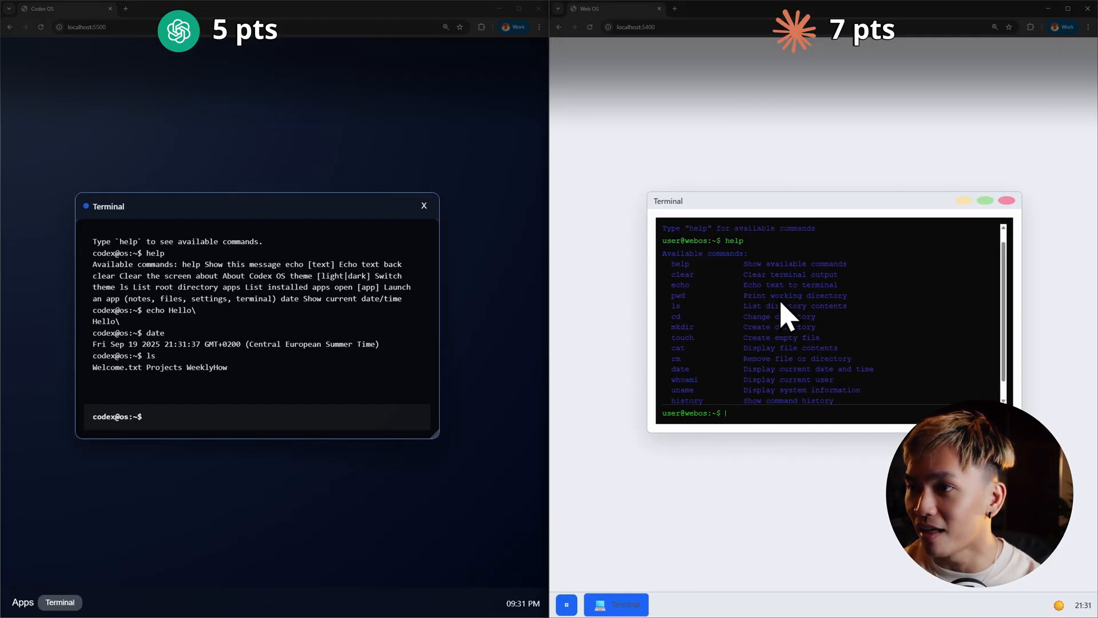
scroll(down, 3)
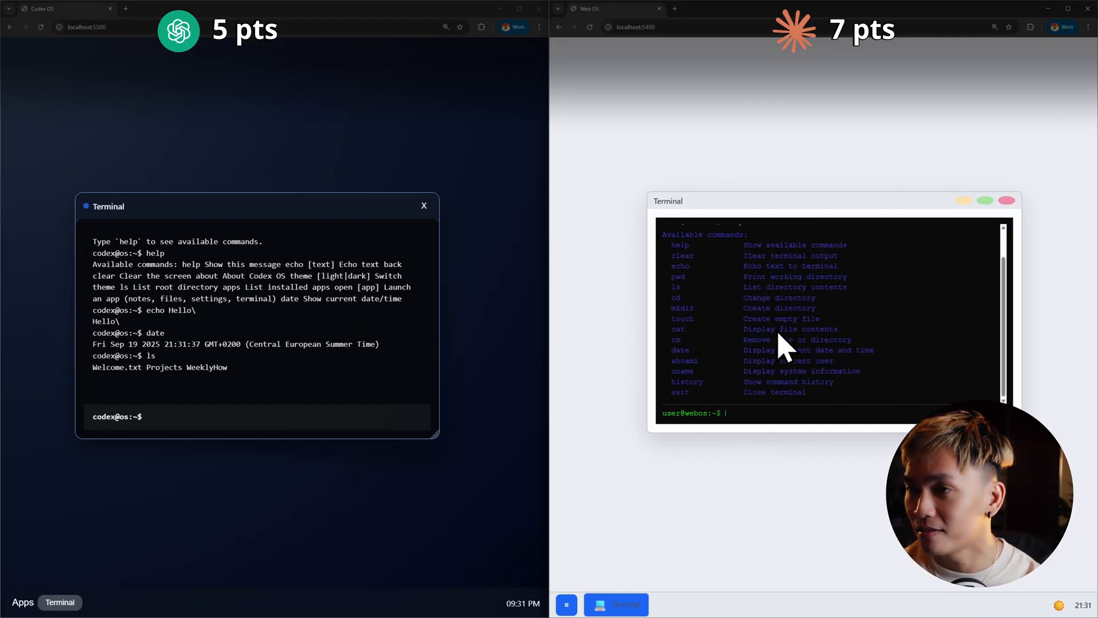
mouse_move(868, 336)
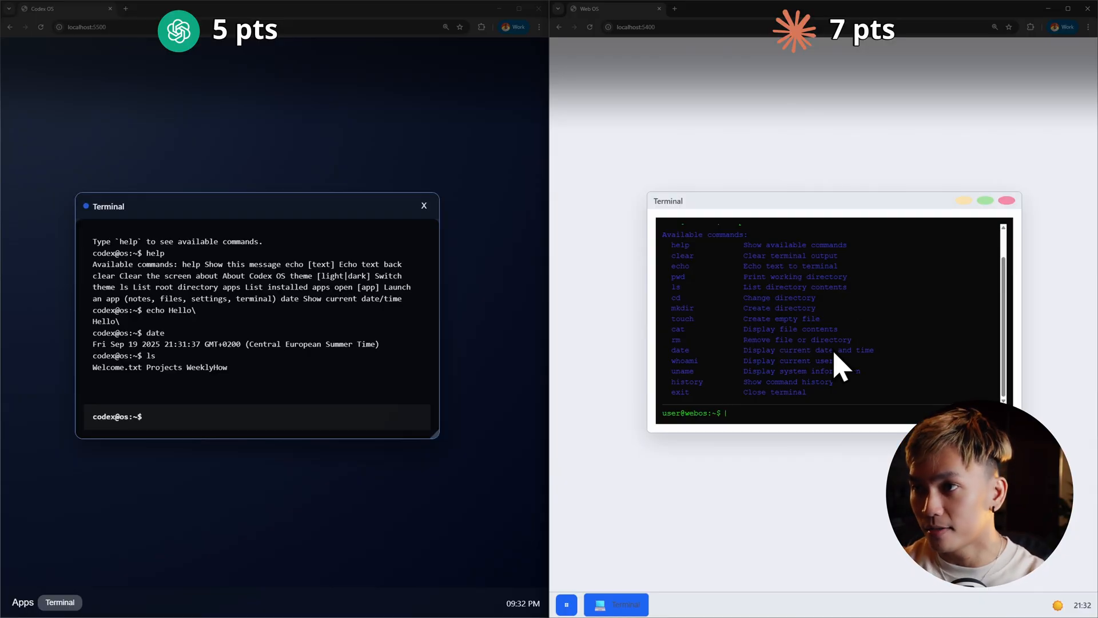
Show the current WebOS user with whoami and print the date
text(whoami)
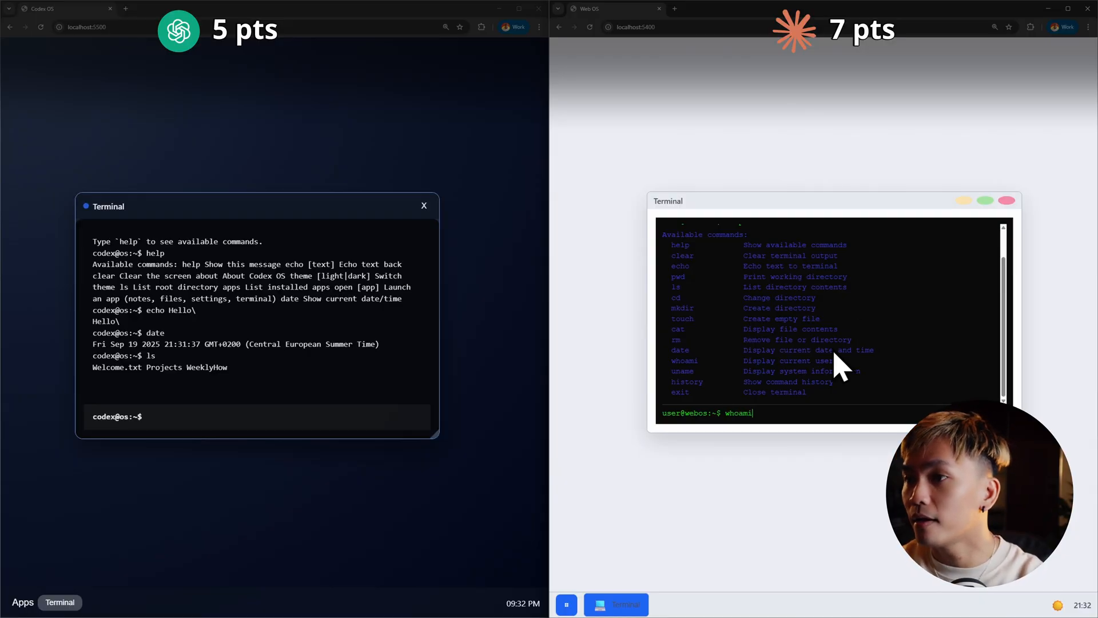
key(Return)
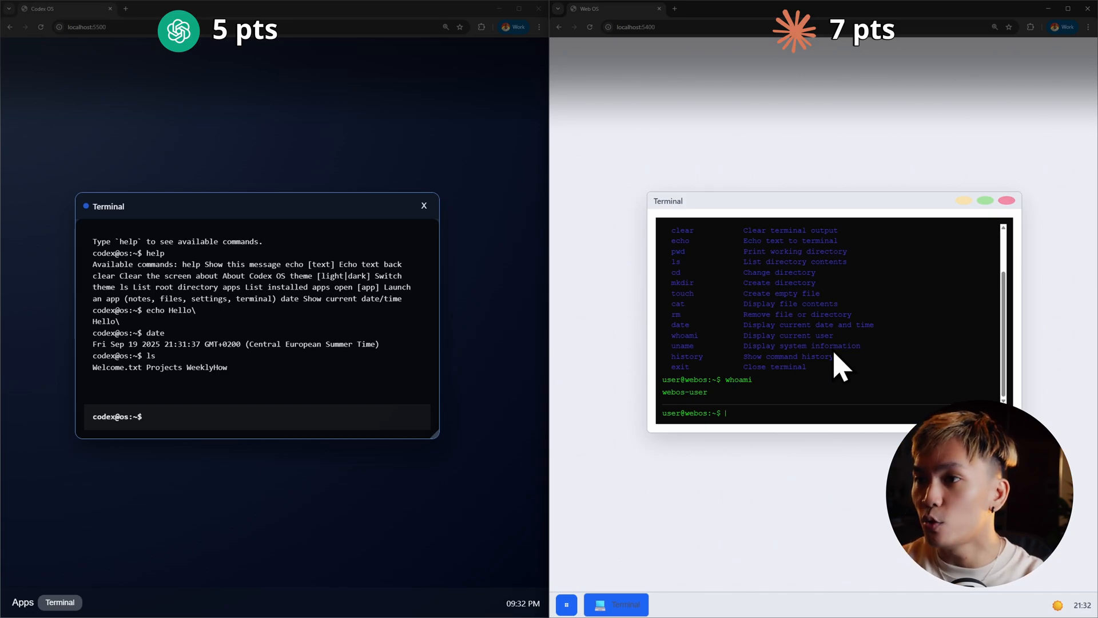
text(d)
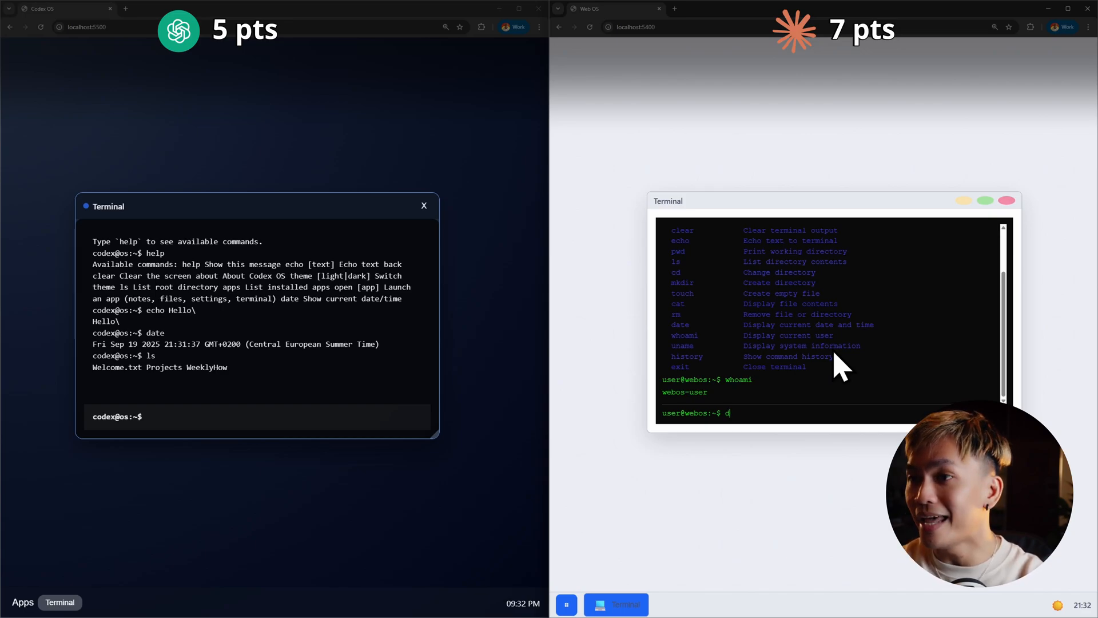
key(Return)
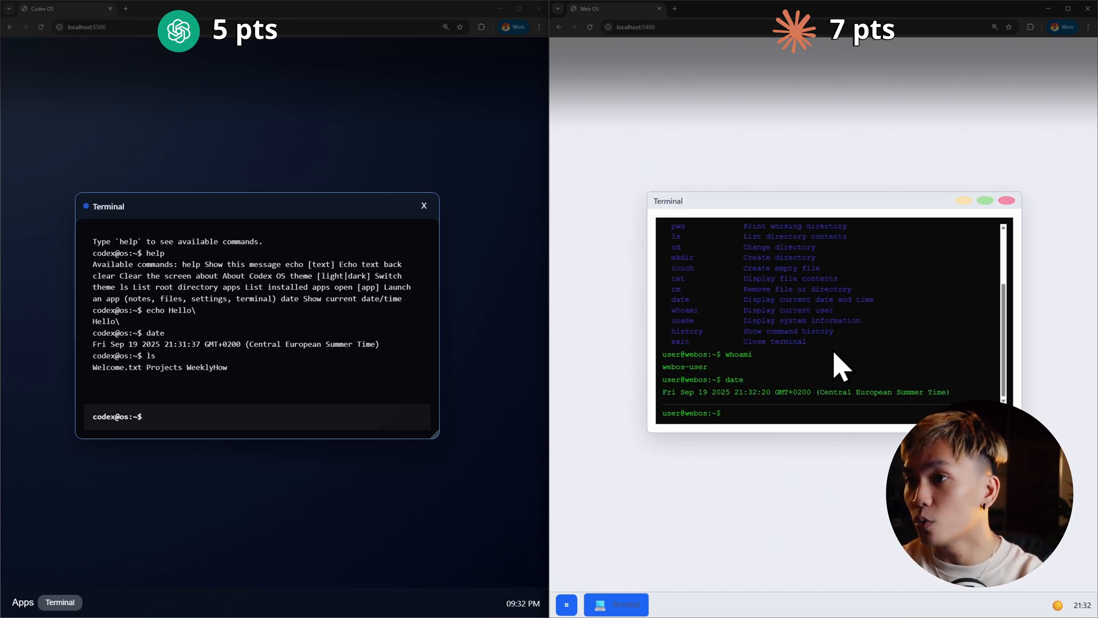
Create a WOW directory and list the files to confirm it appears
text(mkdir)
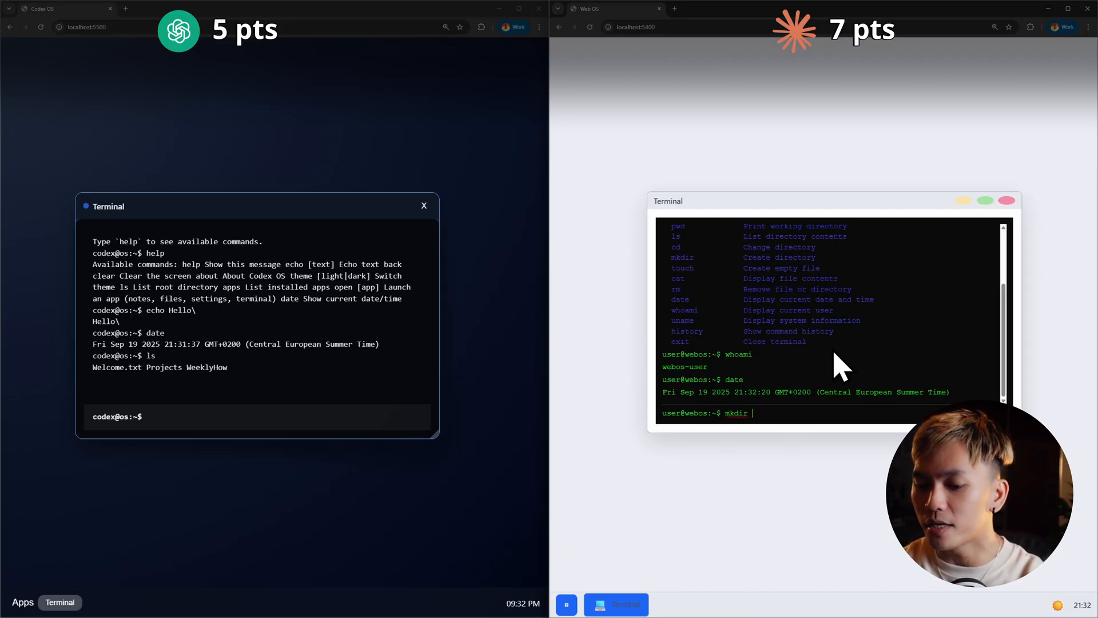
key(Return)
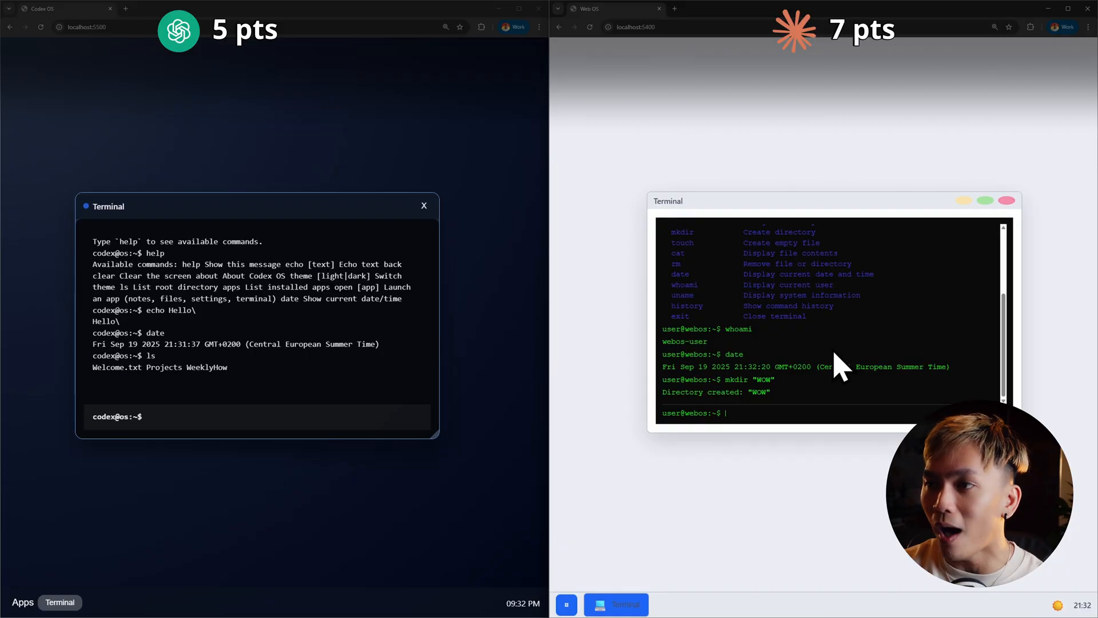
text(ls)
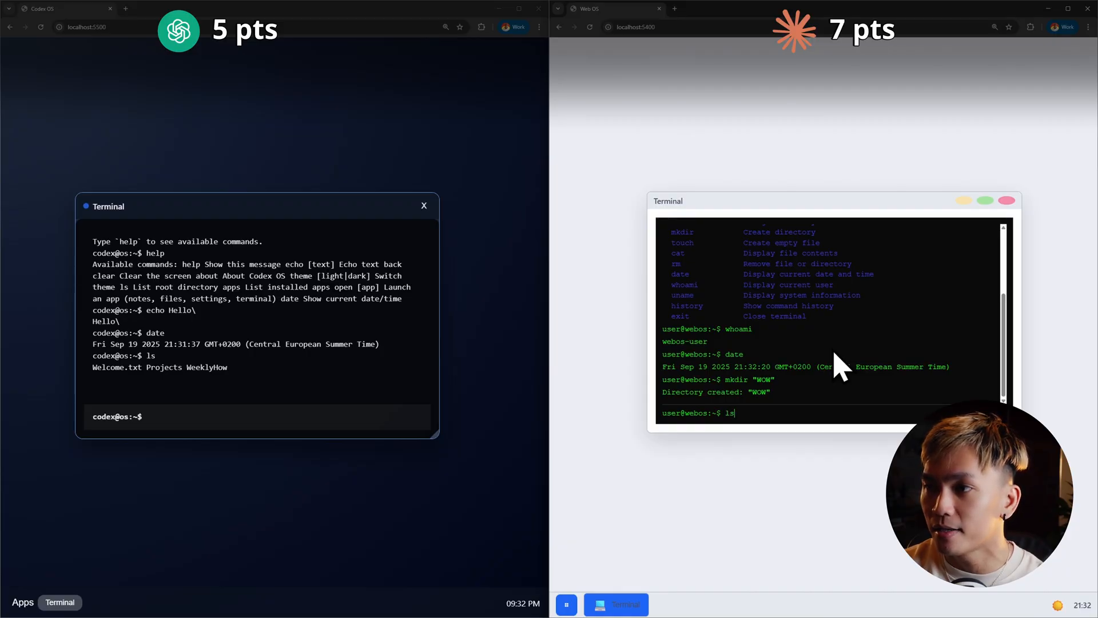
key(Return)
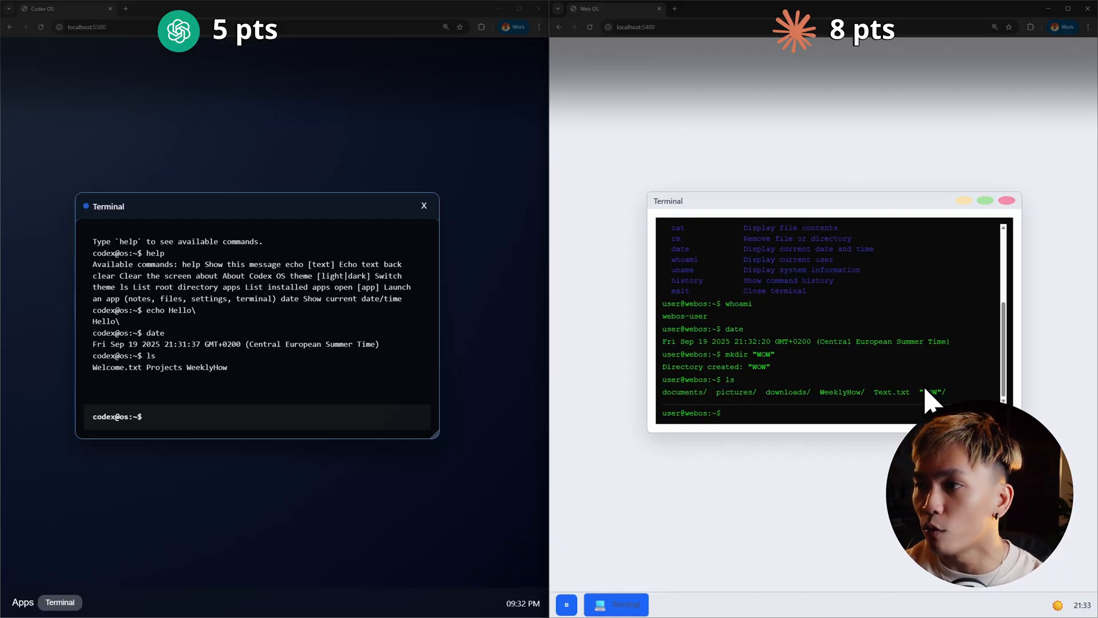